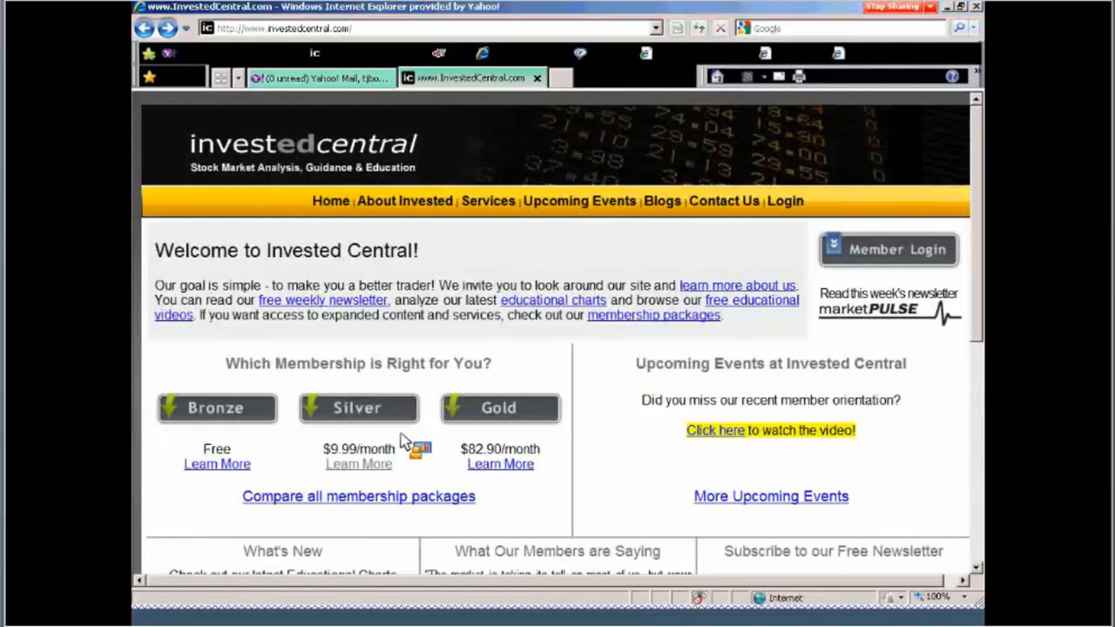
pyautogui.moveTo(380, 424)
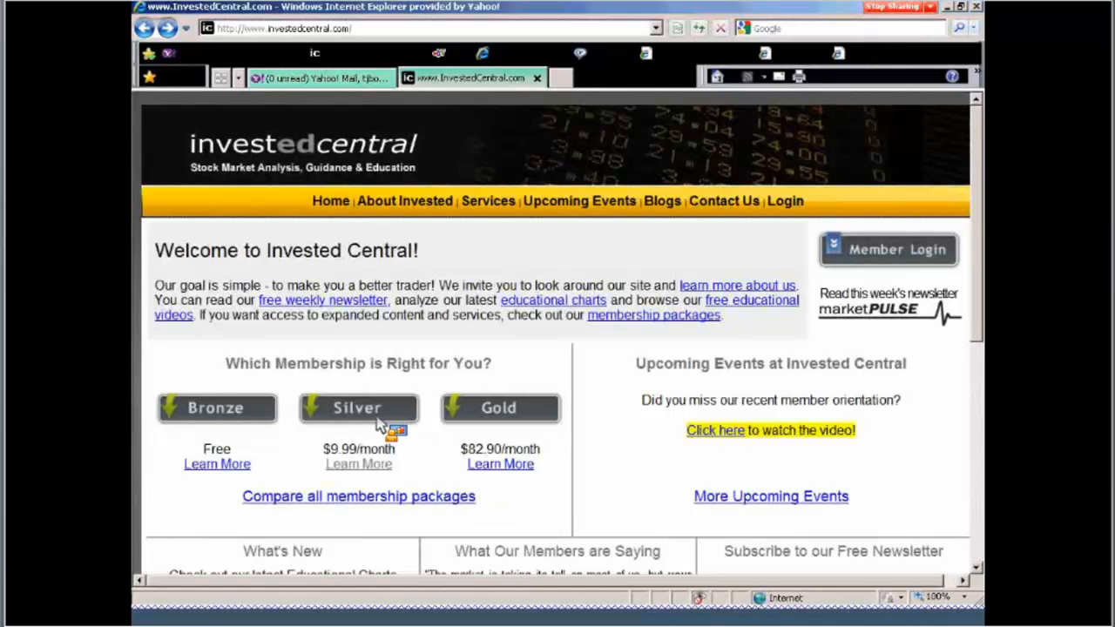
pyautogui.moveTo(359, 463)
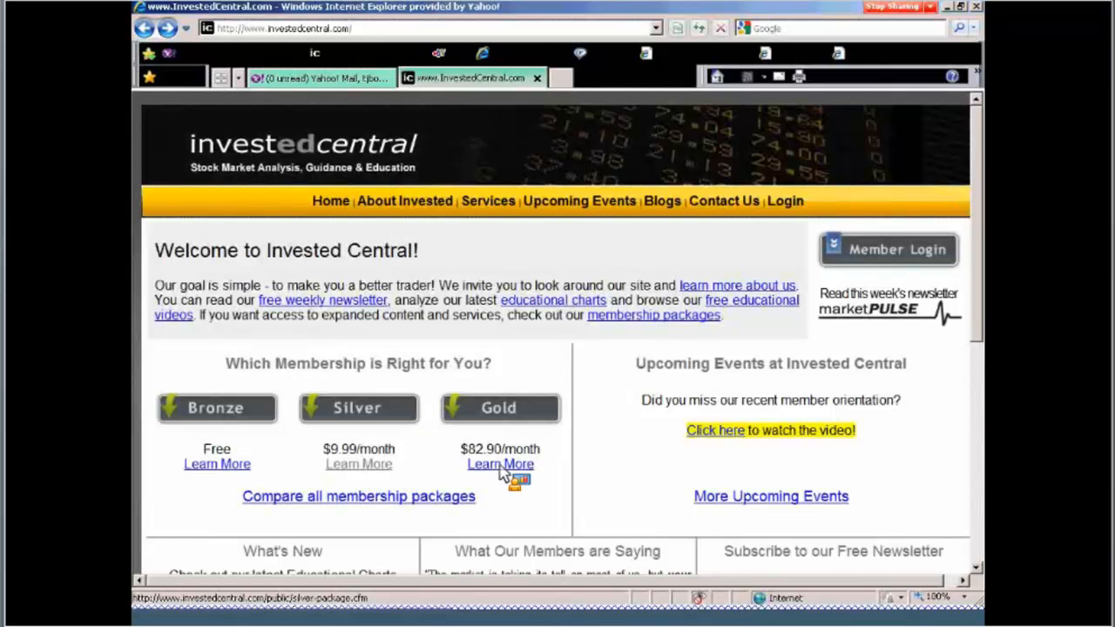
pyautogui.moveTo(300, 453)
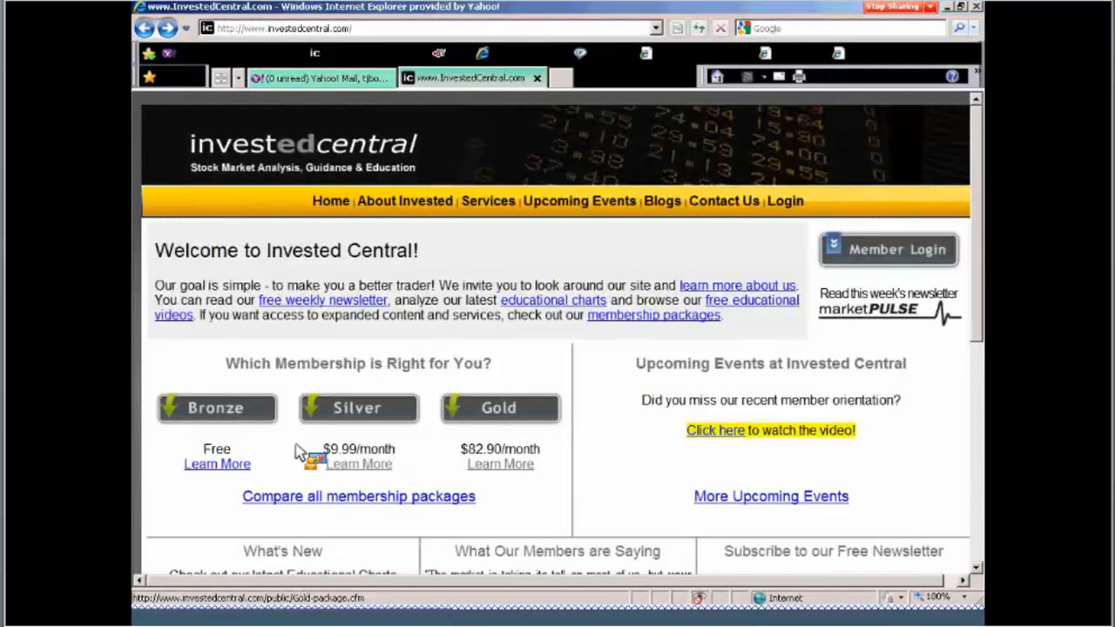
pyautogui.moveTo(251, 439)
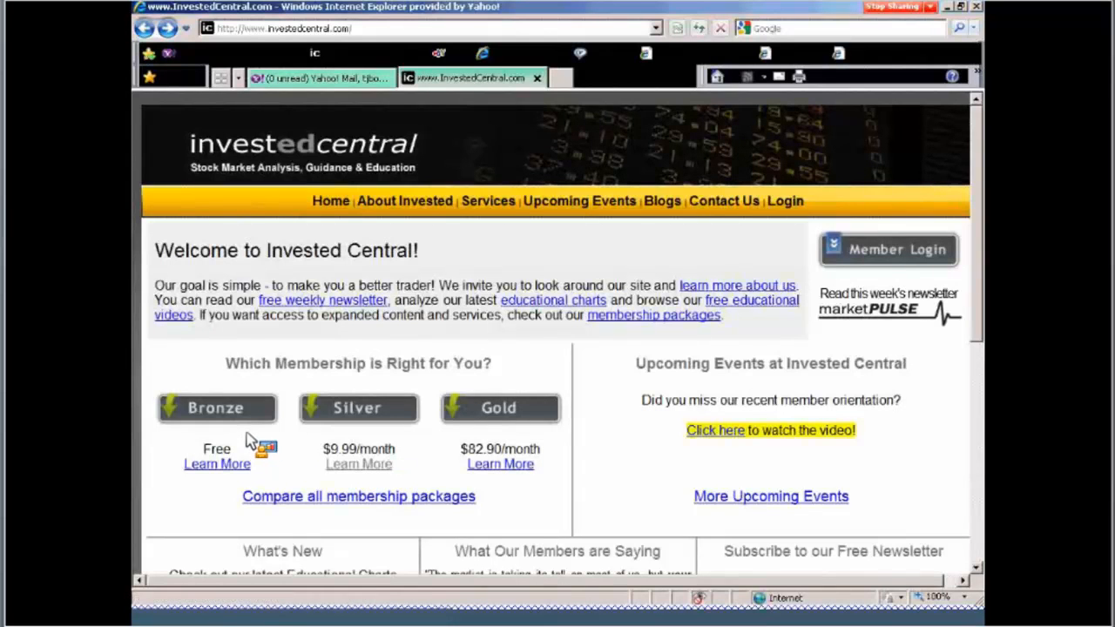
pyautogui.moveTo(253, 432)
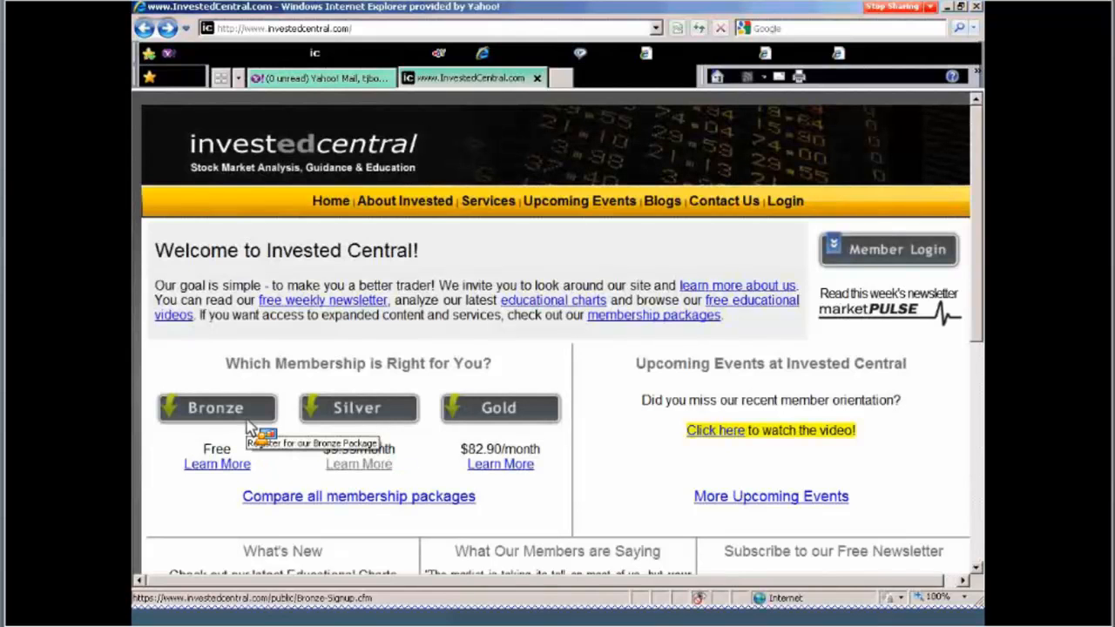
pyautogui.moveTo(247, 474)
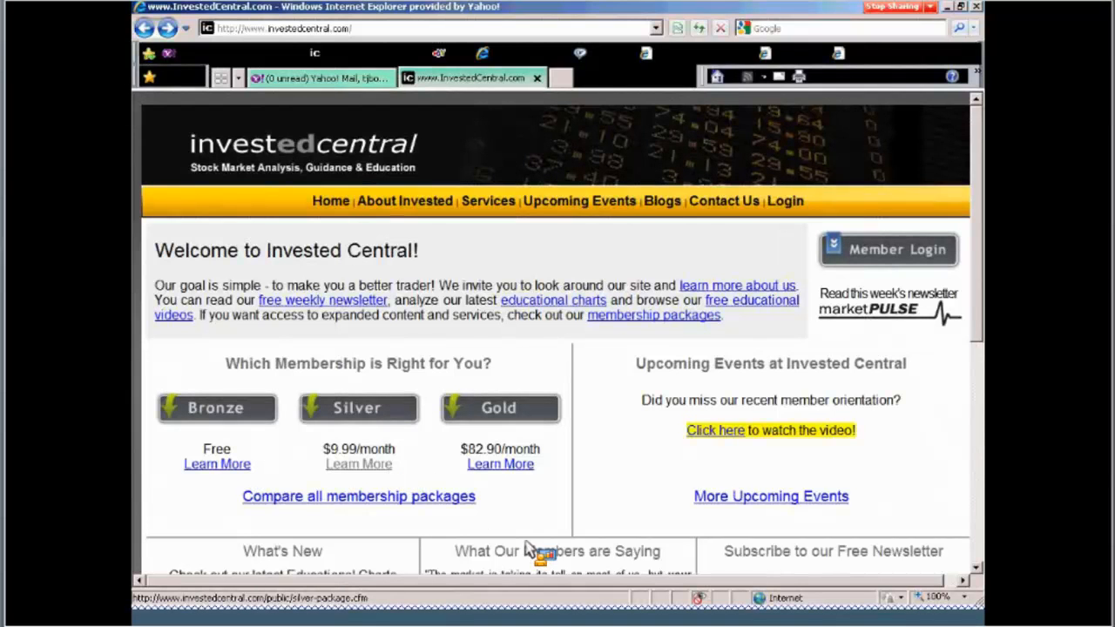
pyautogui.moveTo(618, 613)
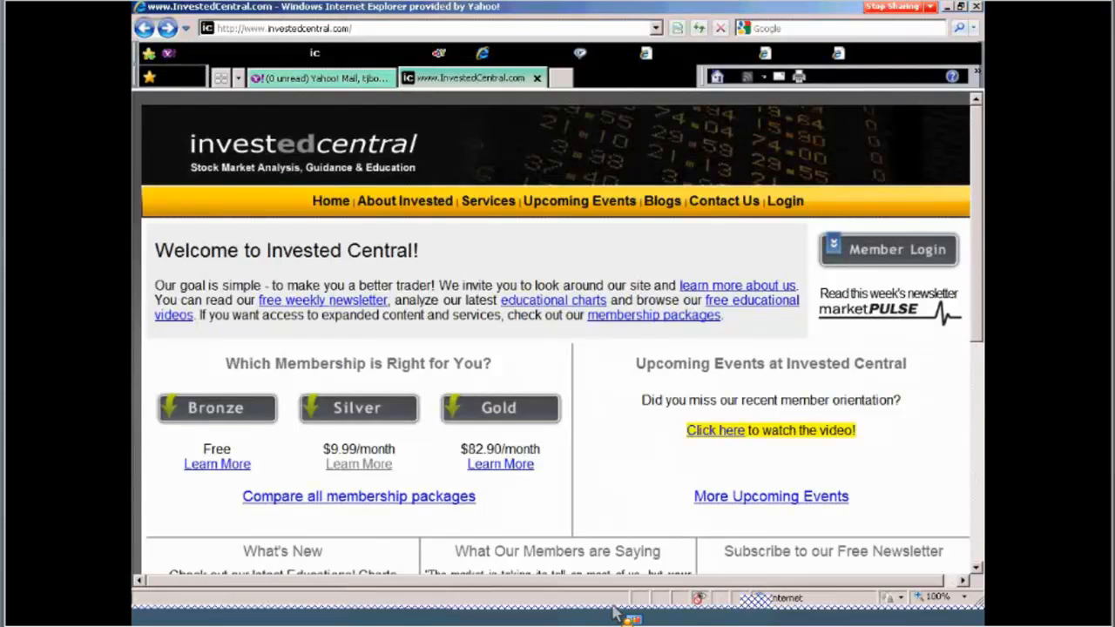
pyautogui.moveTo(976, 348)
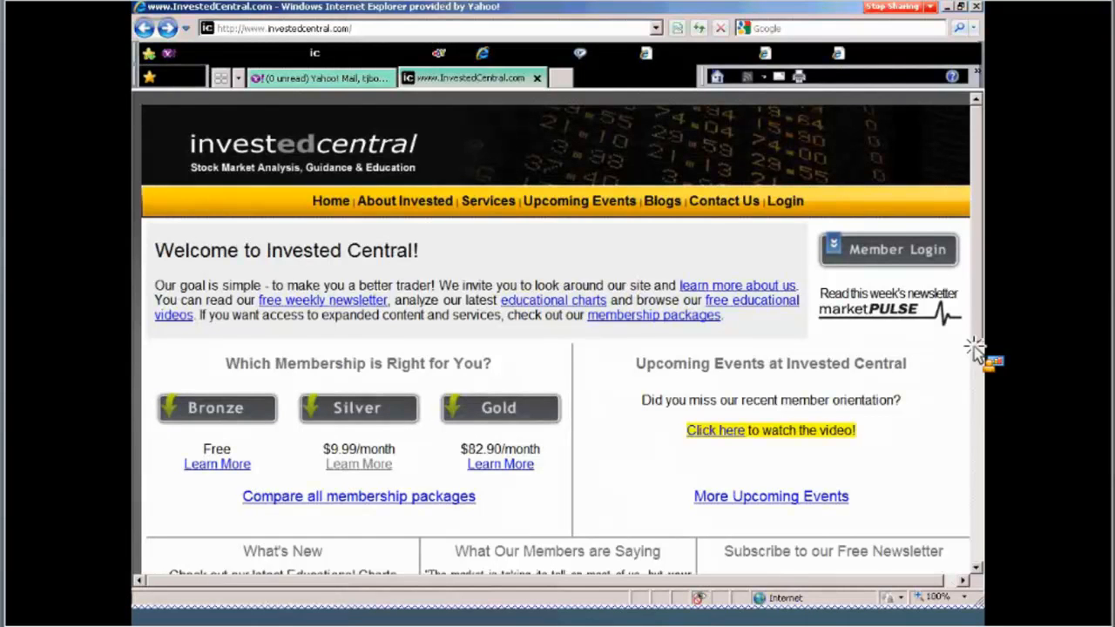
pyautogui.moveTo(975, 348)
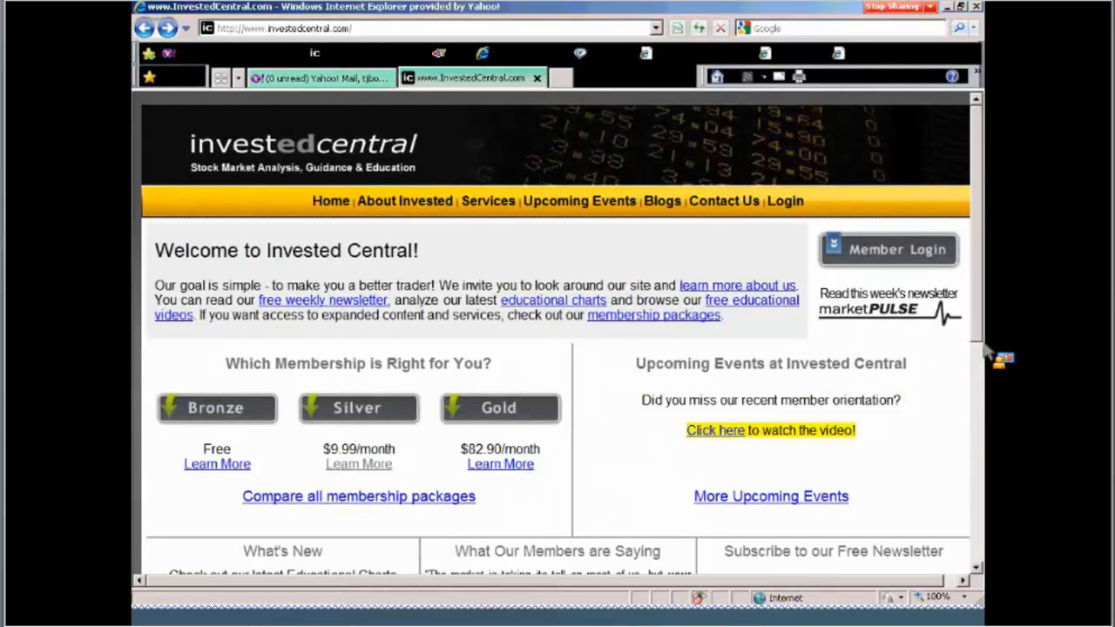
pyautogui.moveTo(293, 427)
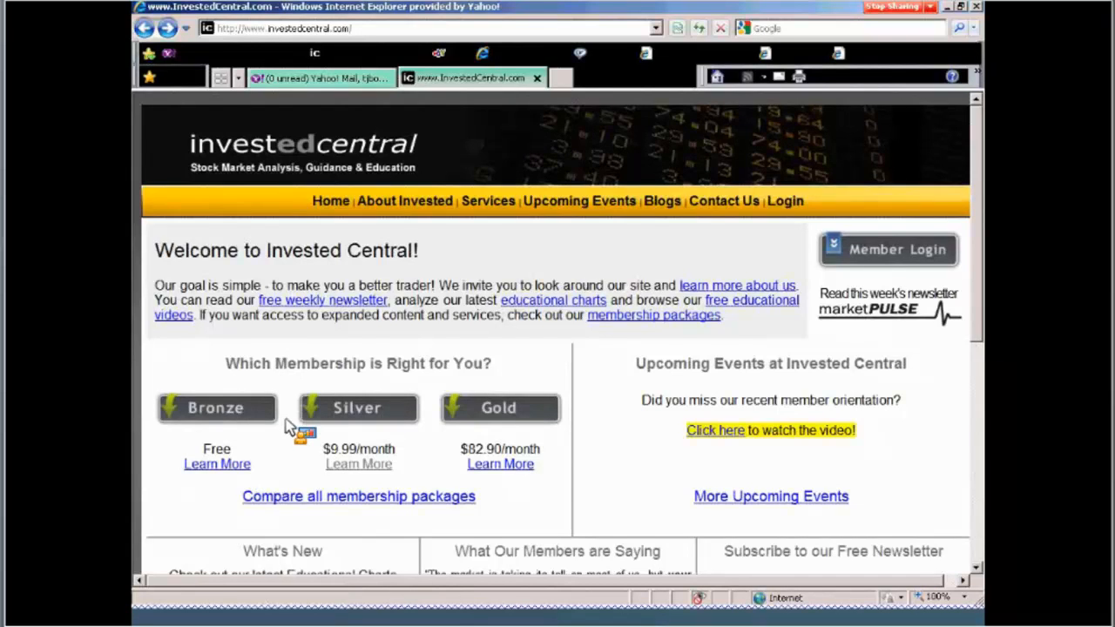
# Scroll down the homepage toward the Educational Charts image under What's New
pyautogui.scroll(-3)
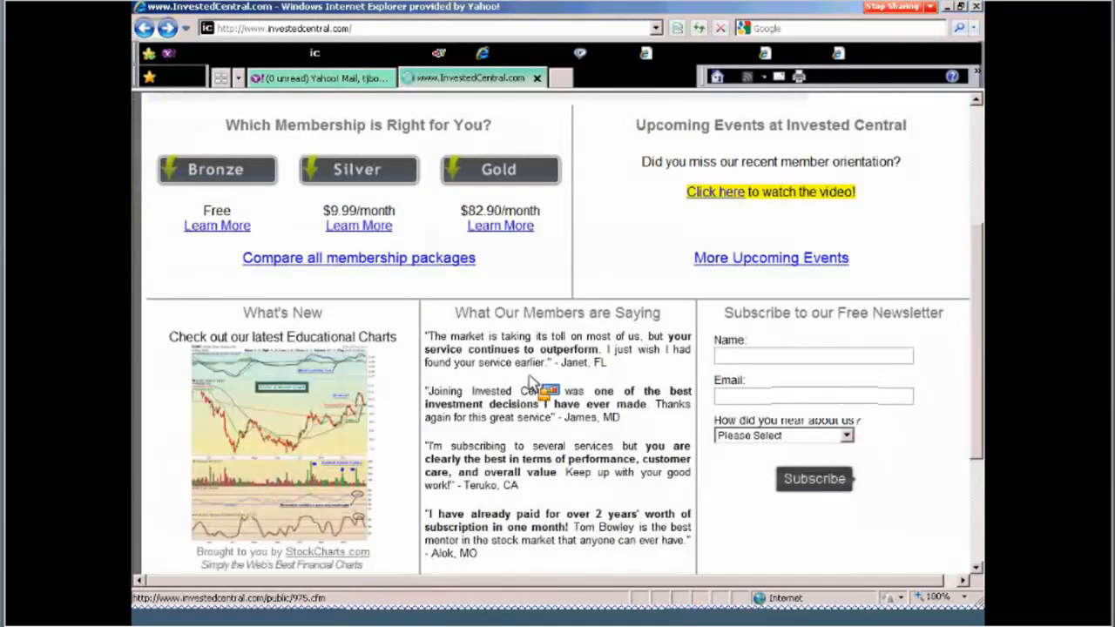
pyautogui.moveTo(978, 163)
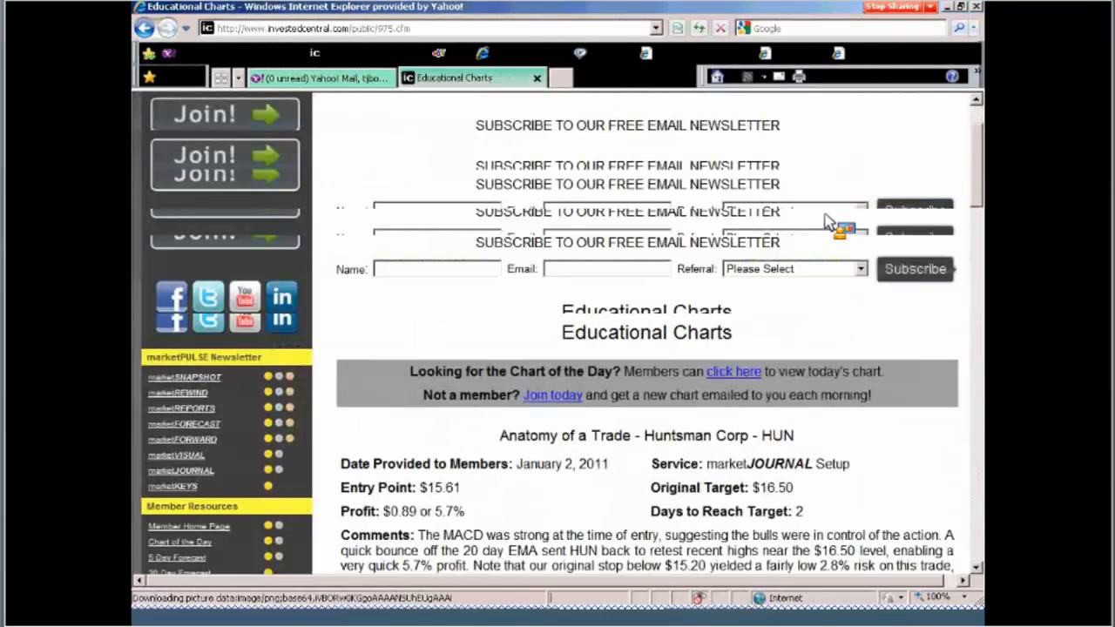
pyautogui.moveTo(648, 241)
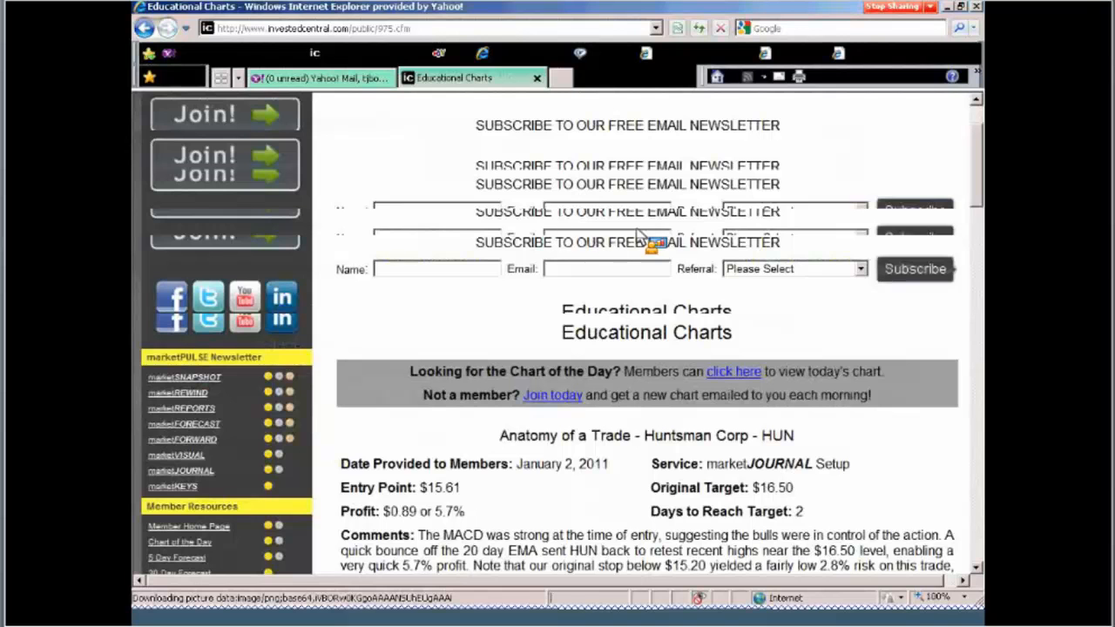
pyautogui.scroll(-3)
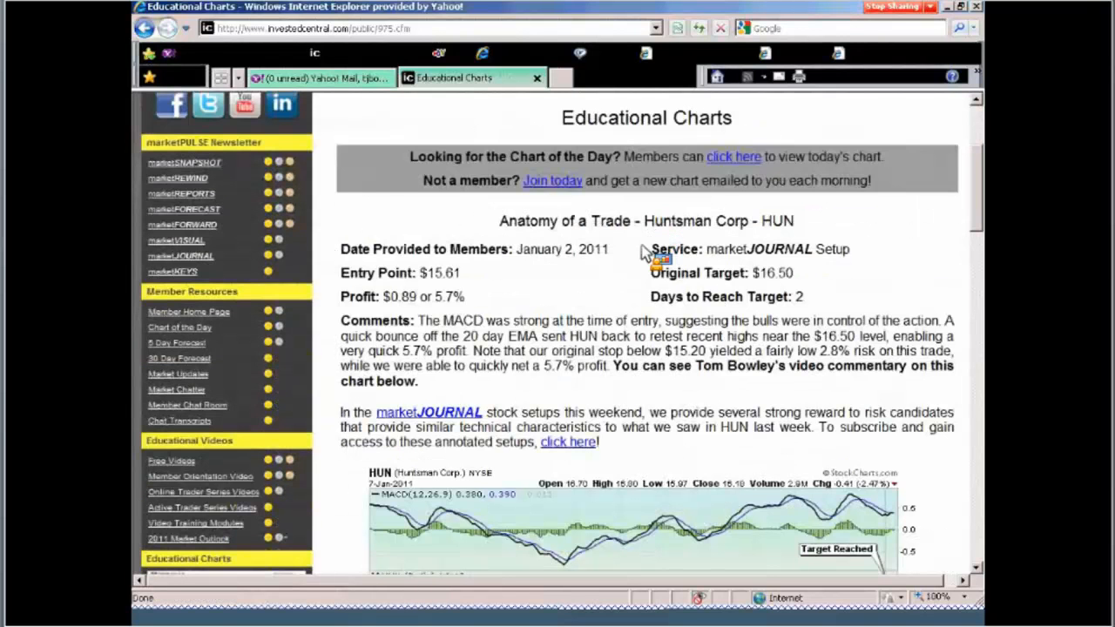
pyautogui.moveTo(505, 275)
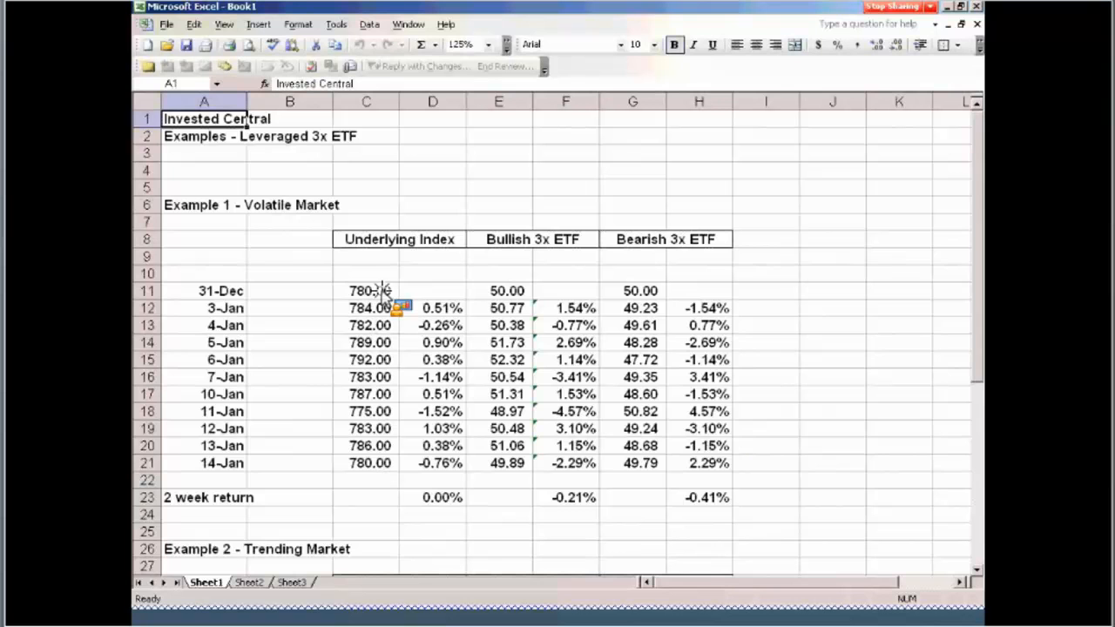
pyautogui.click(366, 289)
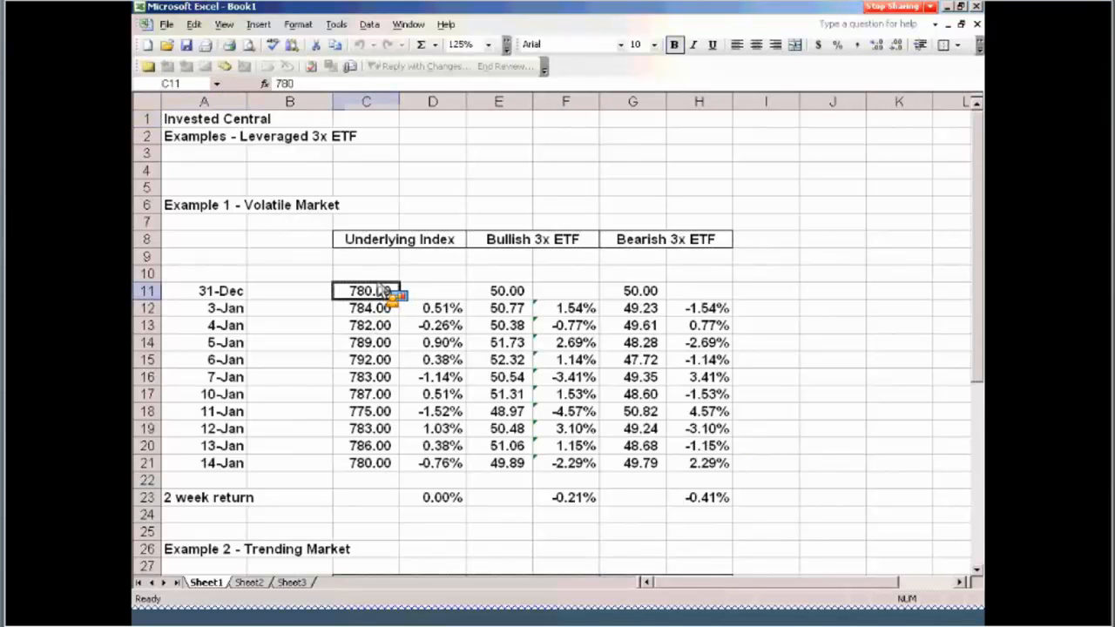
pyautogui.moveTo(540, 317)
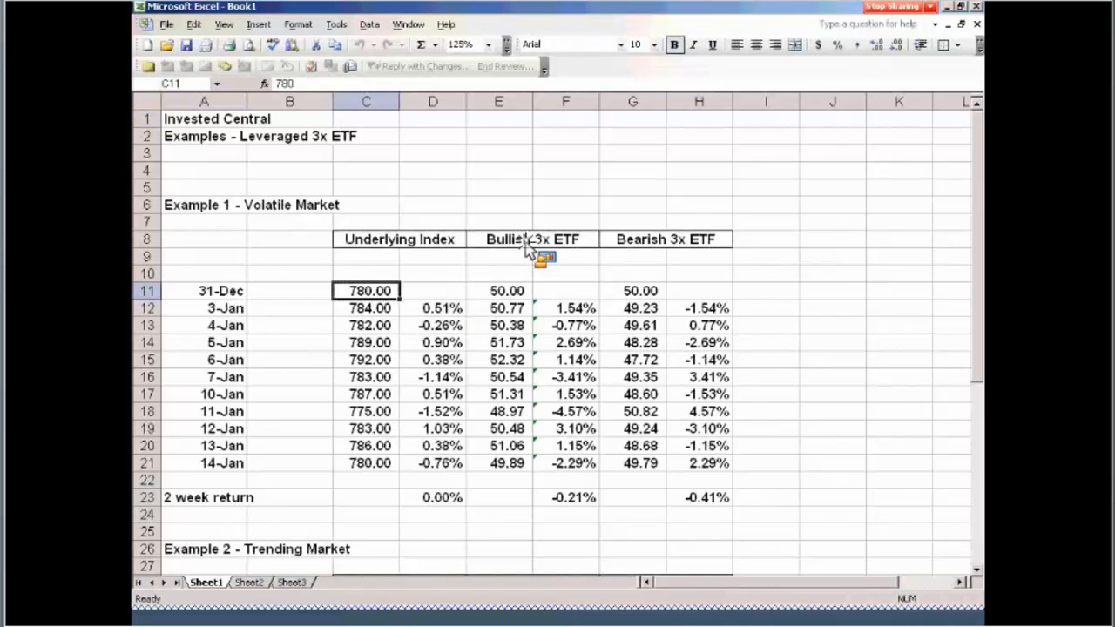
pyautogui.click(533, 238)
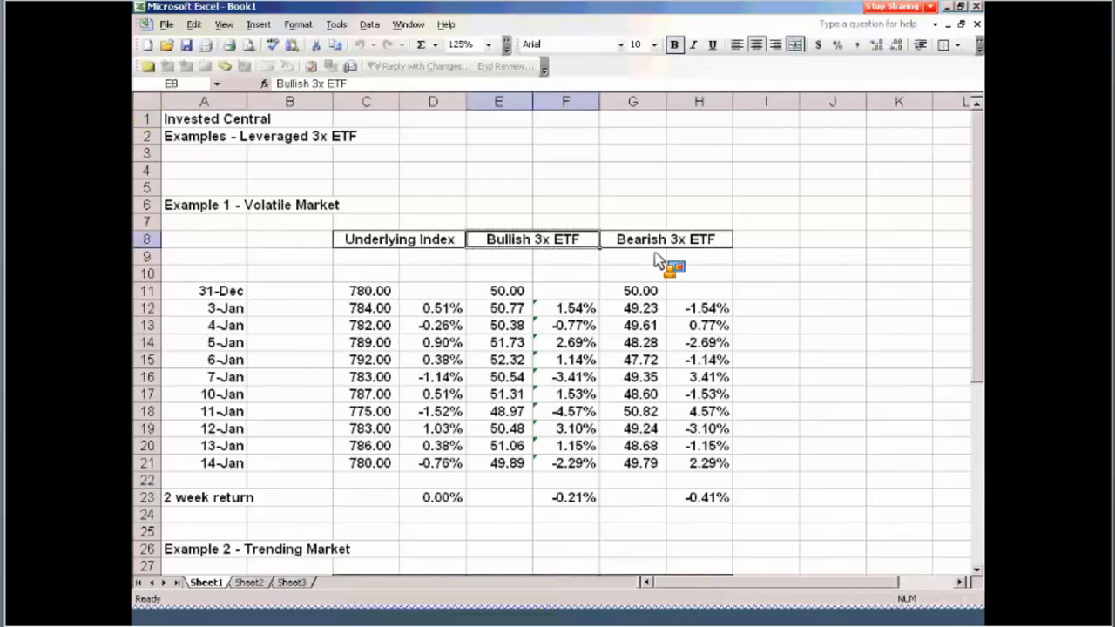
pyautogui.click(666, 239)
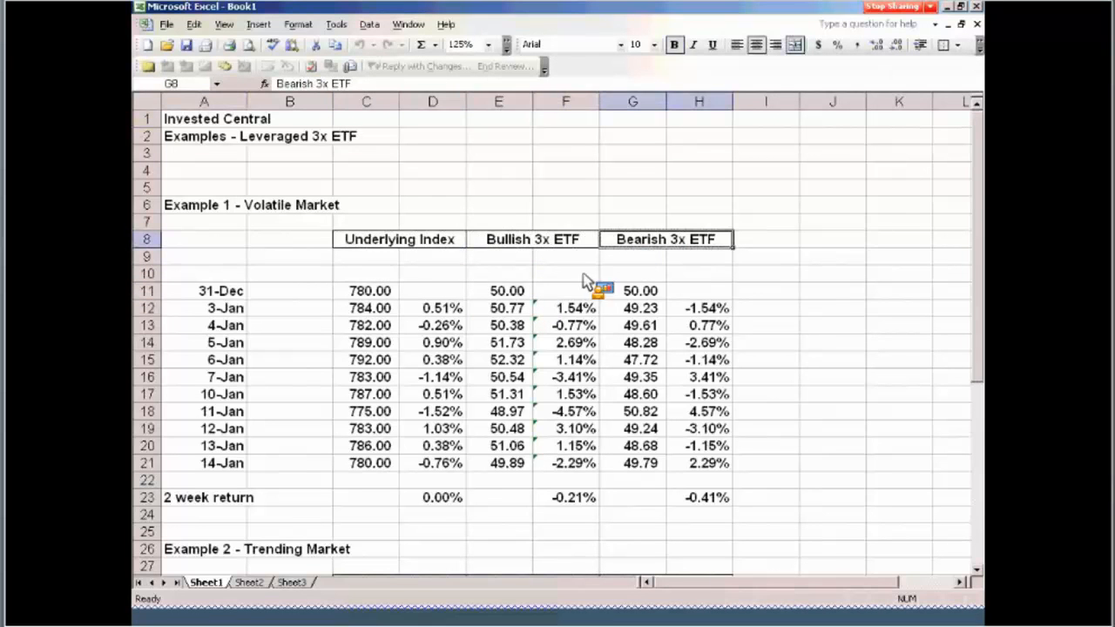
pyautogui.click(399, 239)
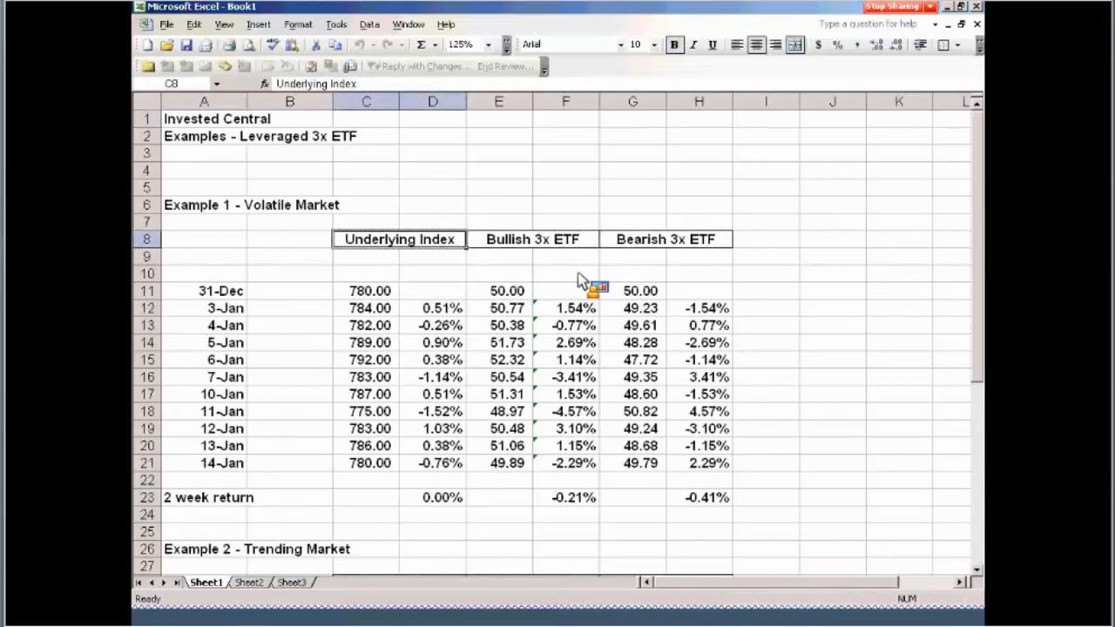
pyautogui.moveTo(383, 299)
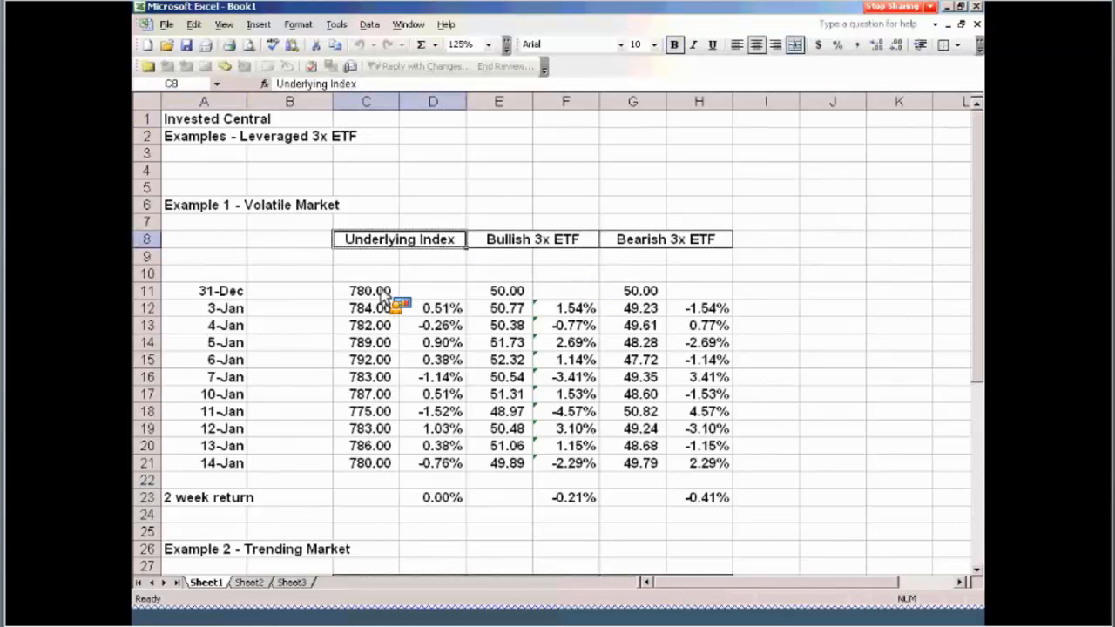
pyautogui.click(366, 291)
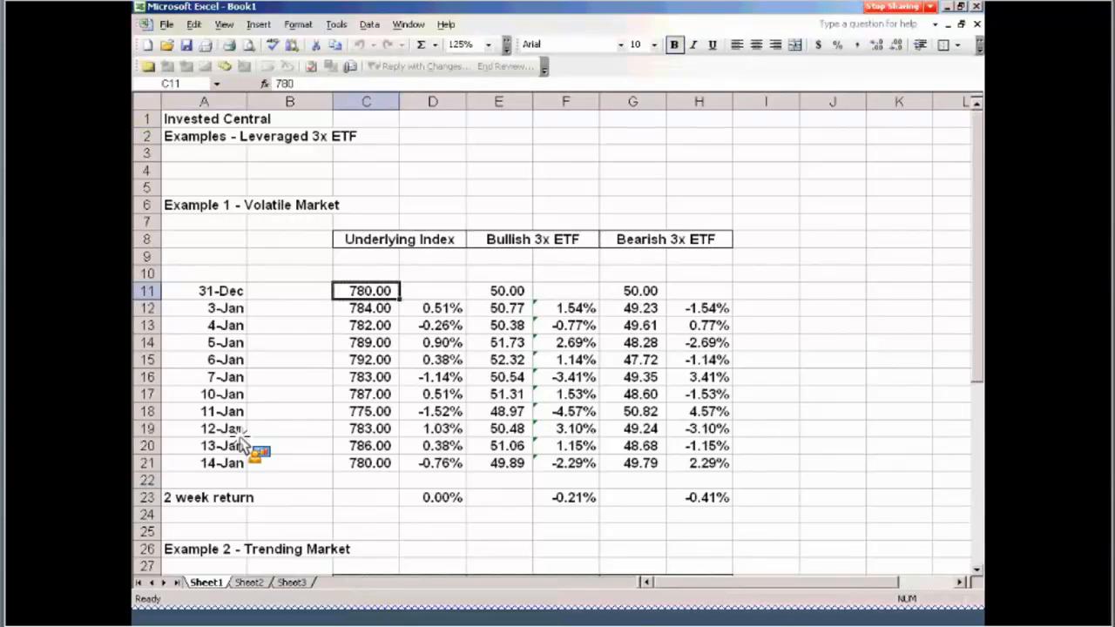
pyautogui.moveTo(225, 307); pyautogui.dragTo(225, 463)
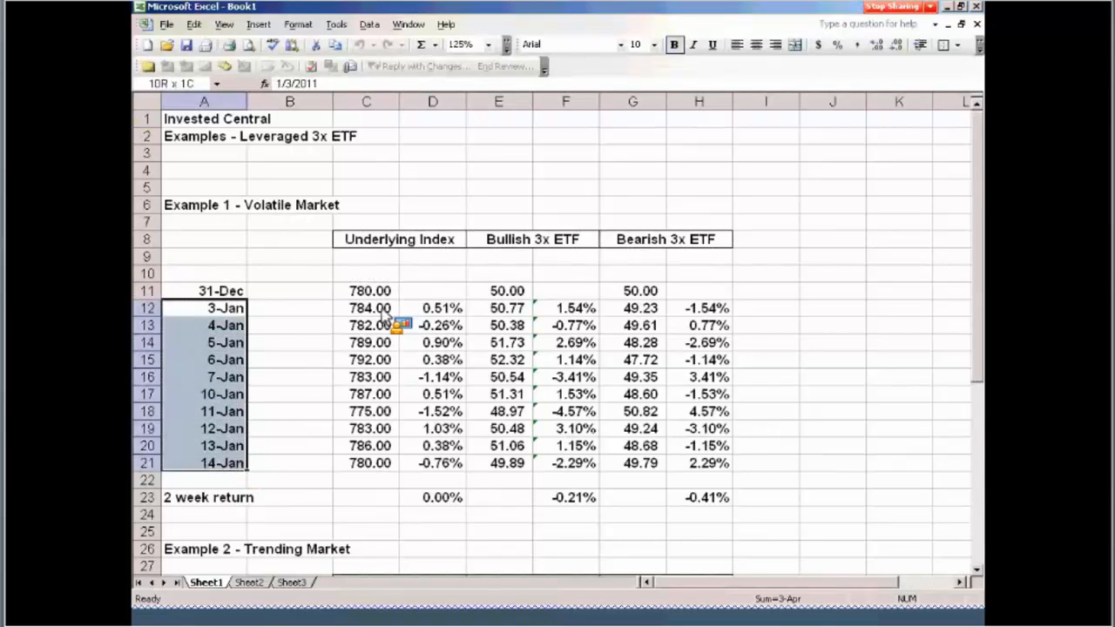
pyautogui.click(366, 307)
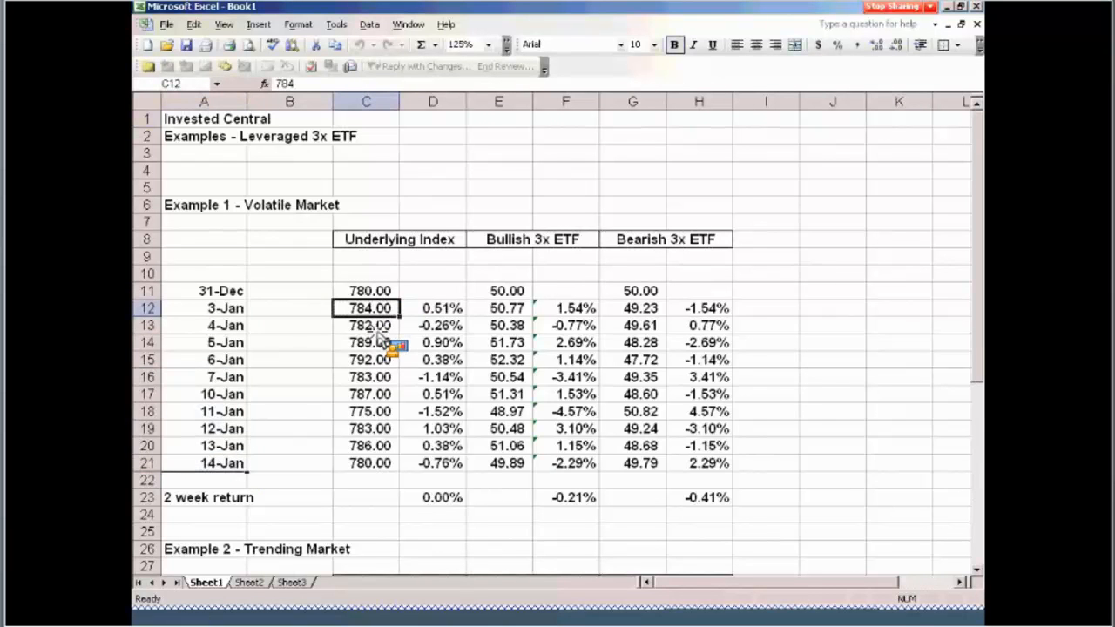
pyautogui.click(365, 325)
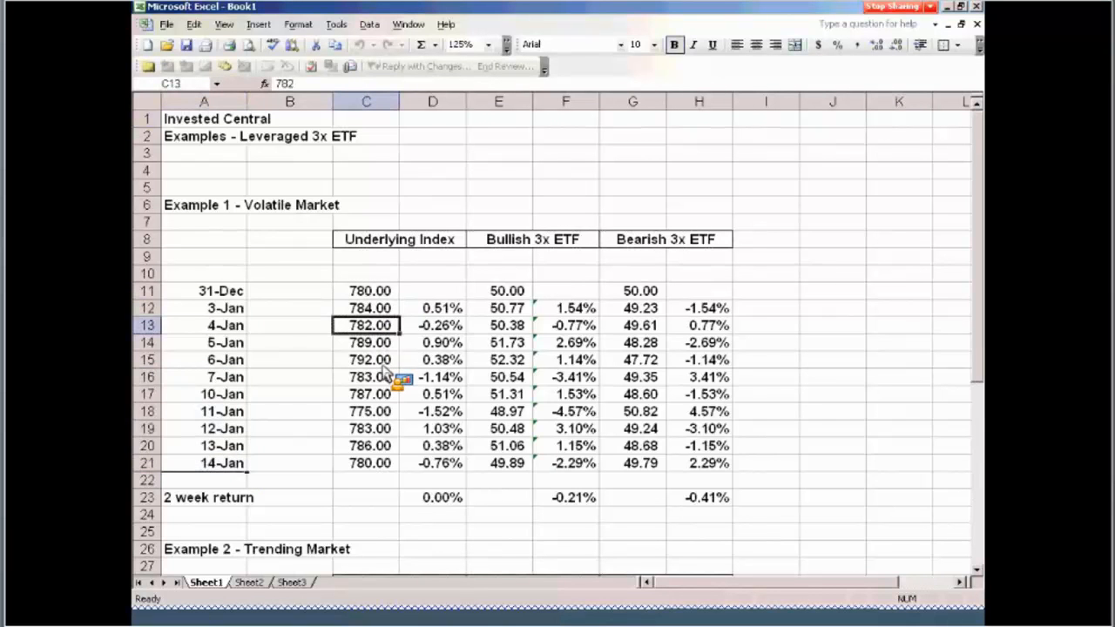
pyautogui.click(366, 377)
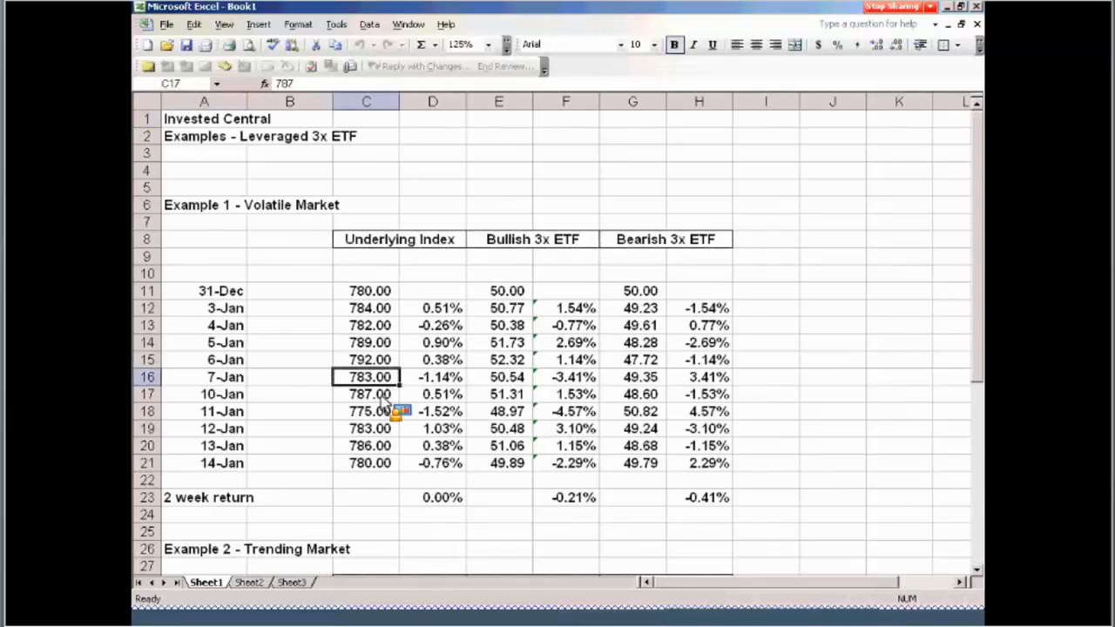
pyautogui.click(366, 411)
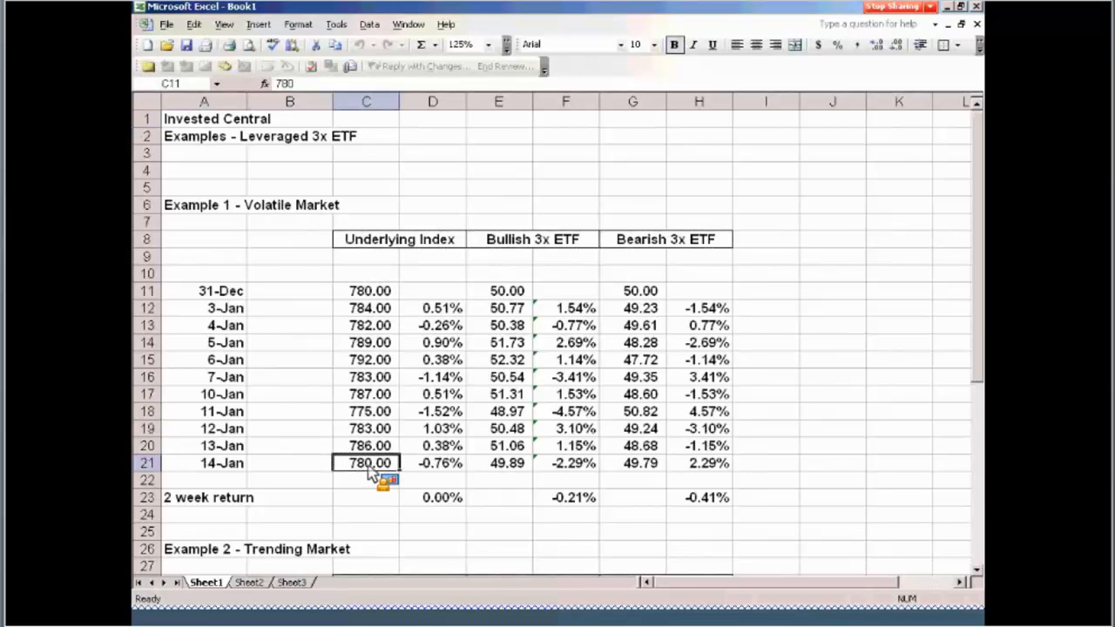
pyautogui.click(366, 463)
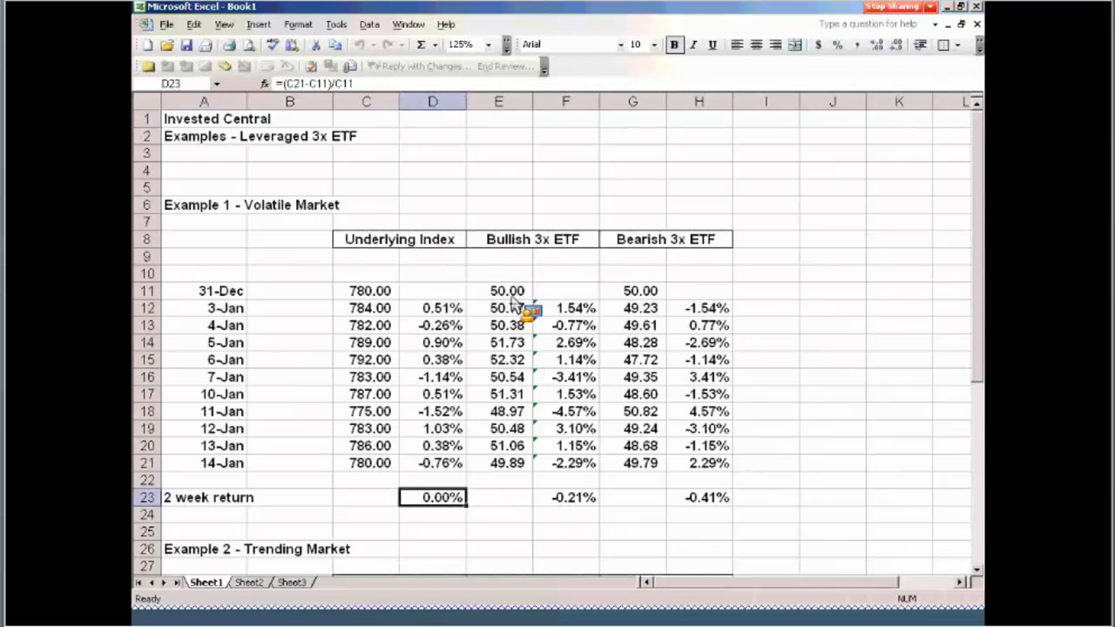
pyautogui.click(499, 291)
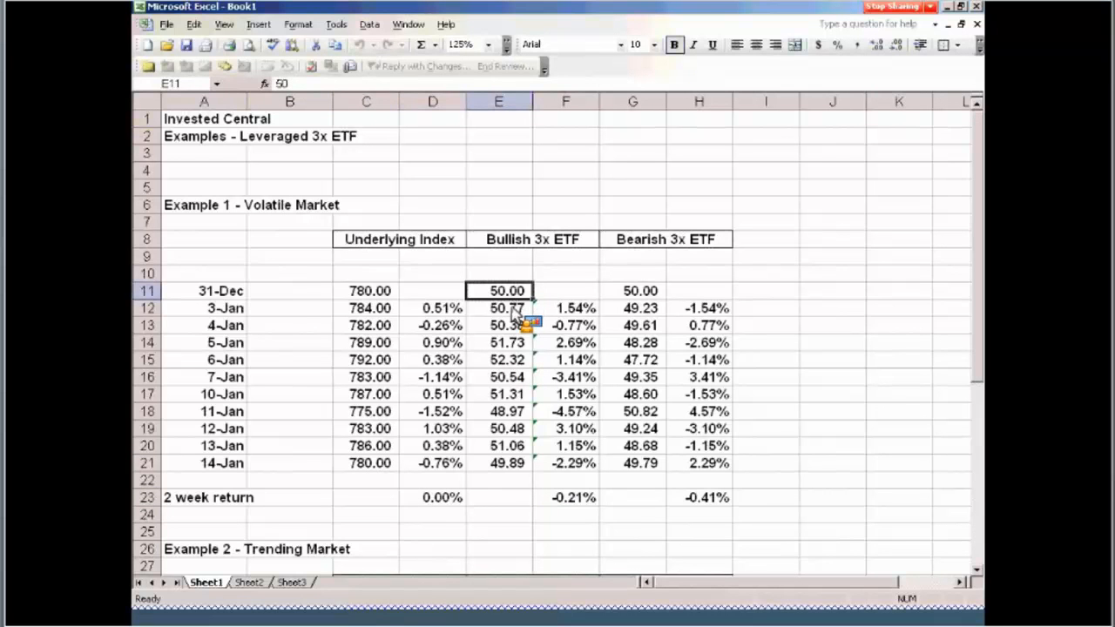
pyautogui.click(498, 307)
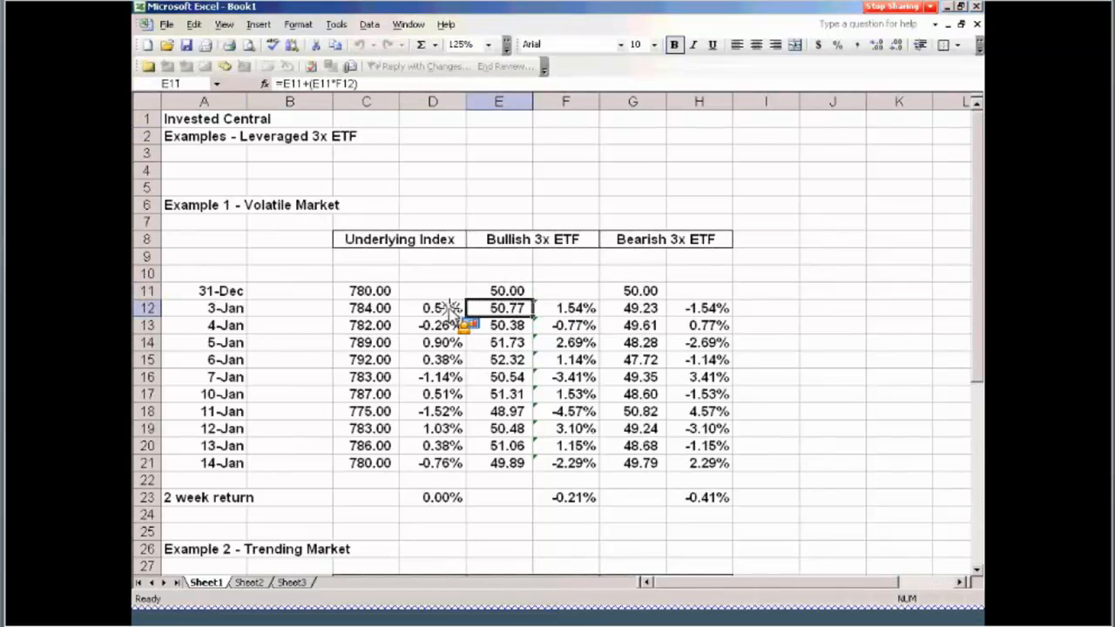
pyautogui.click(432, 306)
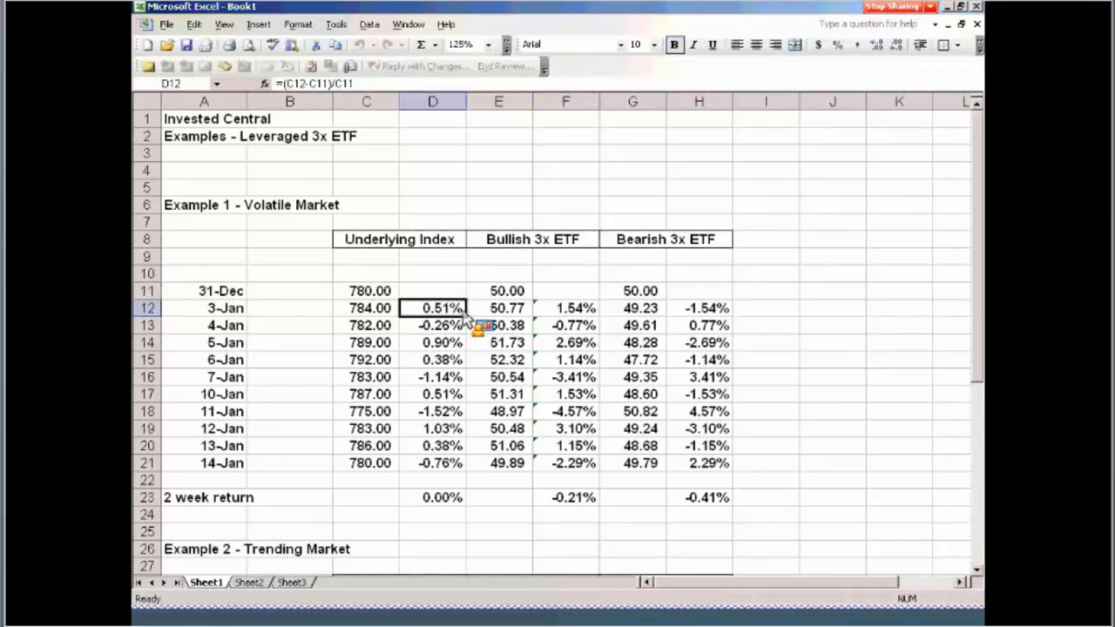
pyautogui.moveTo(592, 321)
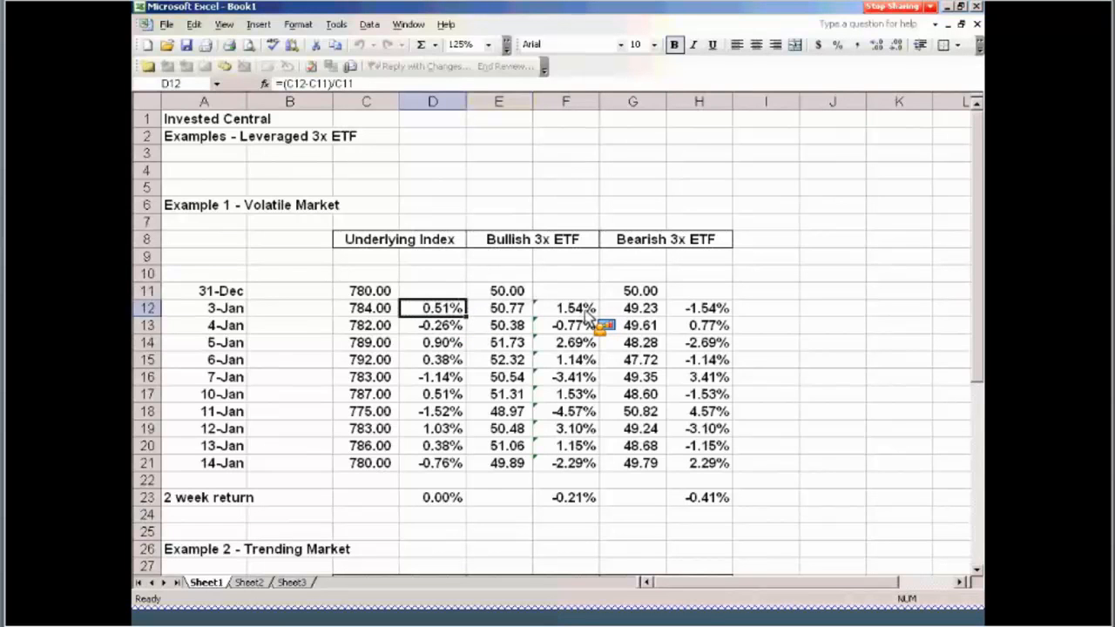
pyautogui.click(564, 307)
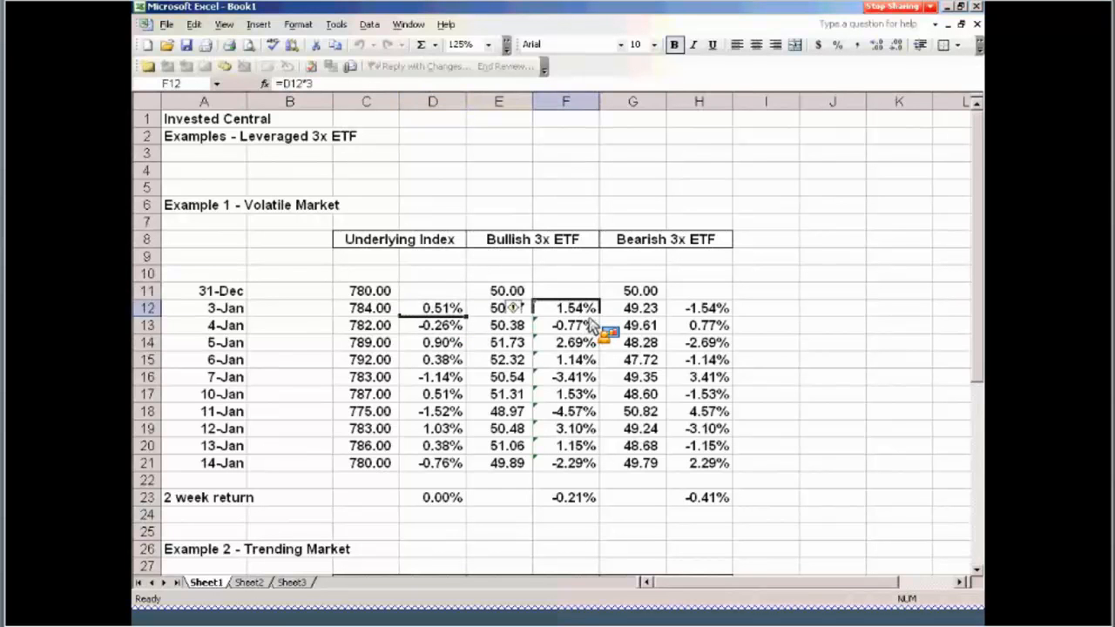
pyautogui.click(696, 307)
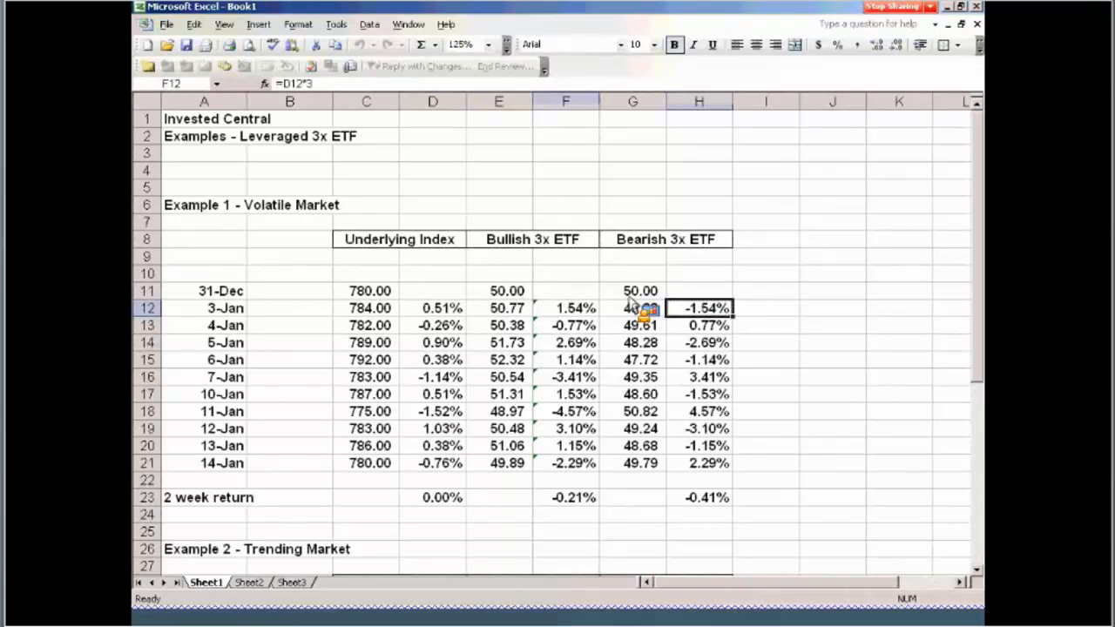
pyautogui.click(498, 289)
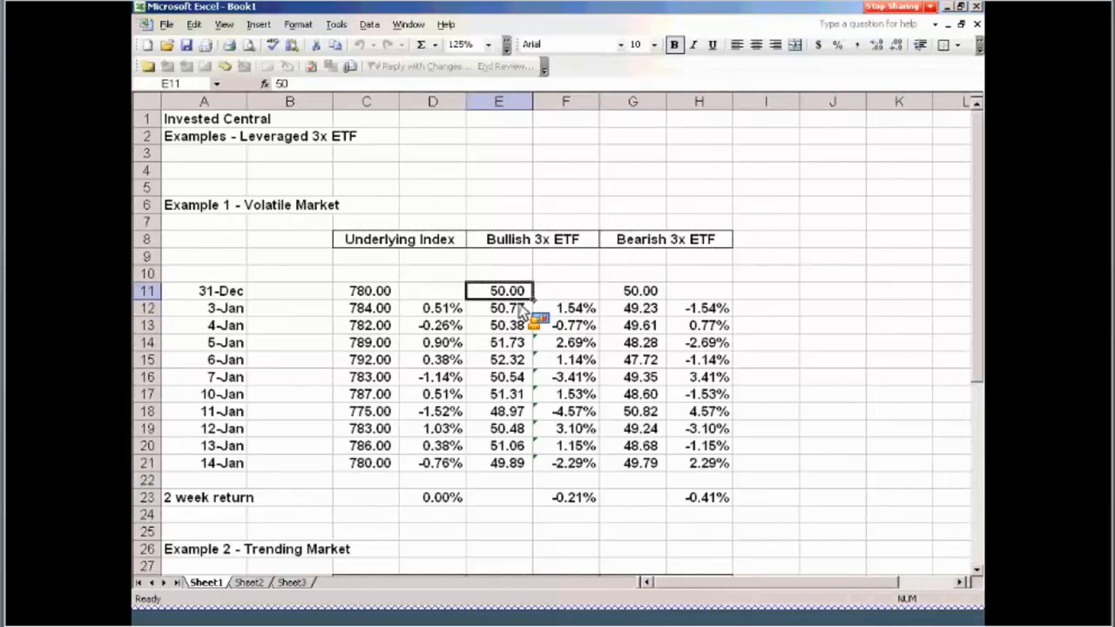
pyautogui.click(499, 306)
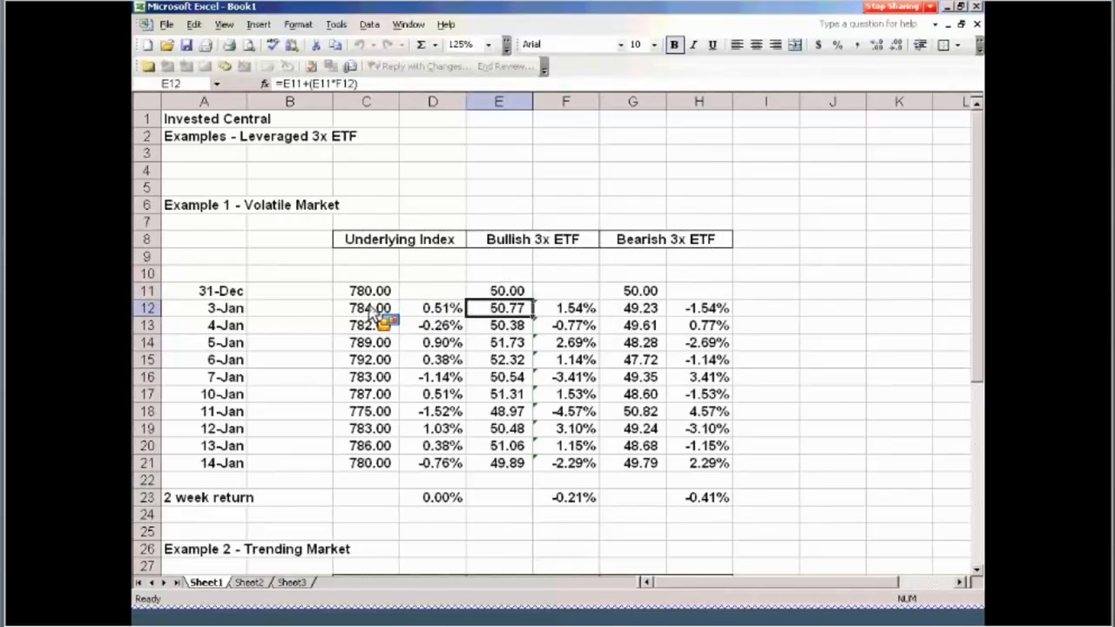
pyautogui.moveTo(659, 288)
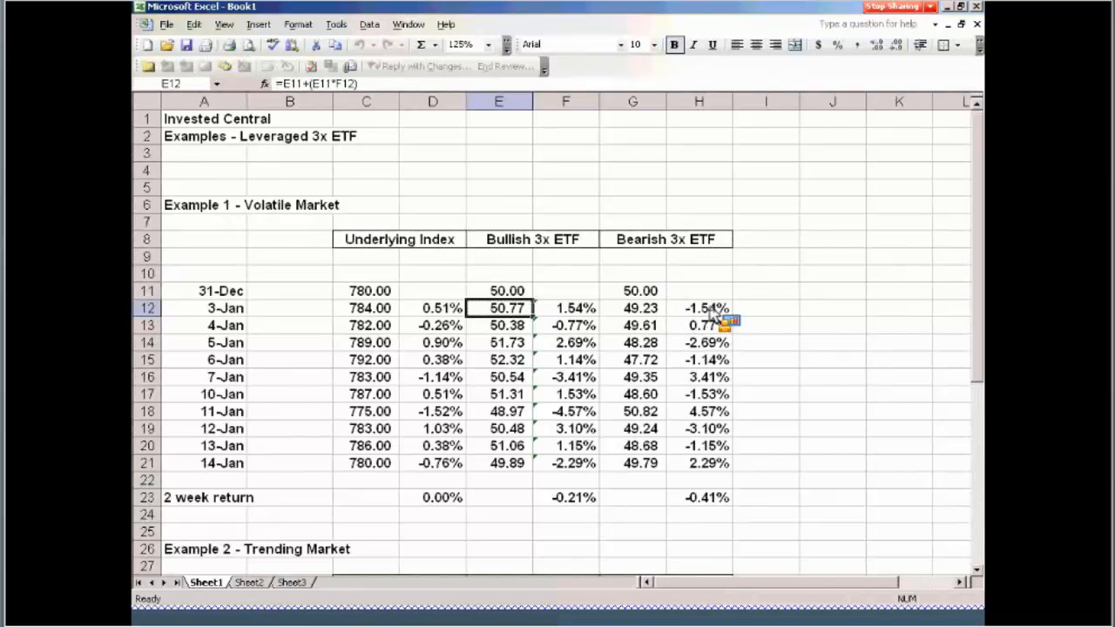
pyautogui.moveTo(514, 312)
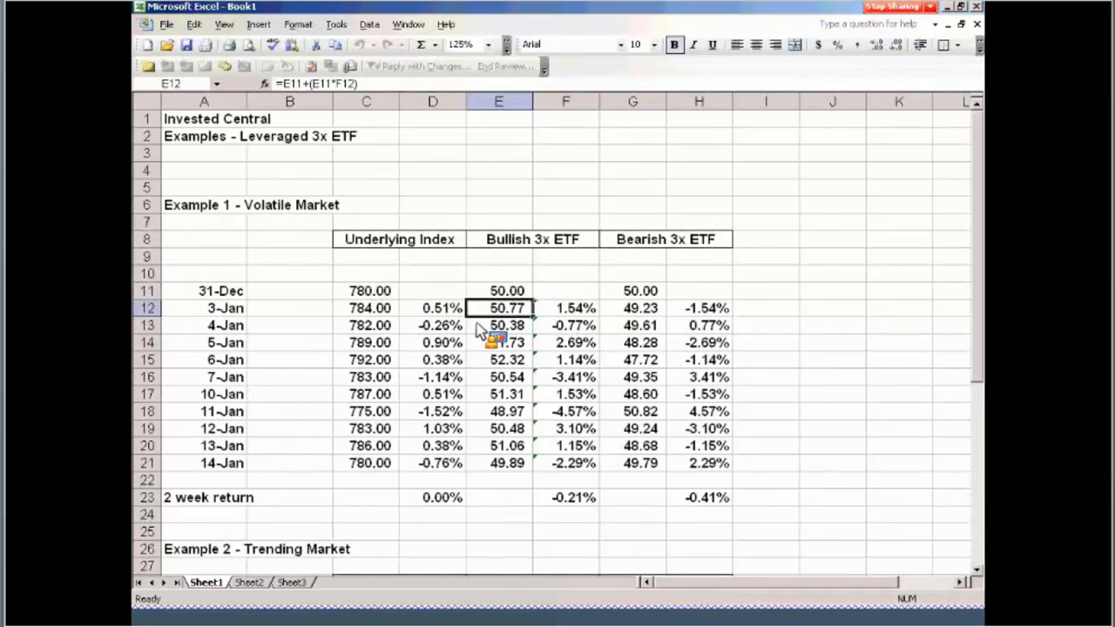
pyautogui.click(564, 326)
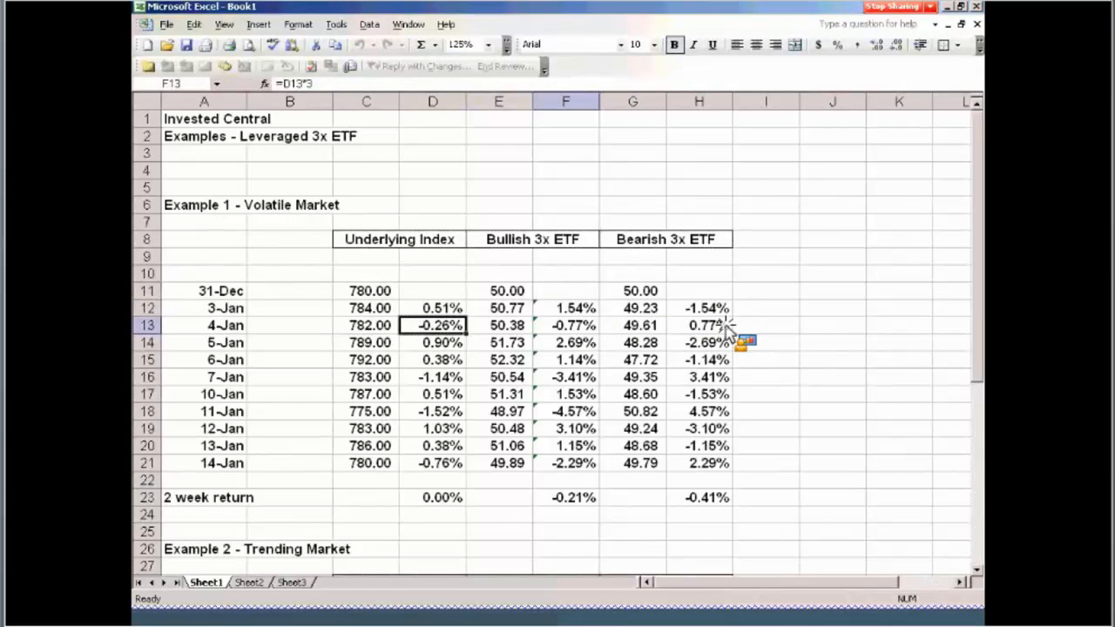
pyautogui.click(697, 326)
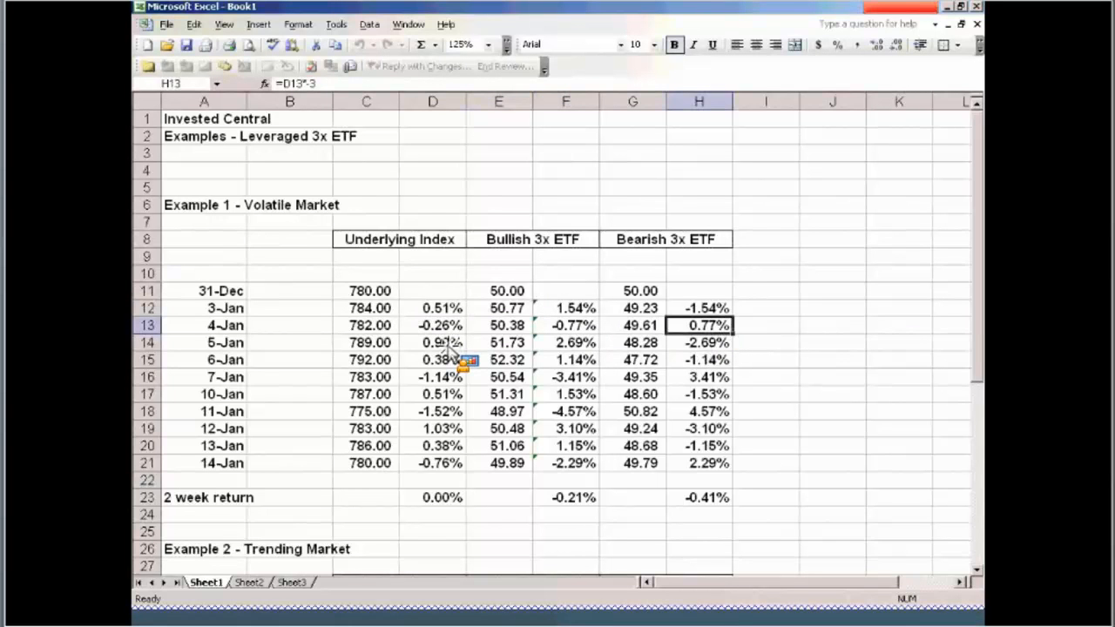
pyautogui.click(564, 342)
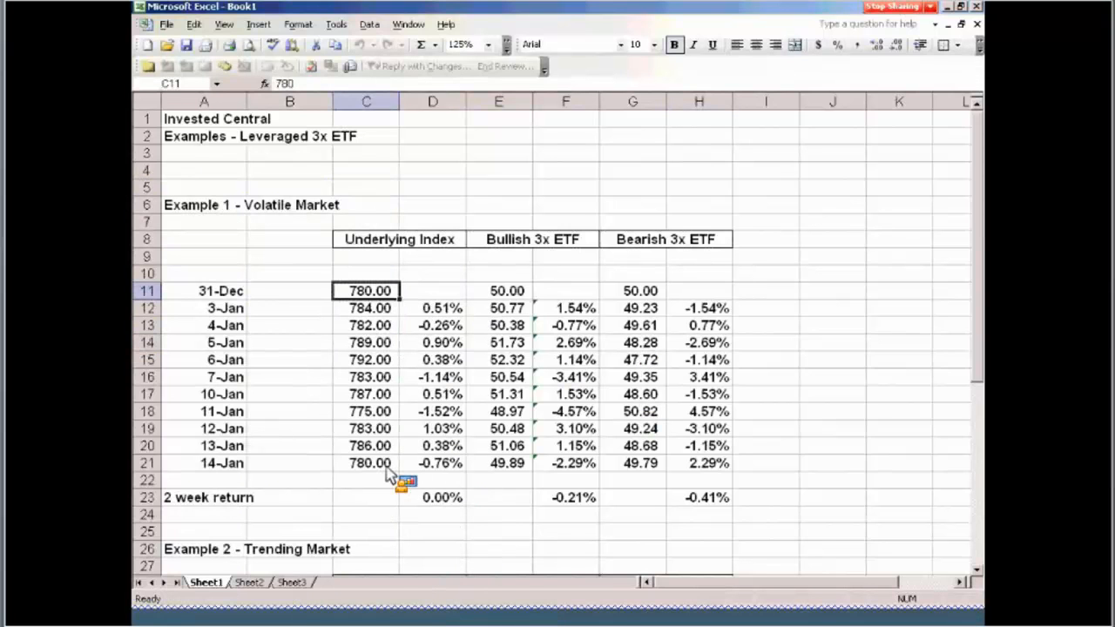
pyautogui.click(366, 463)
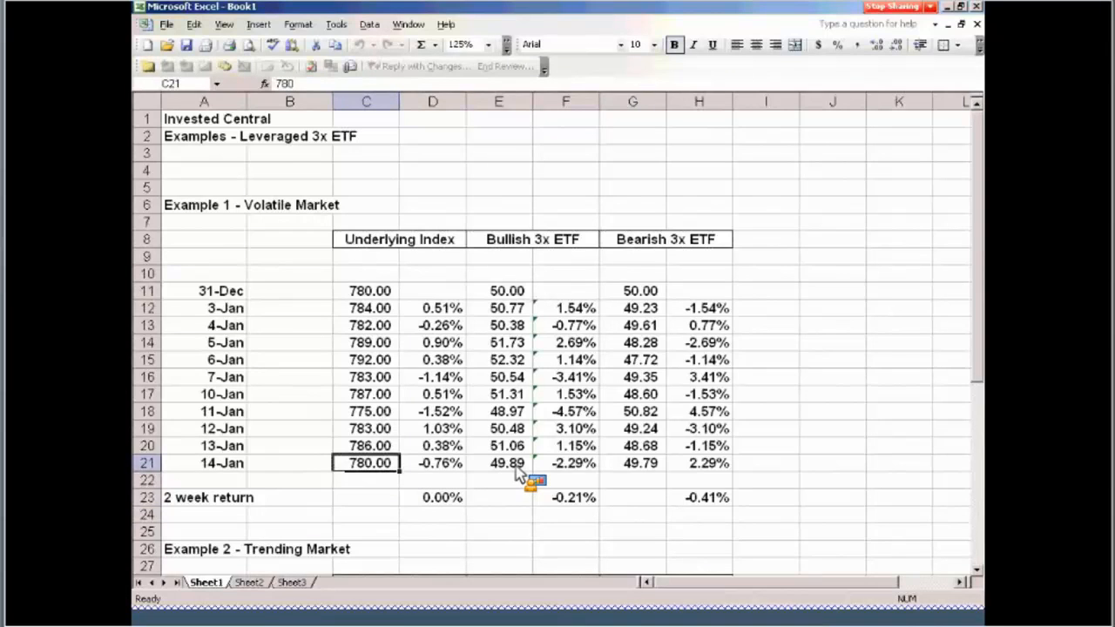
pyautogui.moveTo(649, 471)
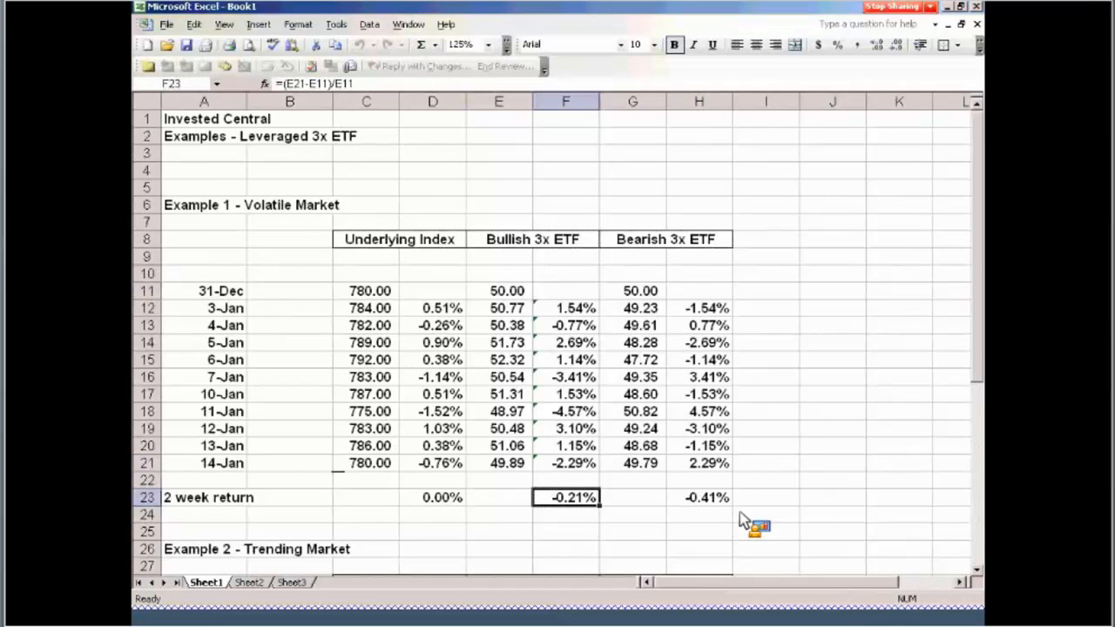
pyautogui.moveTo(735, 514)
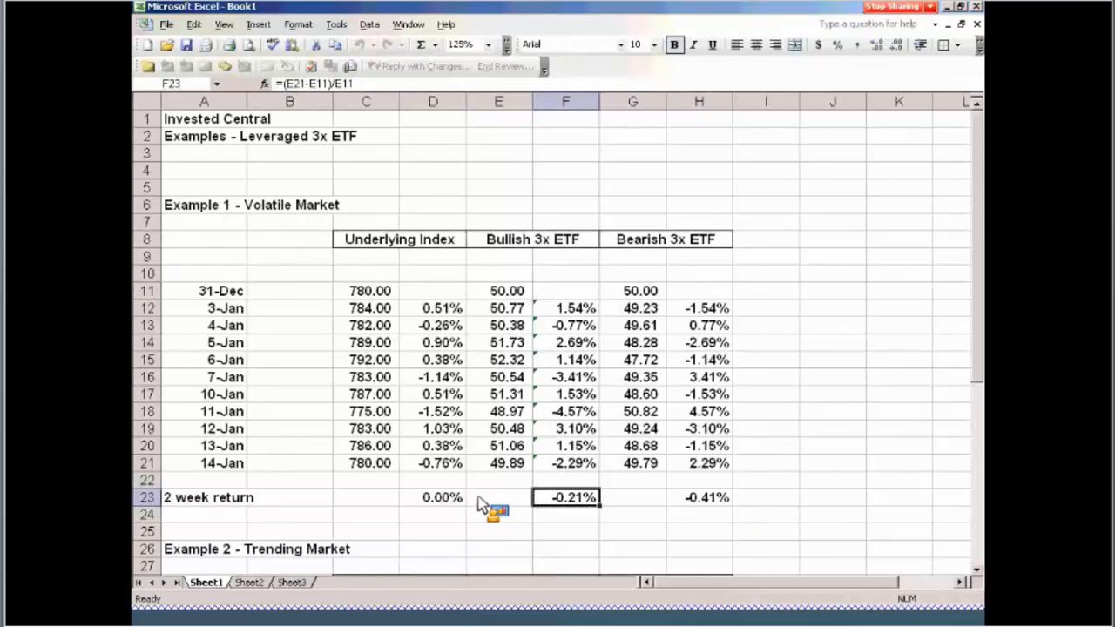
pyautogui.click(432, 499)
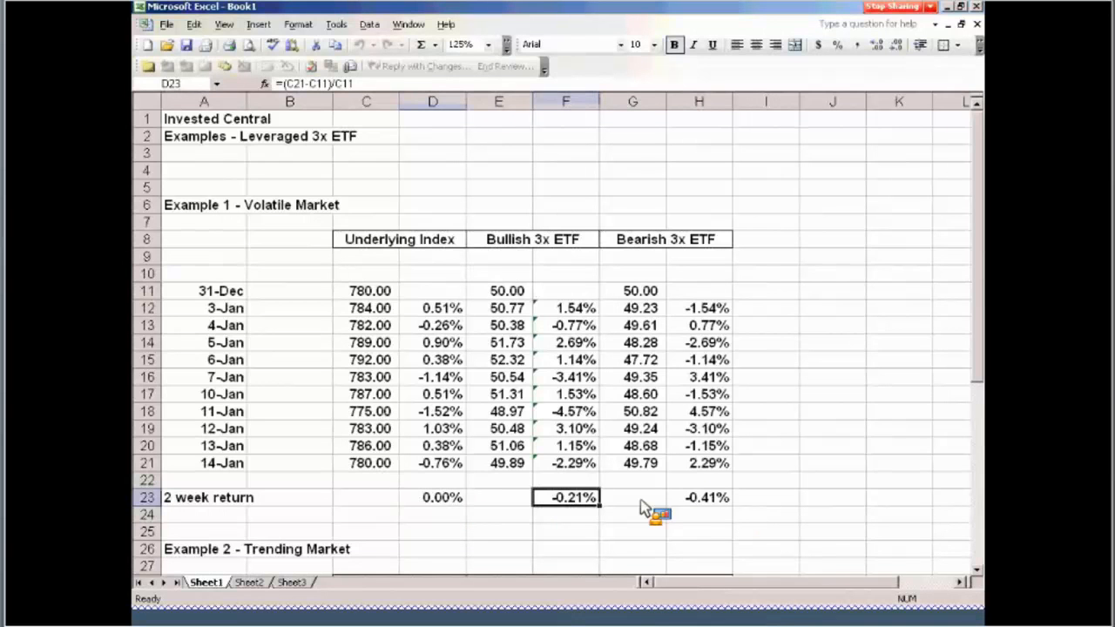
pyautogui.click(696, 499)
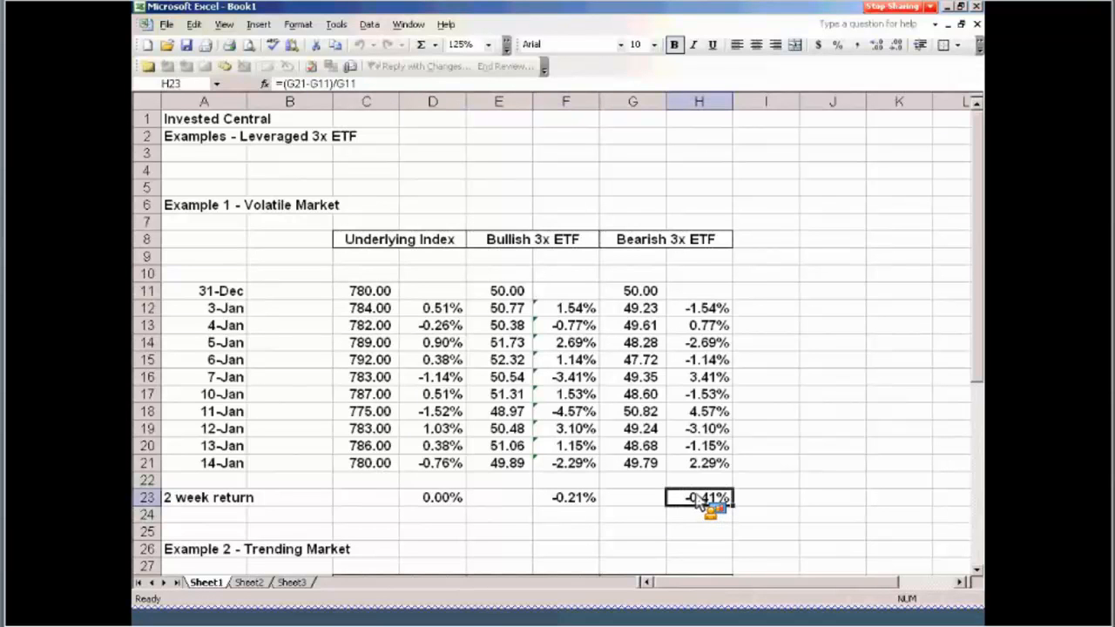
pyautogui.moveTo(579, 322)
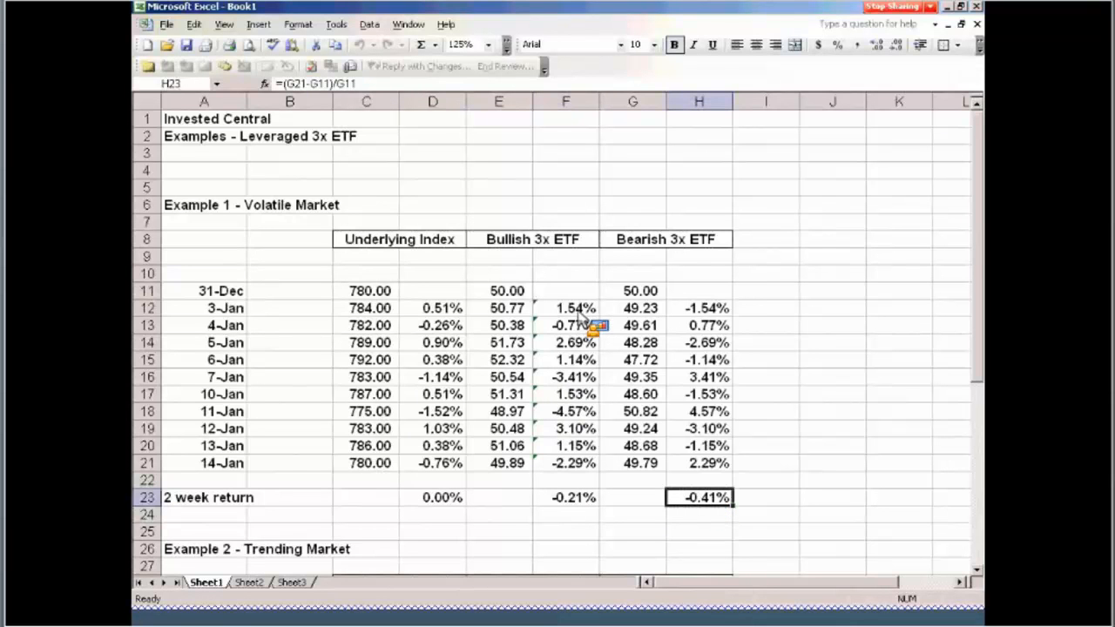
pyautogui.moveTo(541, 310)
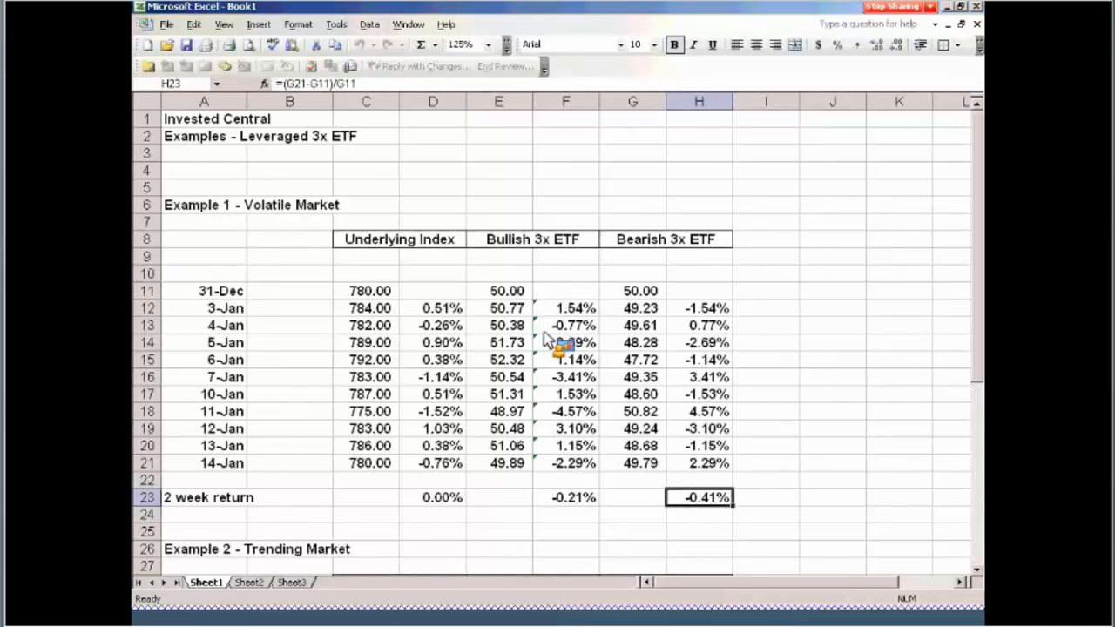
pyautogui.click(564, 325)
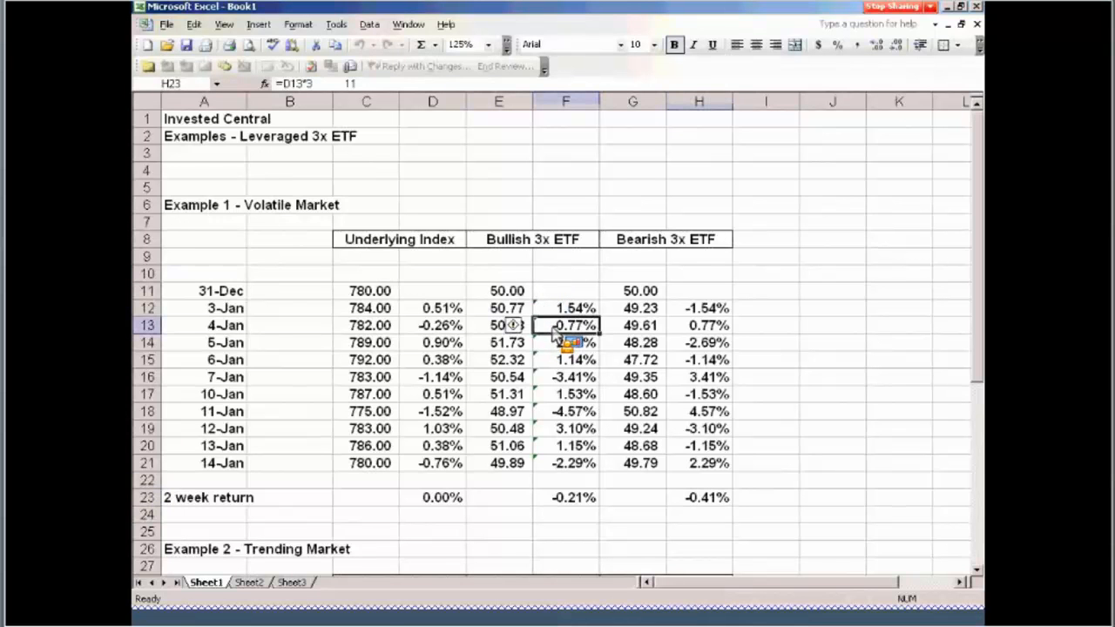
pyautogui.click(564, 325)
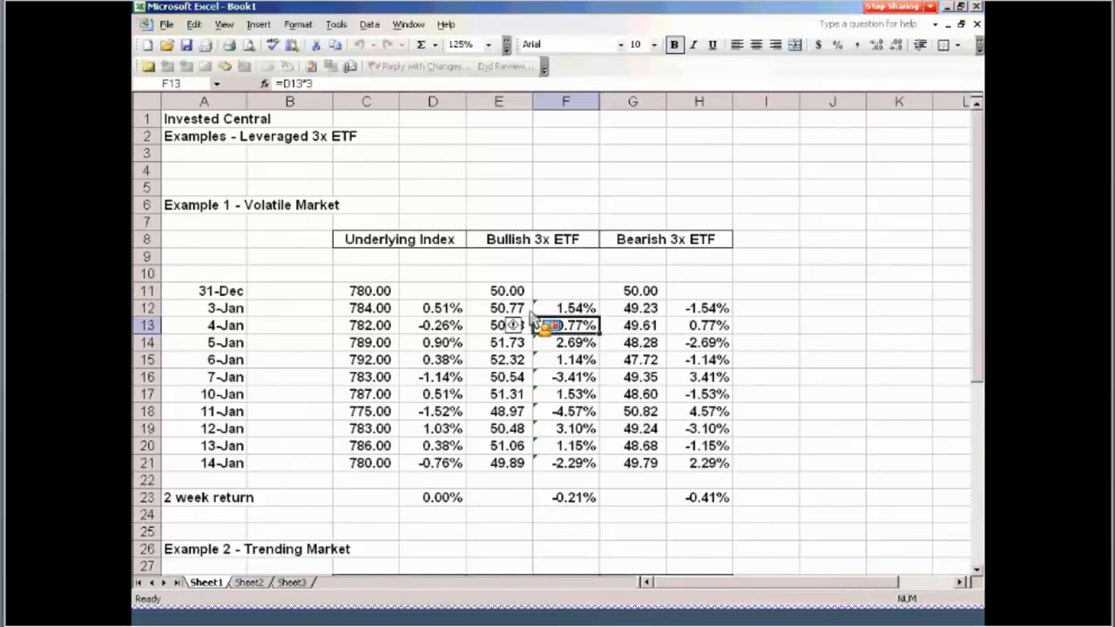
pyautogui.moveTo(439, 338)
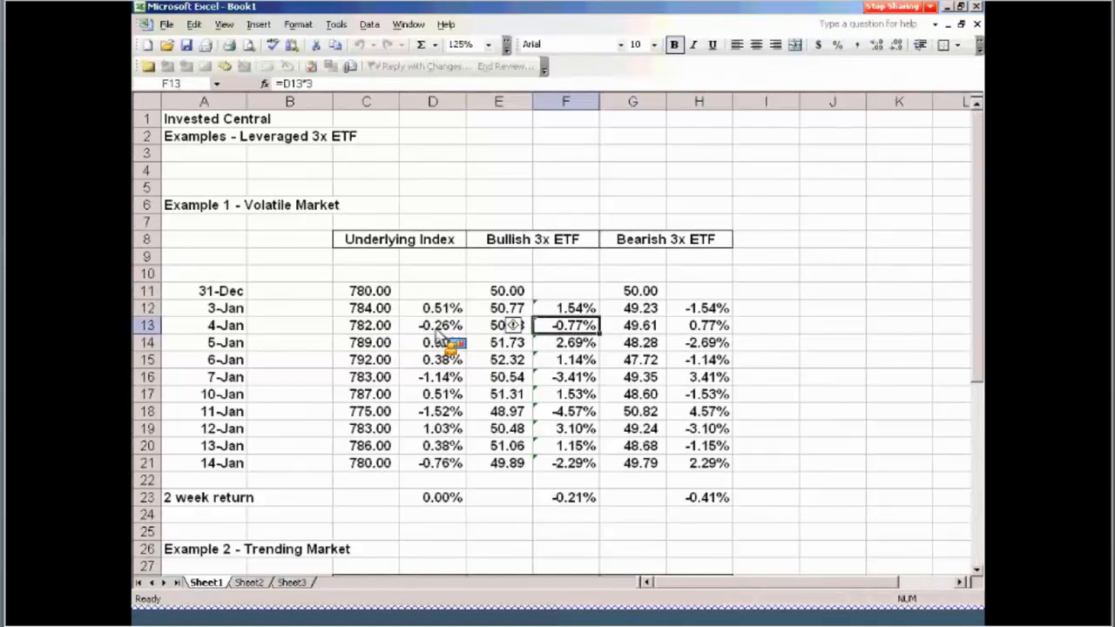
pyautogui.moveTo(610, 338)
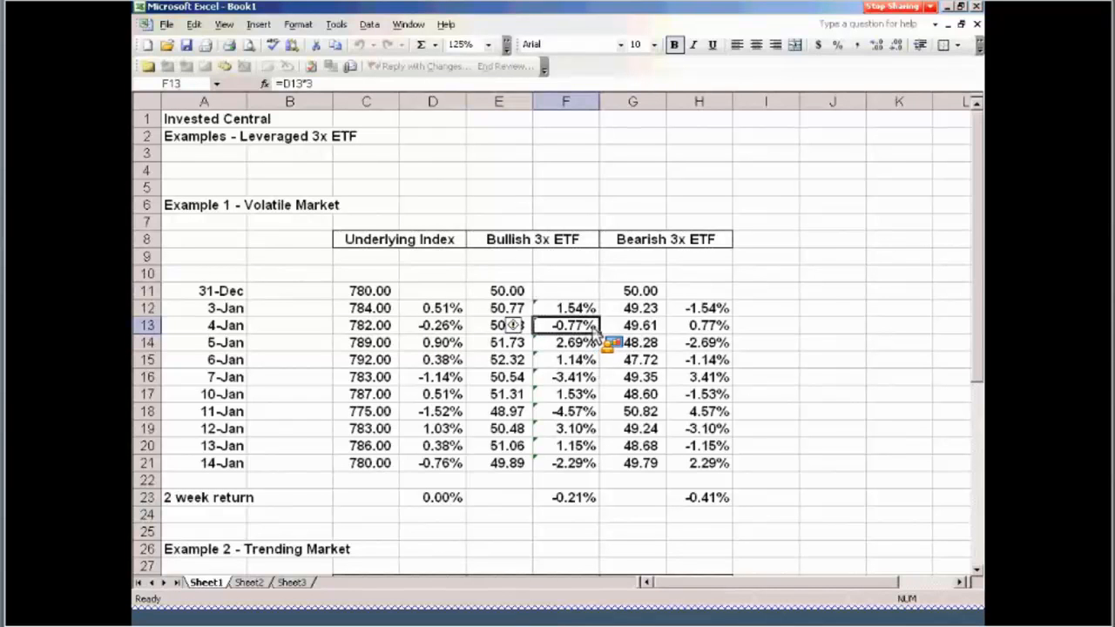
pyautogui.moveTo(550, 387)
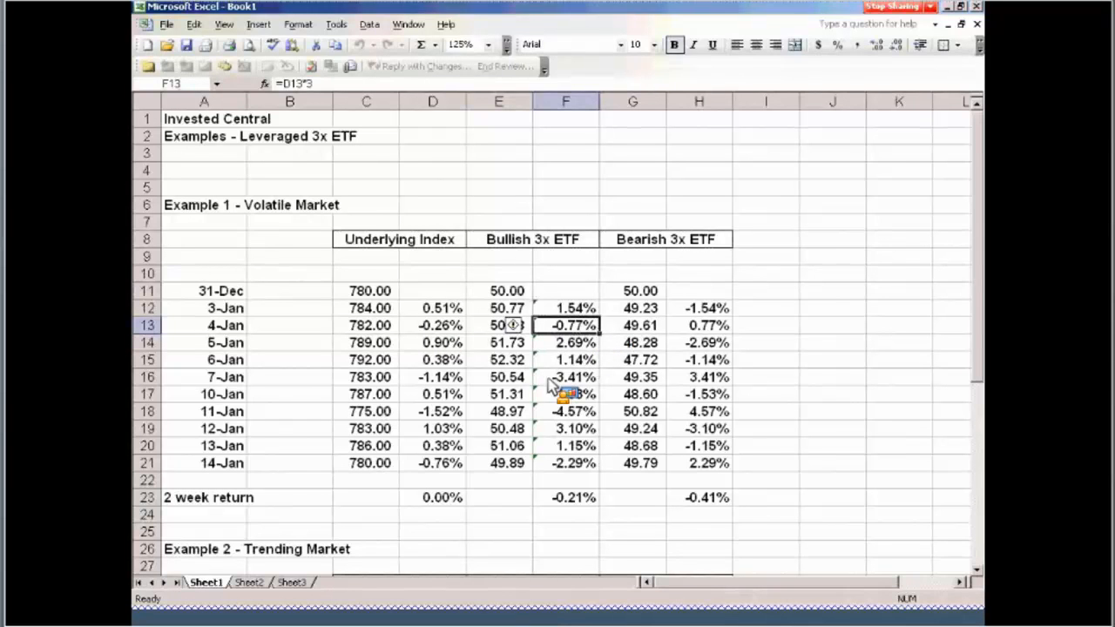
pyautogui.moveTo(547, 366)
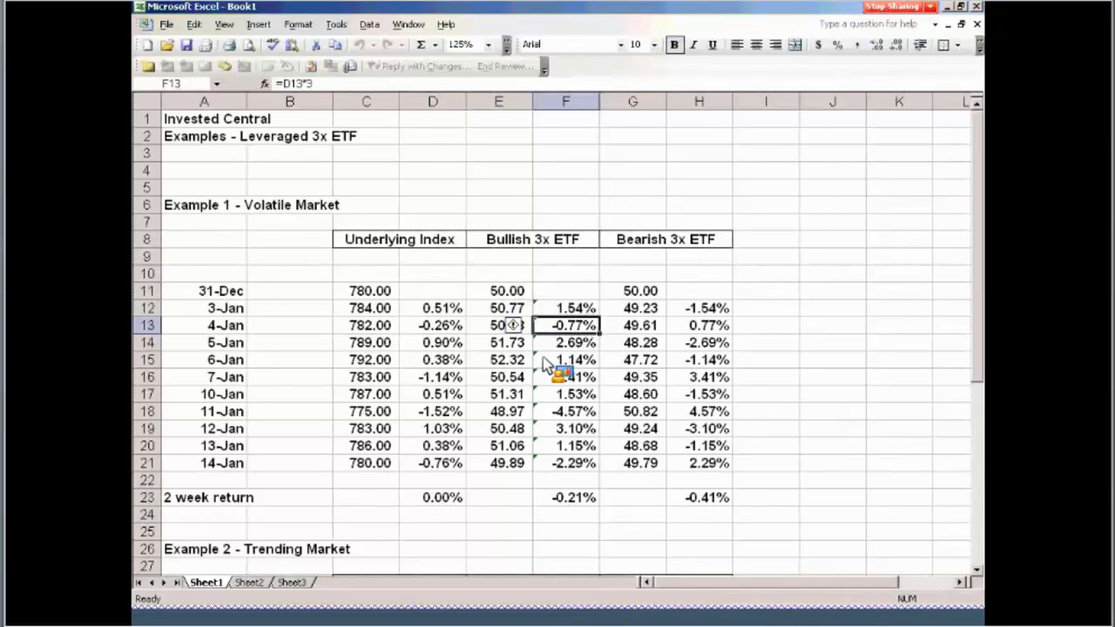
pyautogui.moveTo(653, 404)
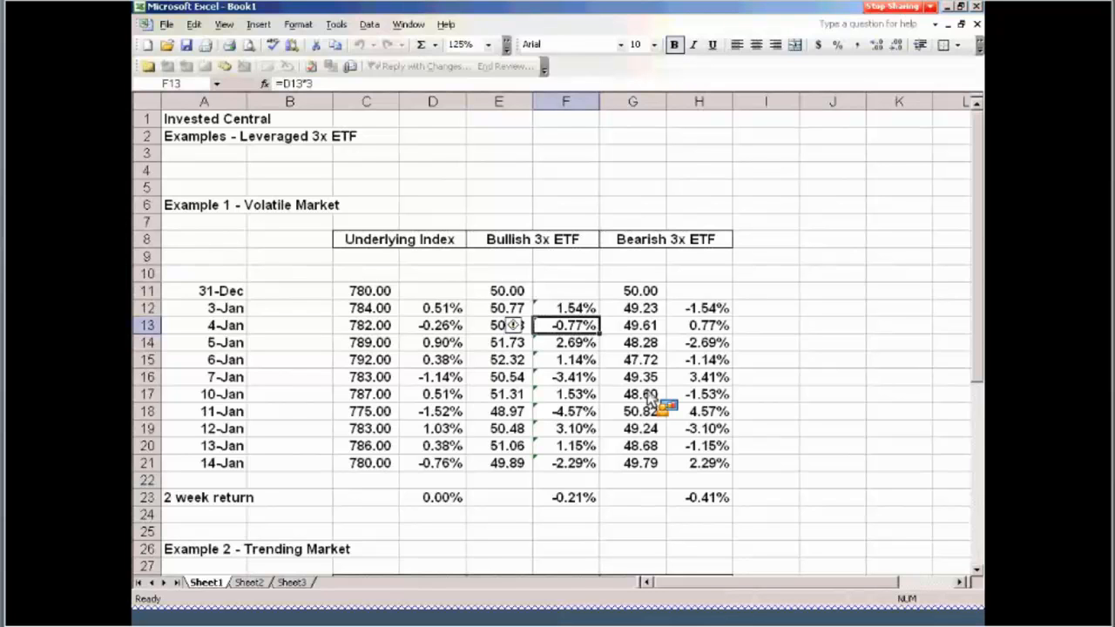
pyautogui.moveTo(648, 383)
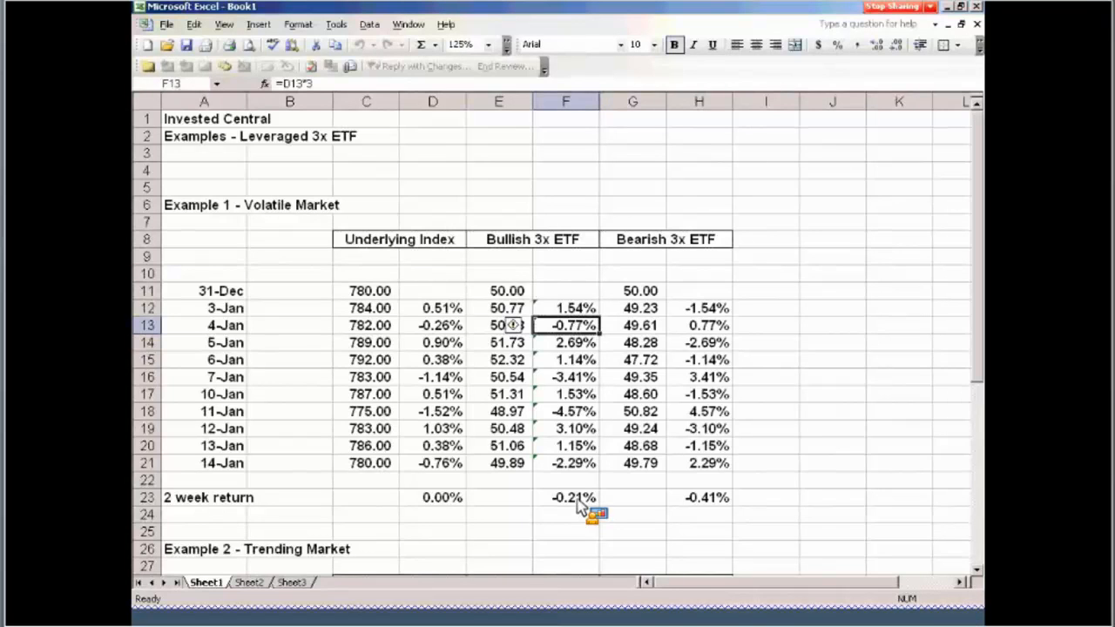
pyautogui.click(697, 498)
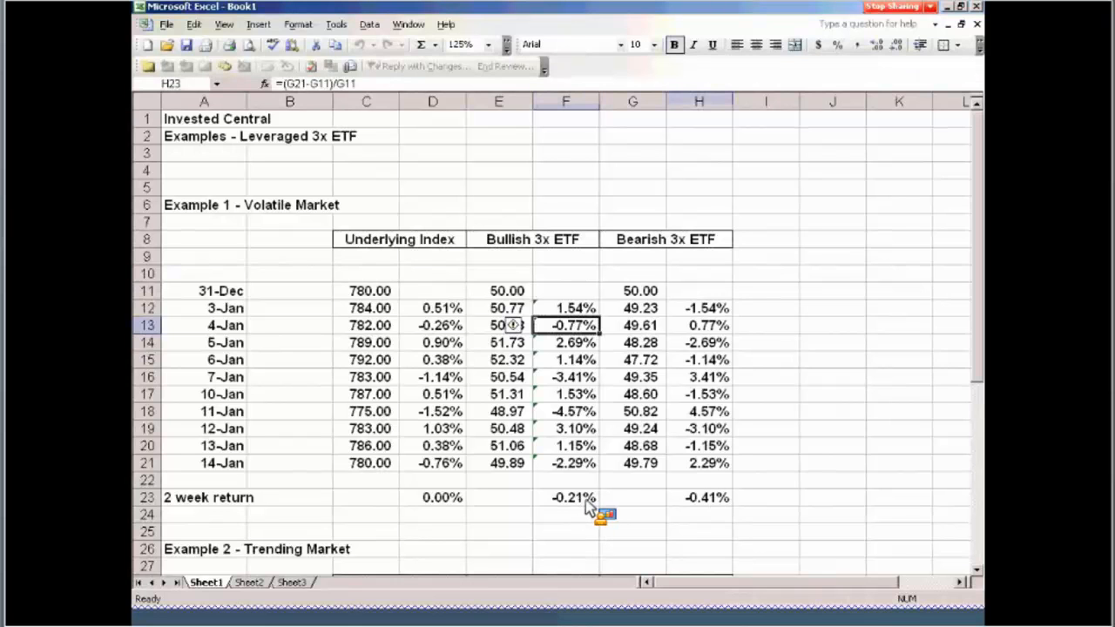
pyautogui.click(564, 499)
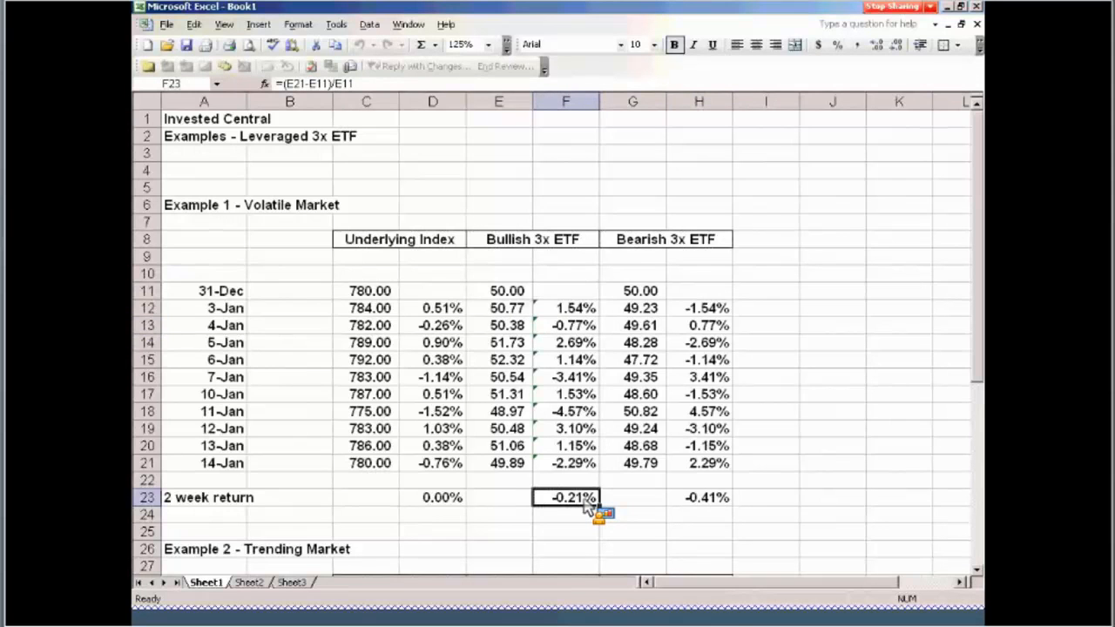
pyautogui.moveTo(976, 261)
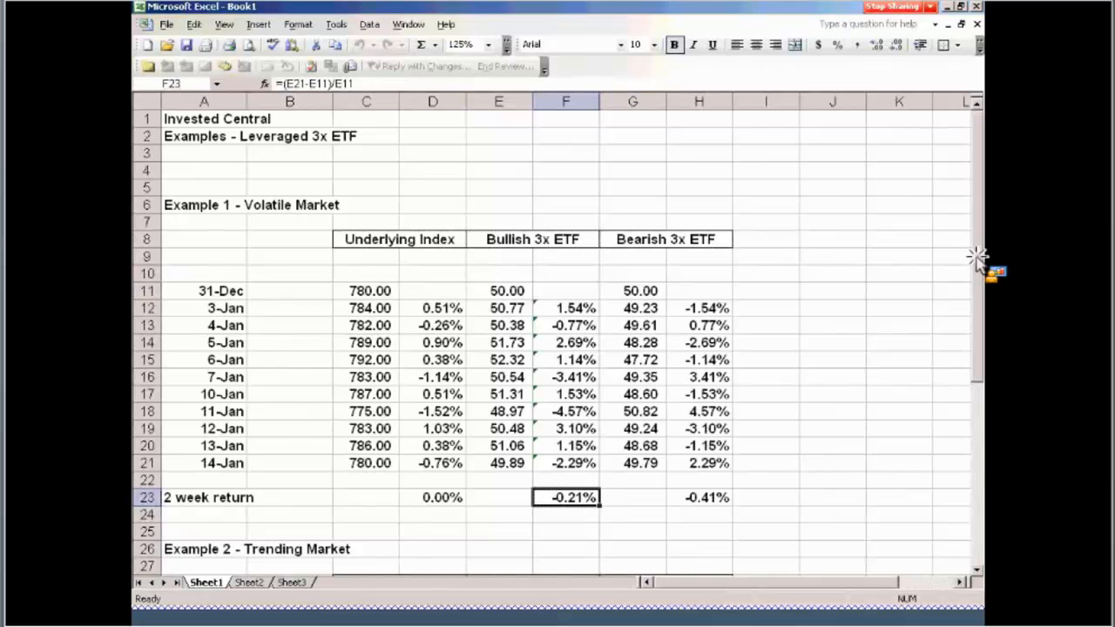
pyautogui.moveTo(979, 323)
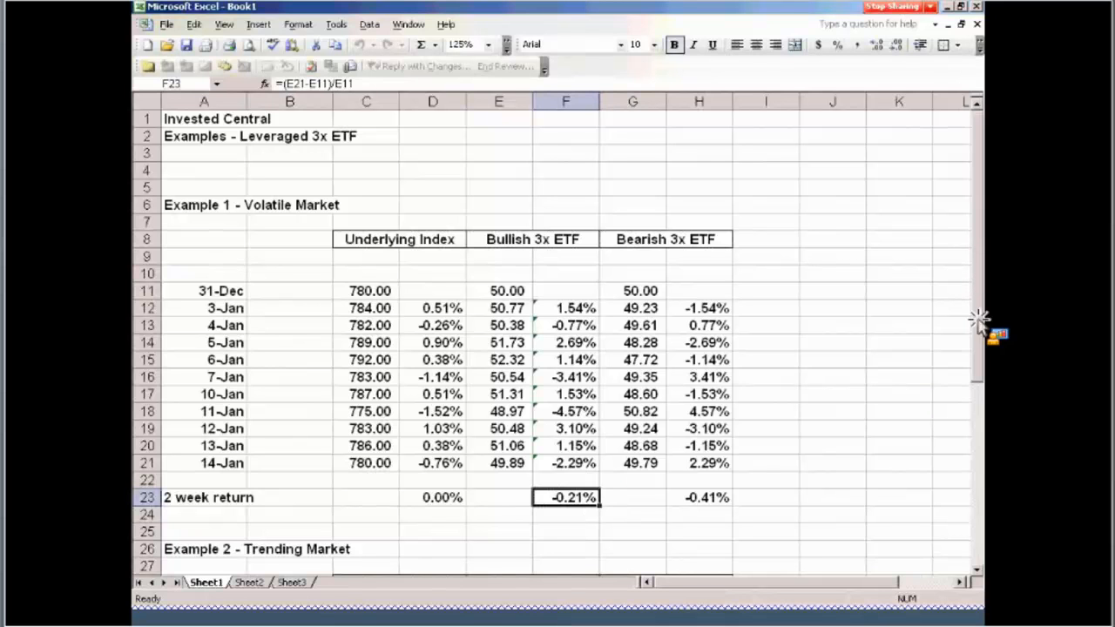
# Scroll to Example 2 - Trending Market and inspect its title and the bearish ETF starting price 50.00
pyautogui.scroll(-3)
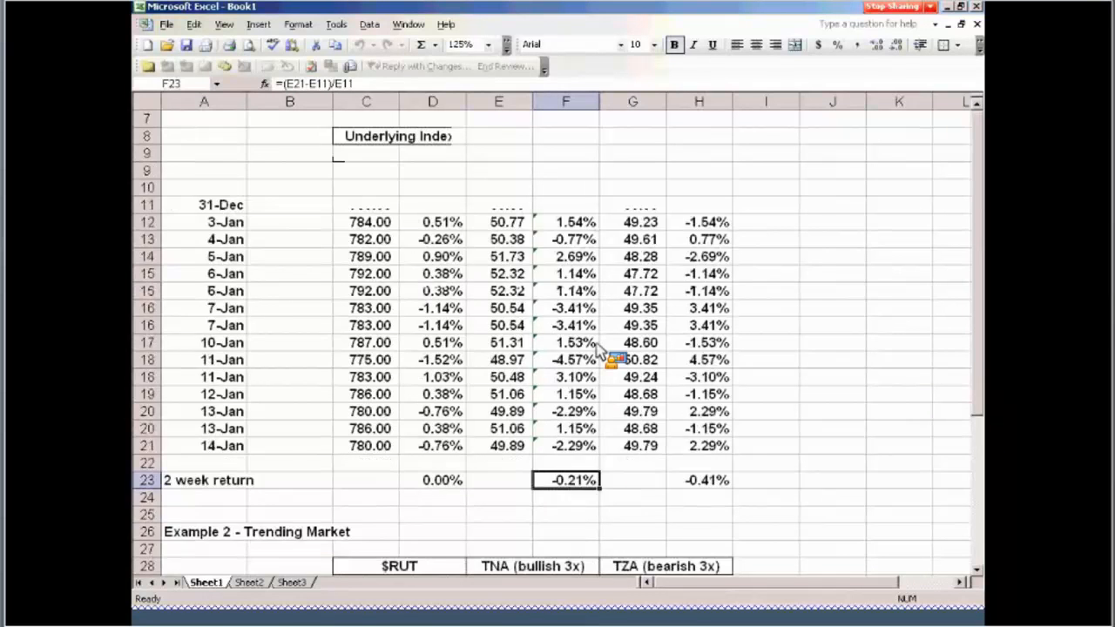
pyautogui.scroll(-3)
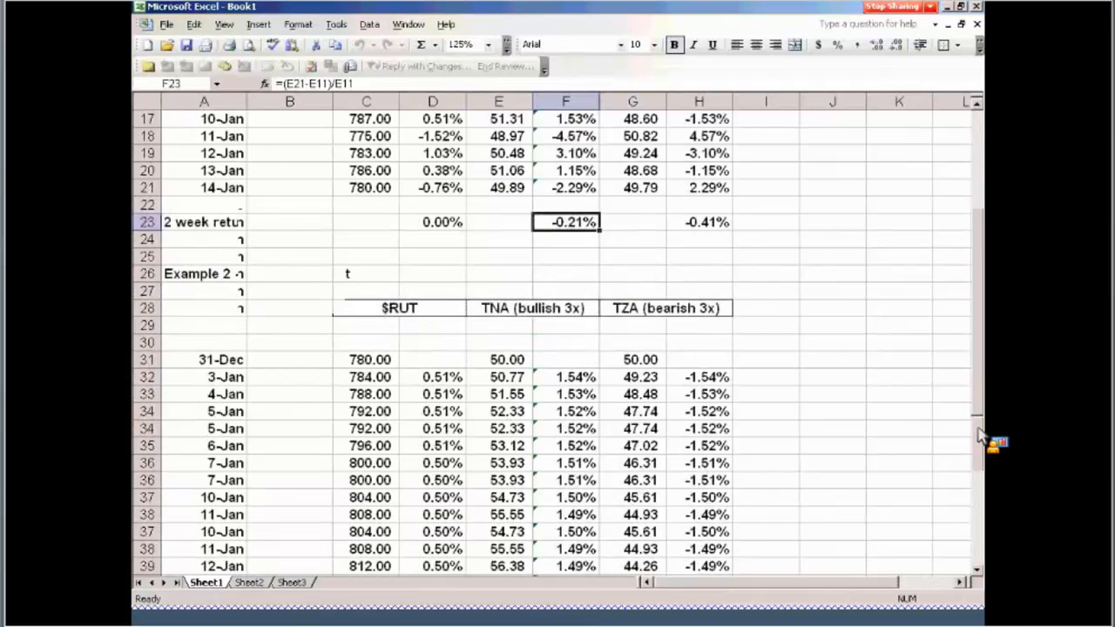
pyautogui.click(204, 256)
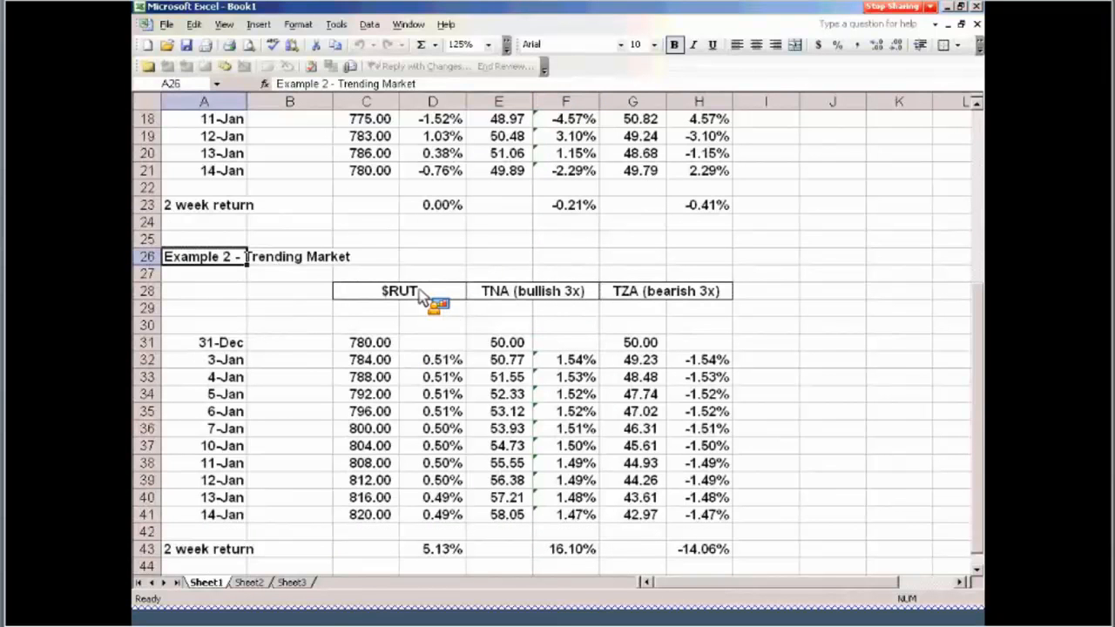
pyautogui.moveTo(399, 300)
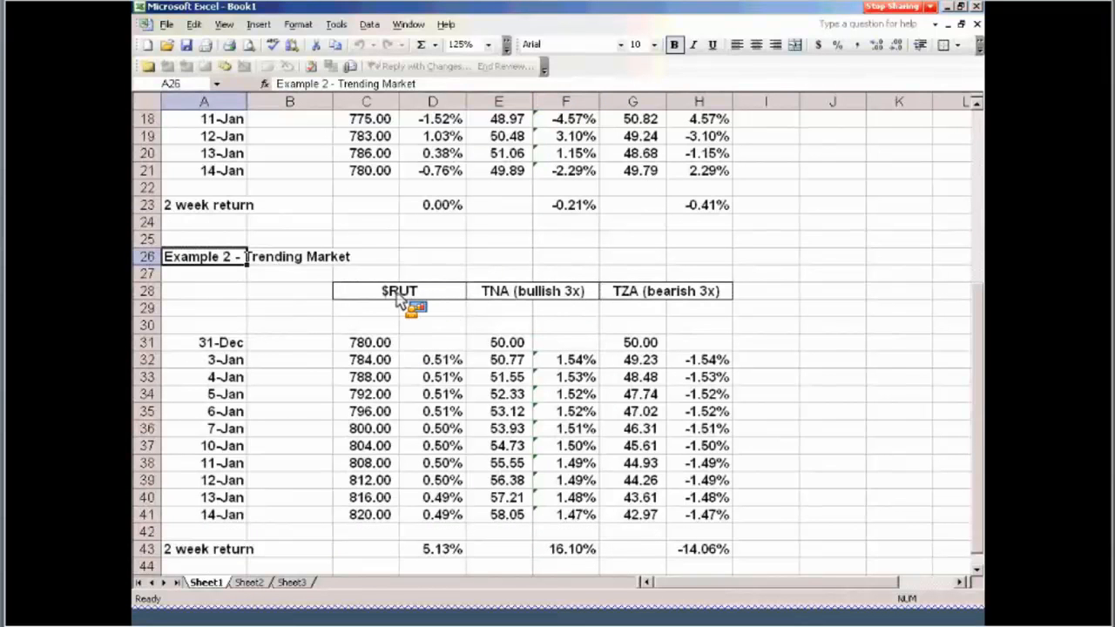
pyautogui.moveTo(669, 305)
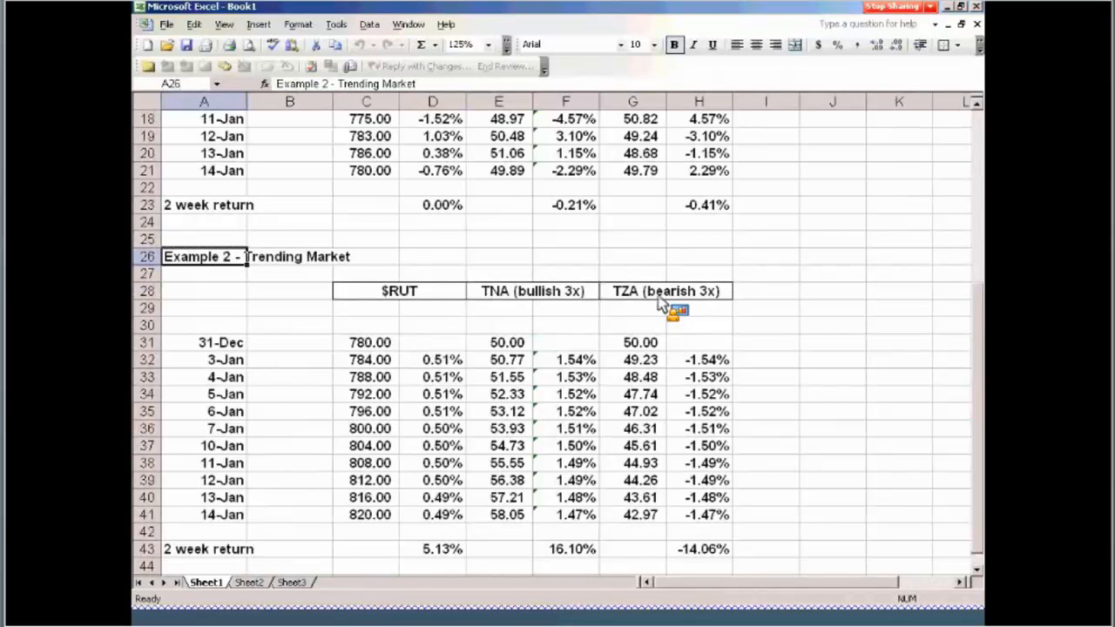
pyautogui.moveTo(610, 345)
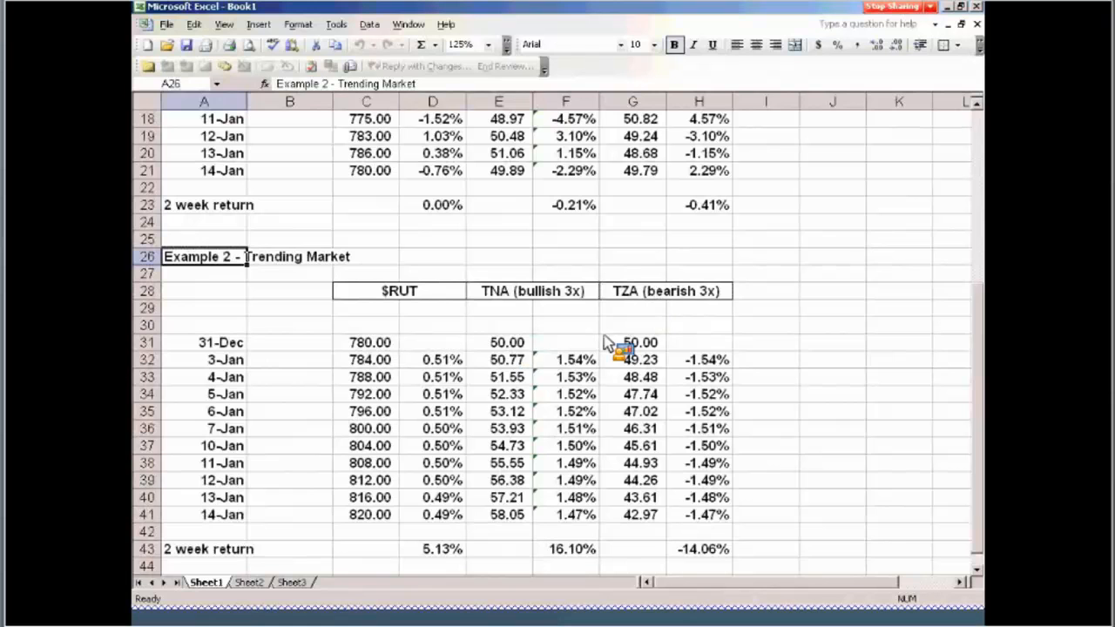
pyautogui.click(632, 341)
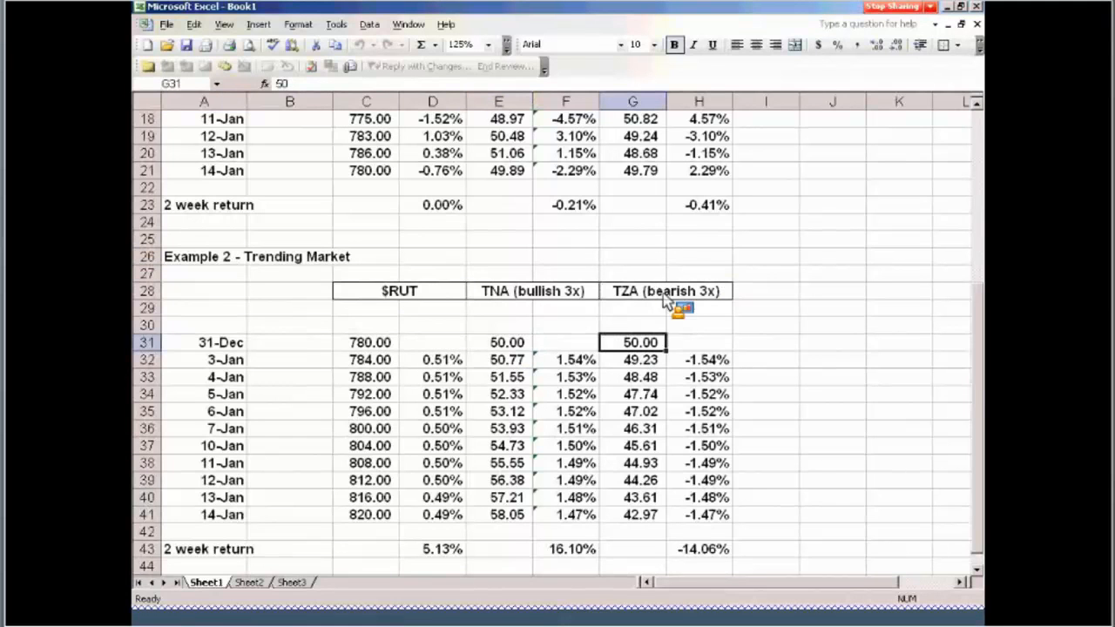
pyautogui.moveTo(735, 306)
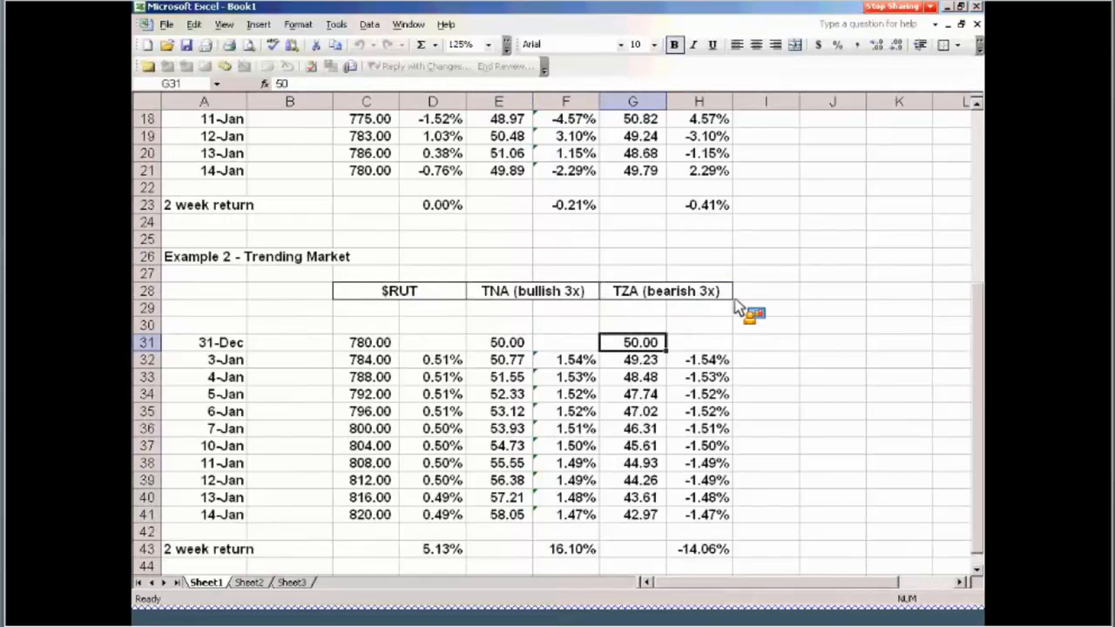
pyautogui.moveTo(655, 303)
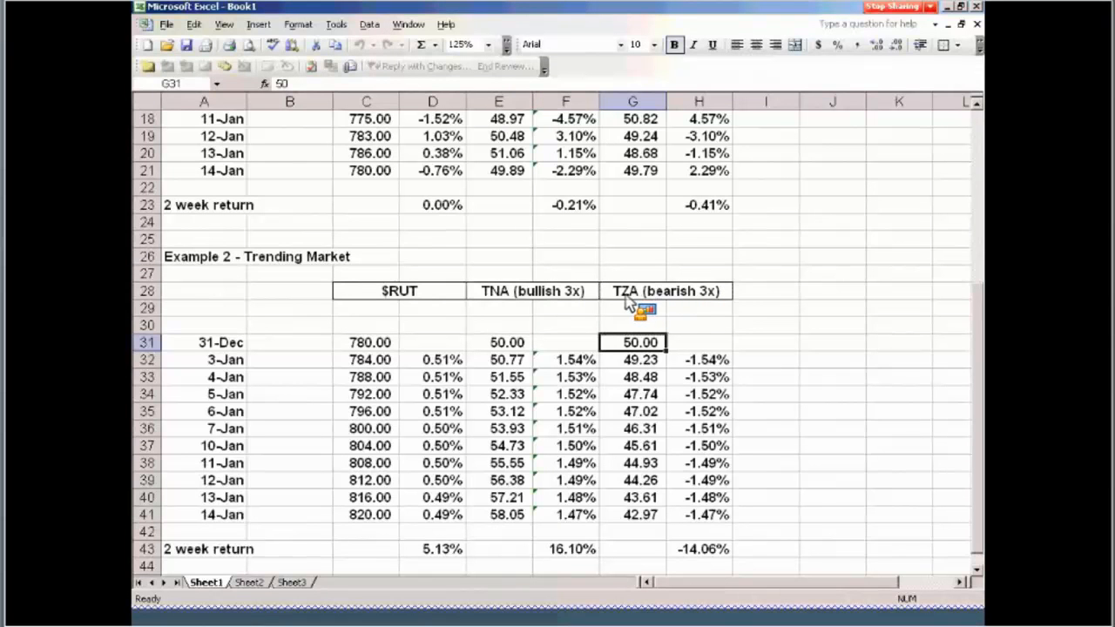
pyautogui.moveTo(592, 369)
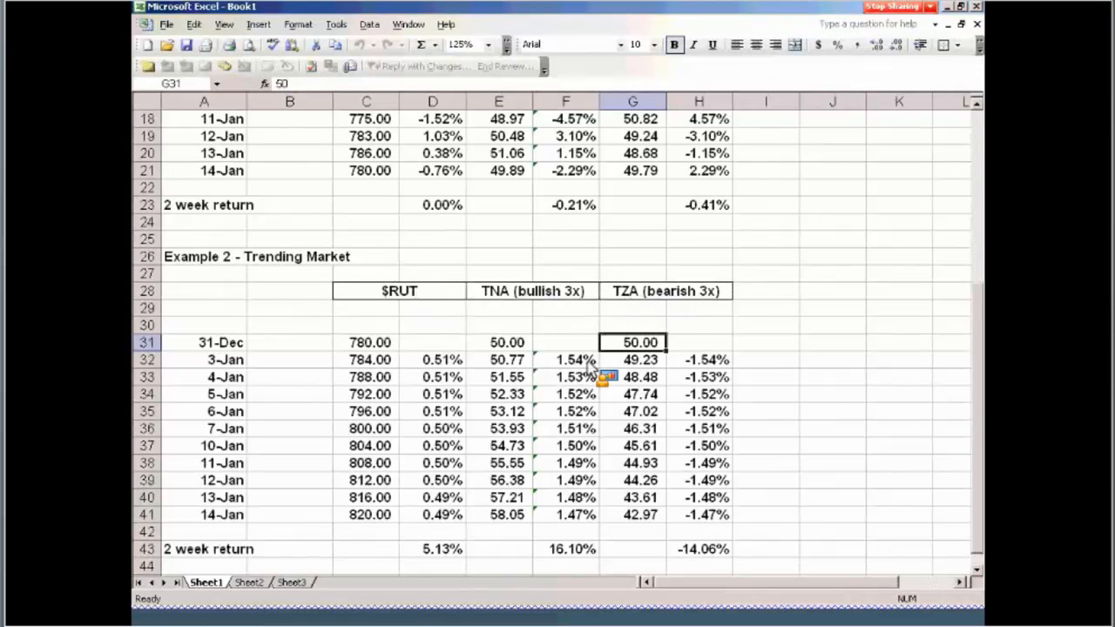
pyautogui.moveTo(993, 352)
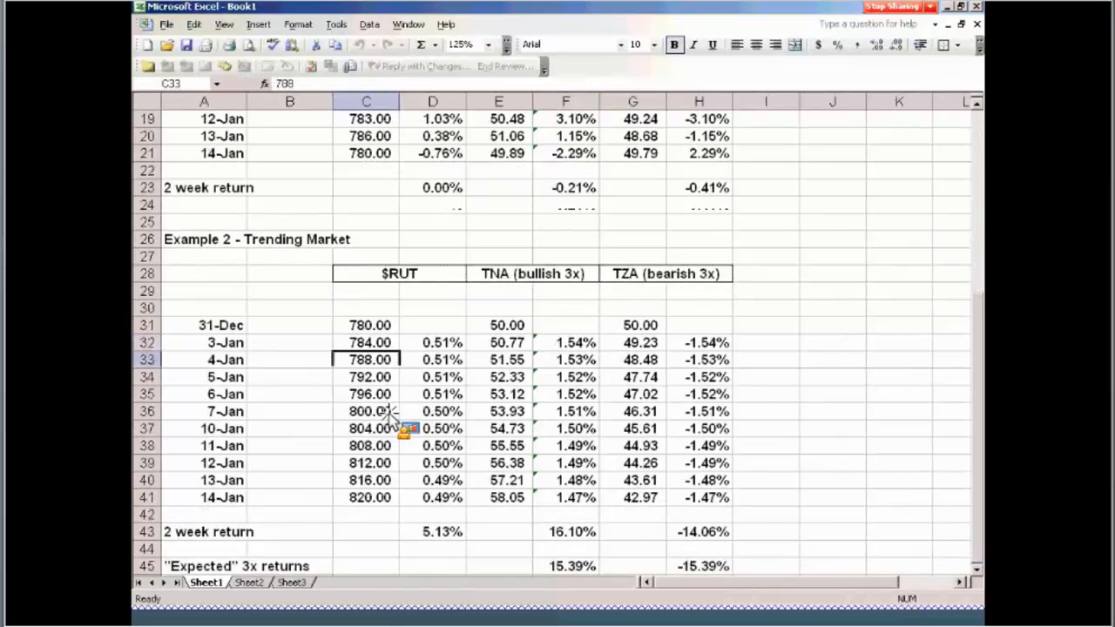
pyautogui.click(366, 446)
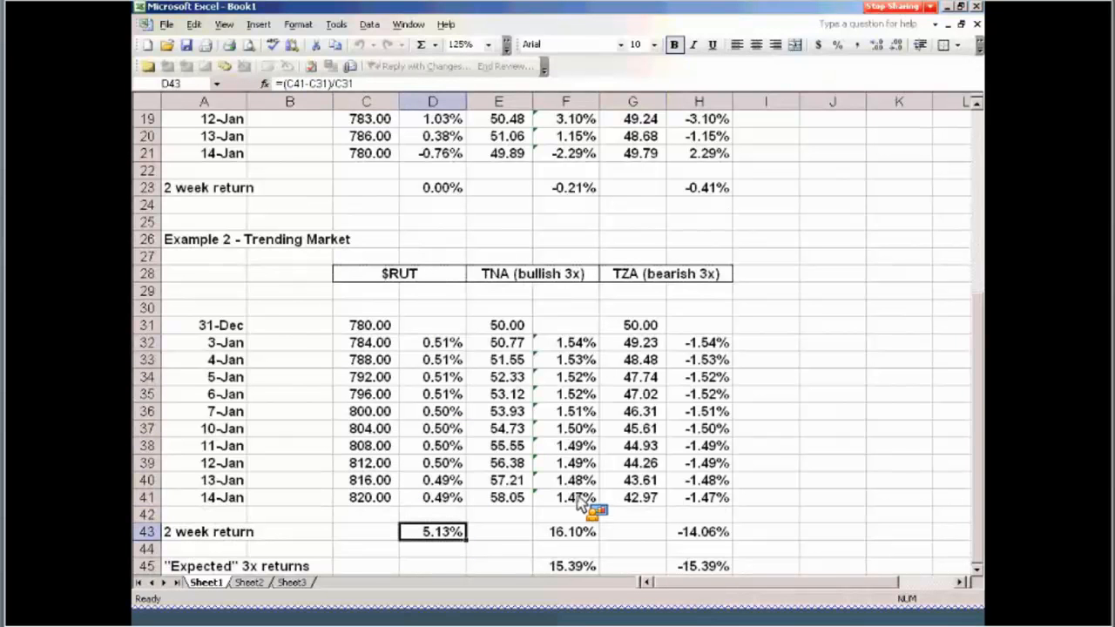
pyautogui.moveTo(982, 366)
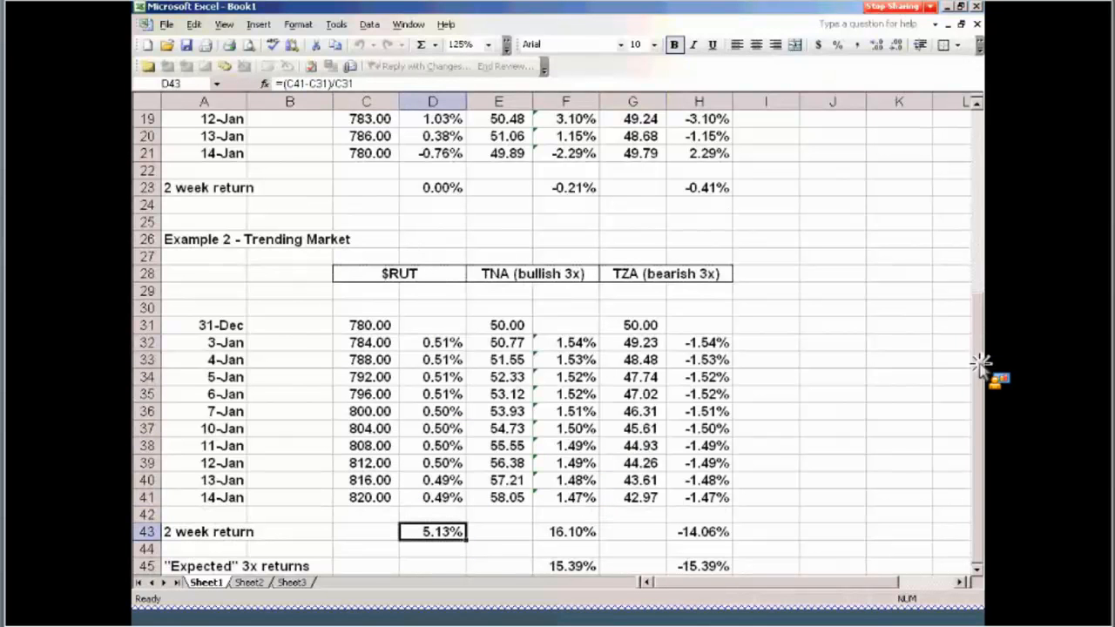
pyautogui.moveTo(990, 418)
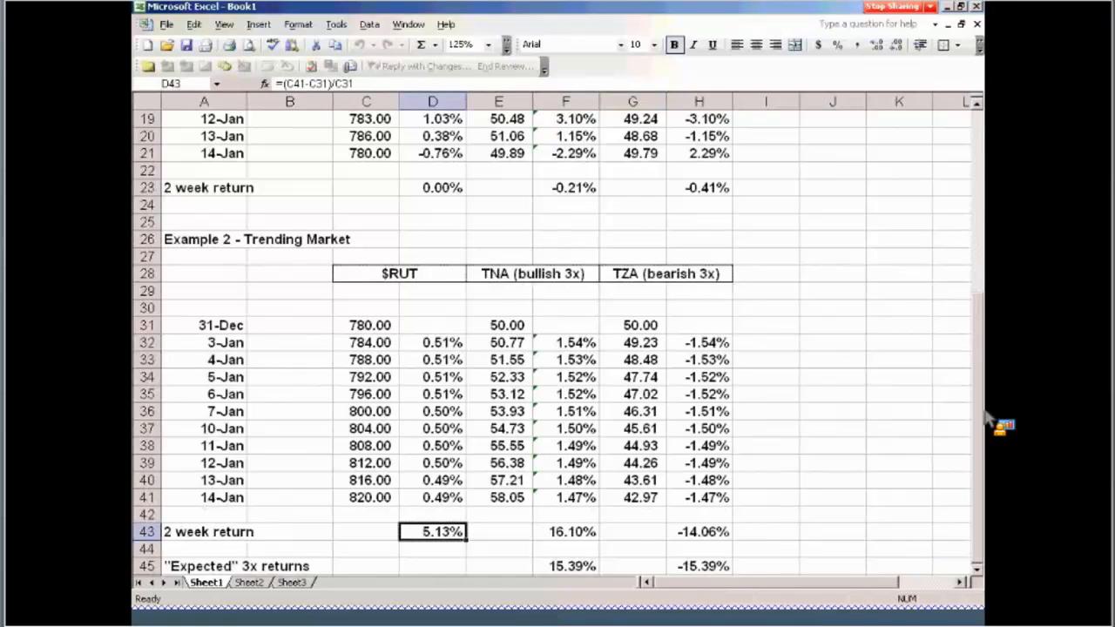
pyautogui.moveTo(913, 559)
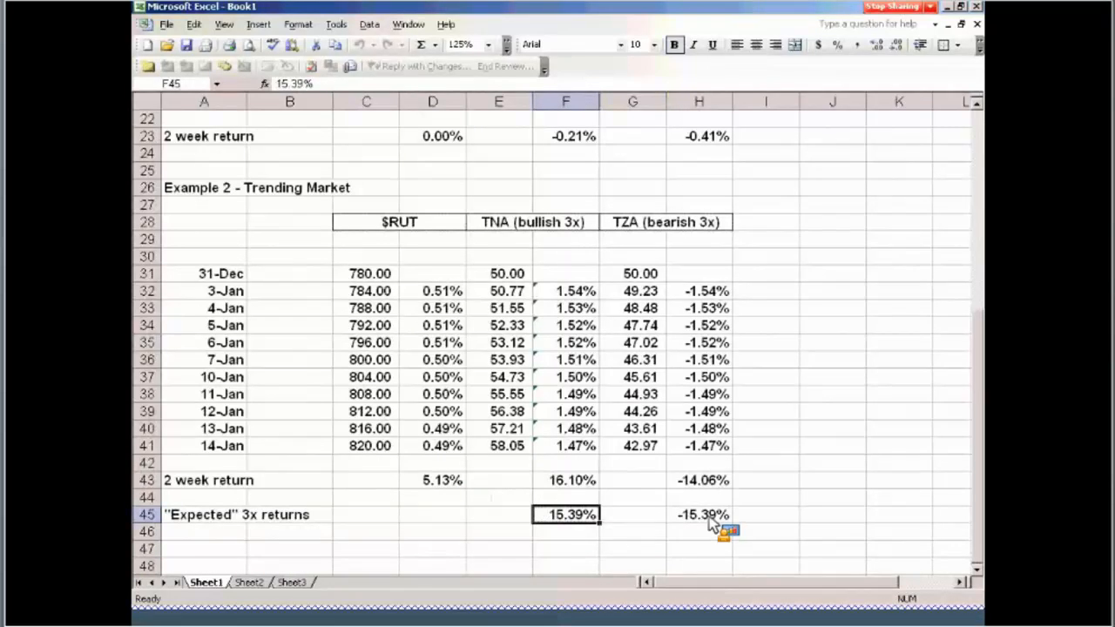
pyautogui.click(697, 514)
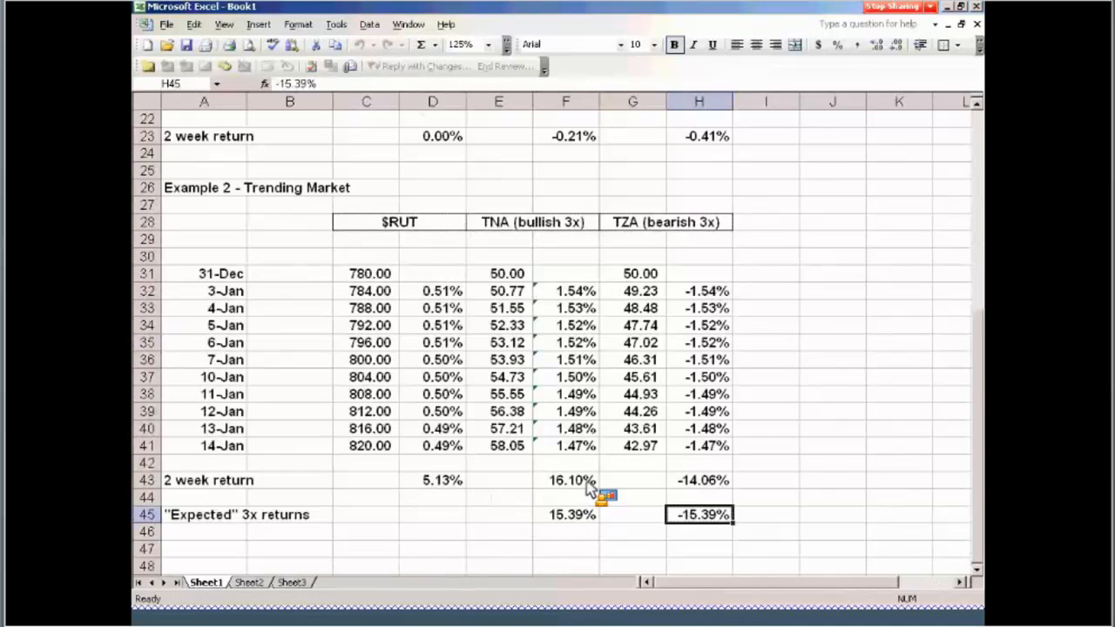
pyautogui.moveTo(575, 265)
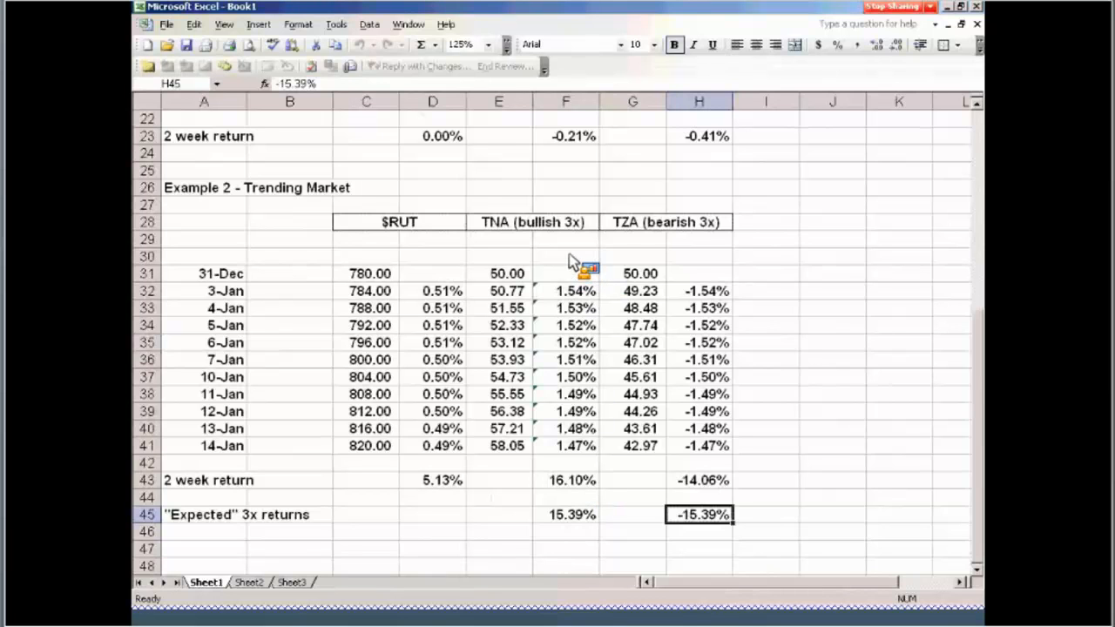
pyautogui.moveTo(582, 488)
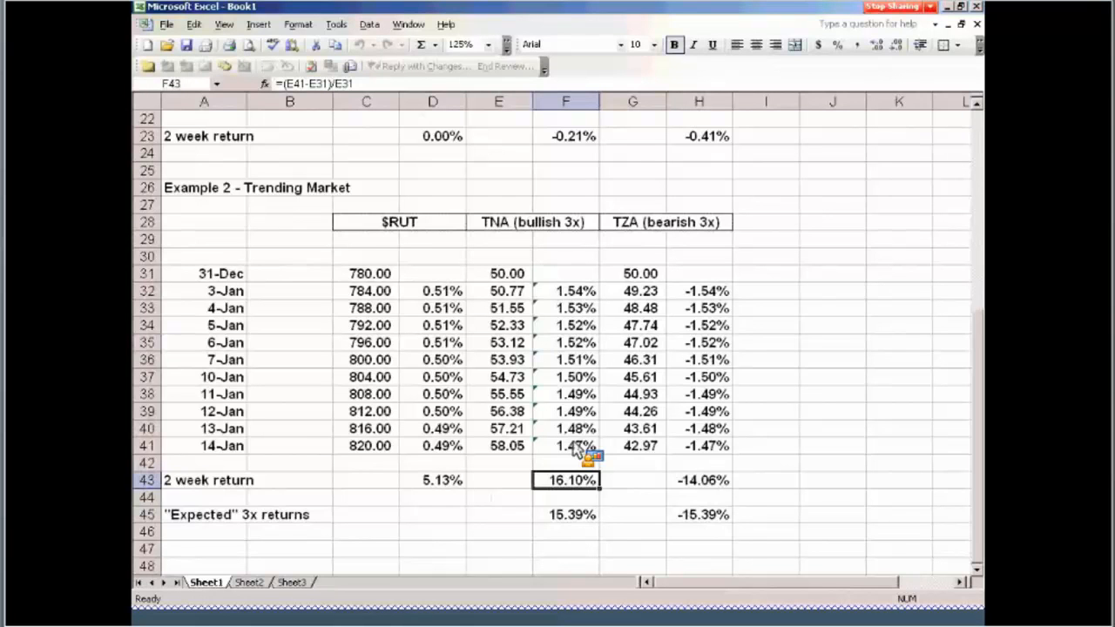
pyautogui.moveTo(537, 279)
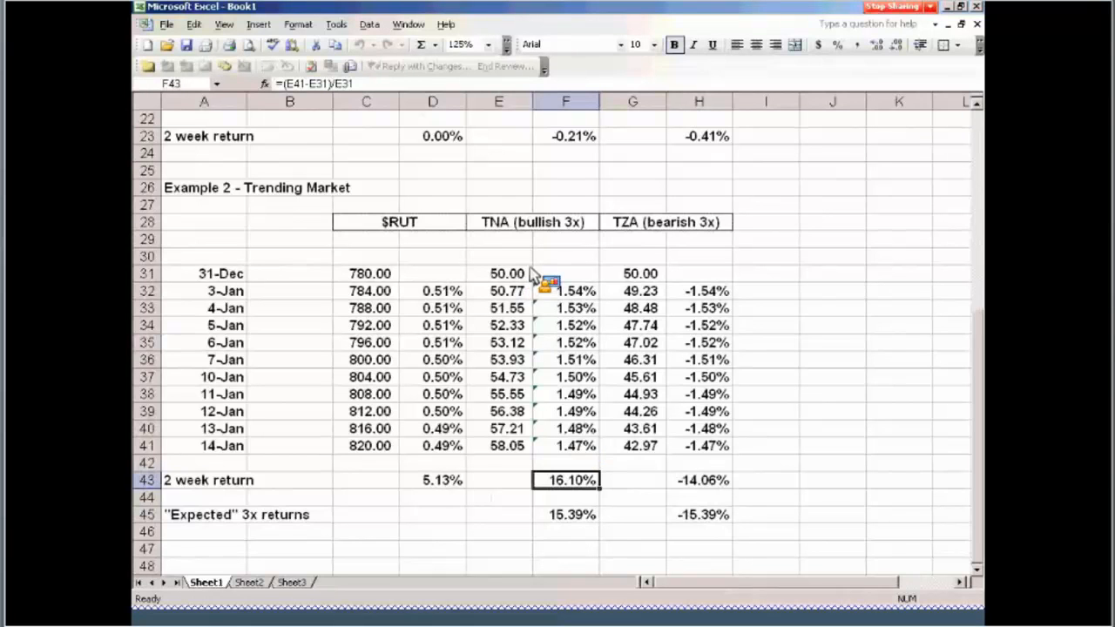
pyautogui.moveTo(526, 234)
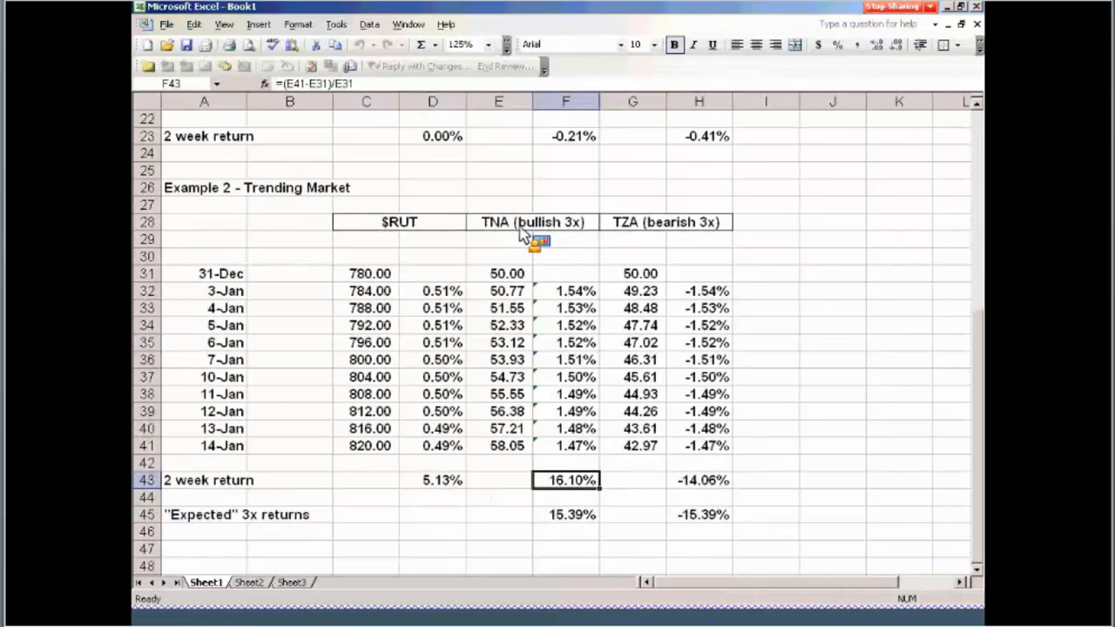
pyautogui.moveTo(523, 299)
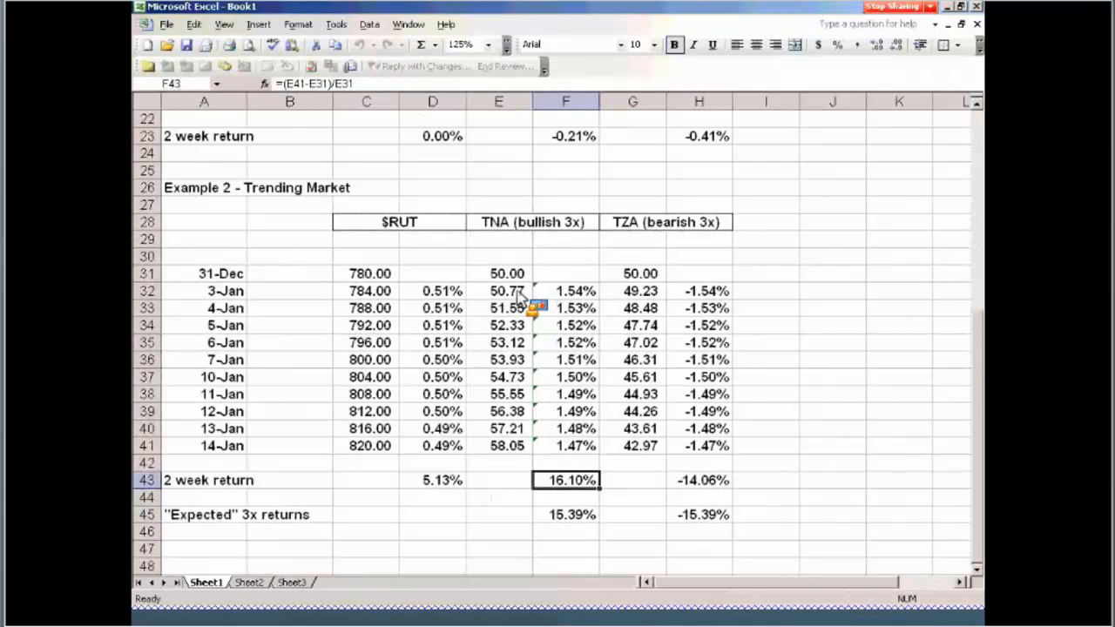
pyautogui.click(498, 291)
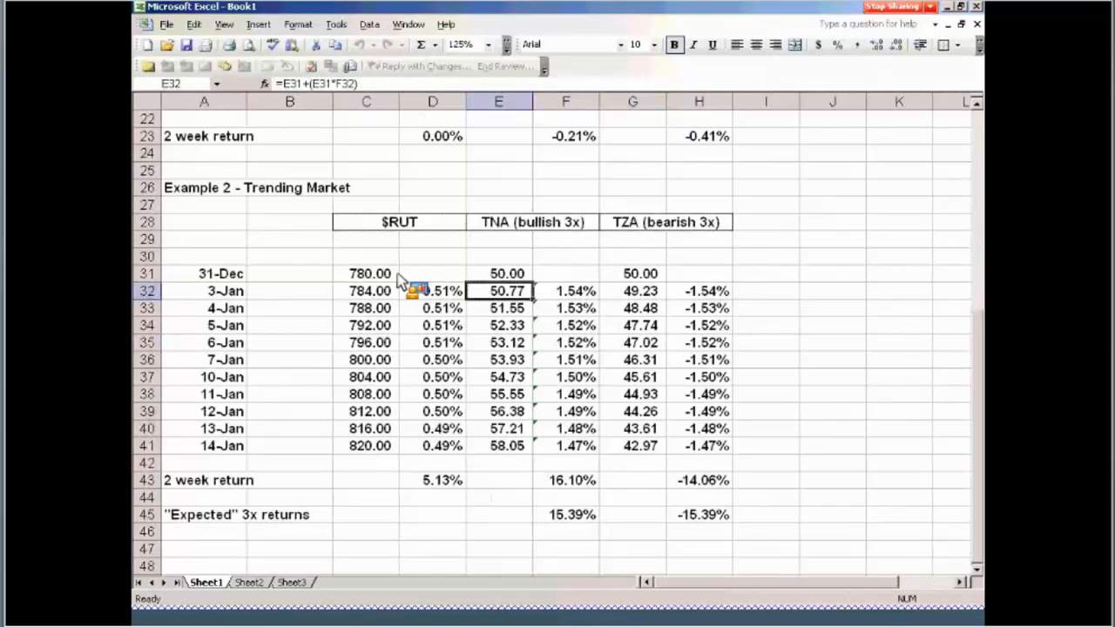
pyautogui.moveTo(400, 296)
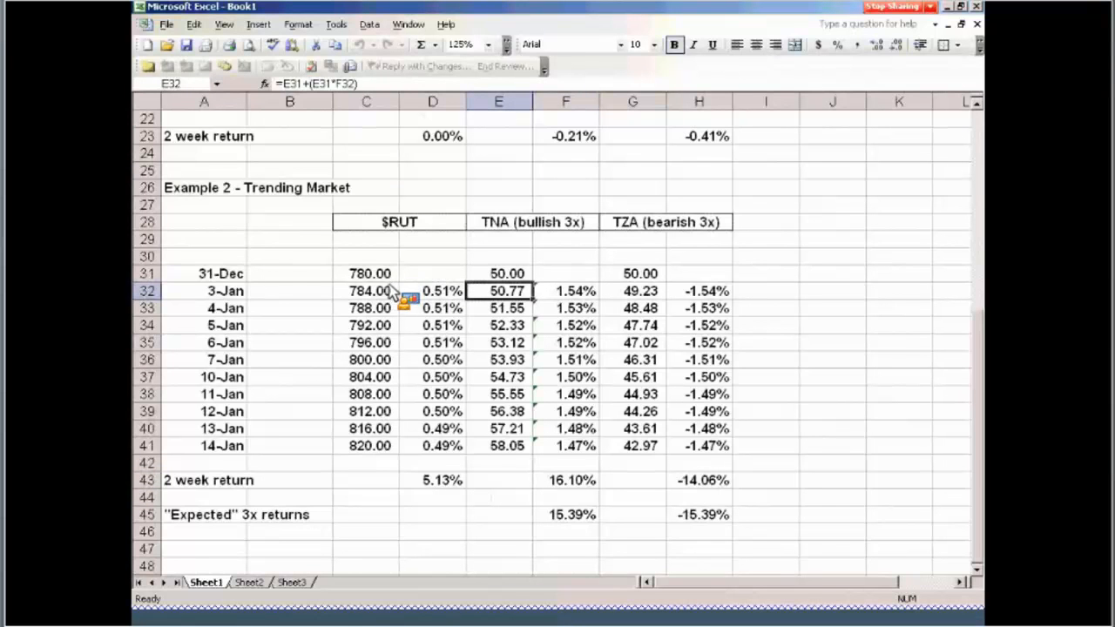
pyautogui.moveTo(583, 296)
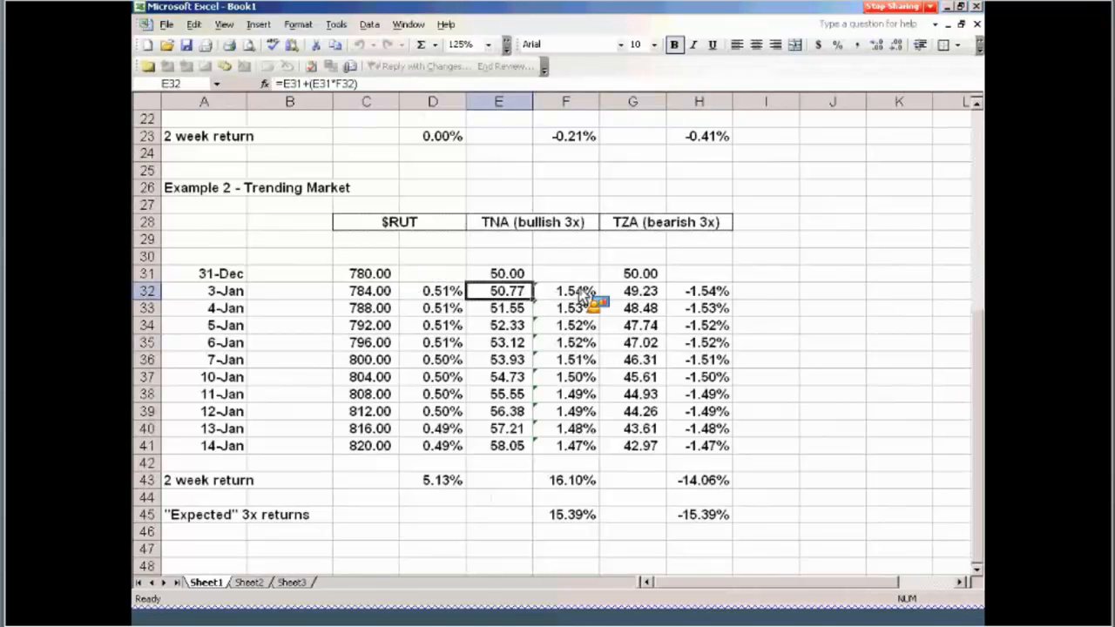
pyautogui.click(565, 291)
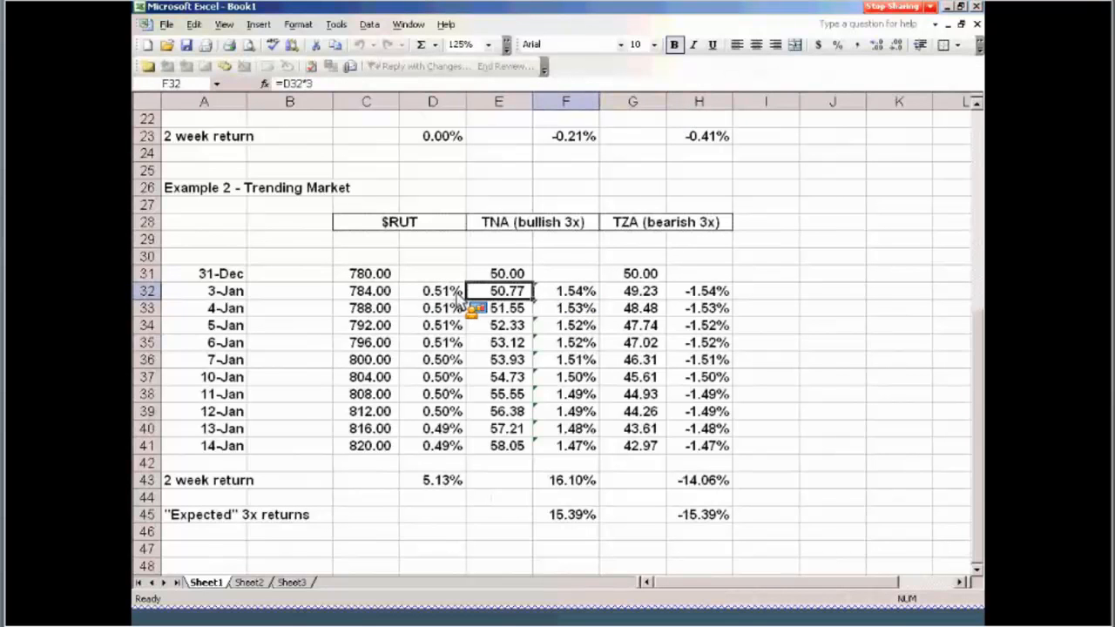
pyautogui.click(432, 291)
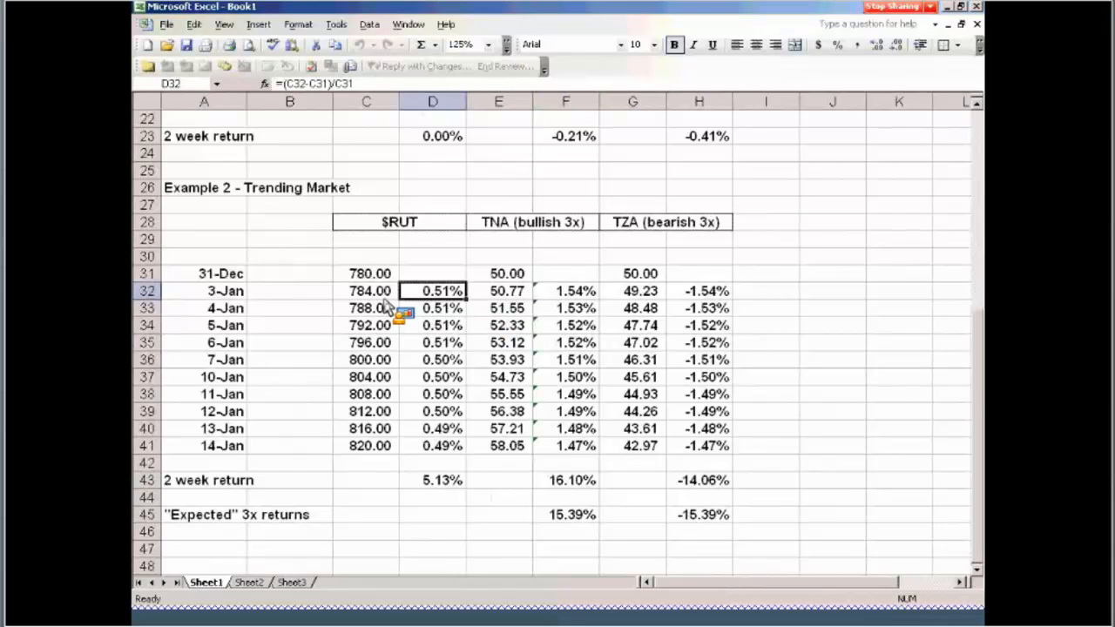
pyautogui.moveTo(537, 322)
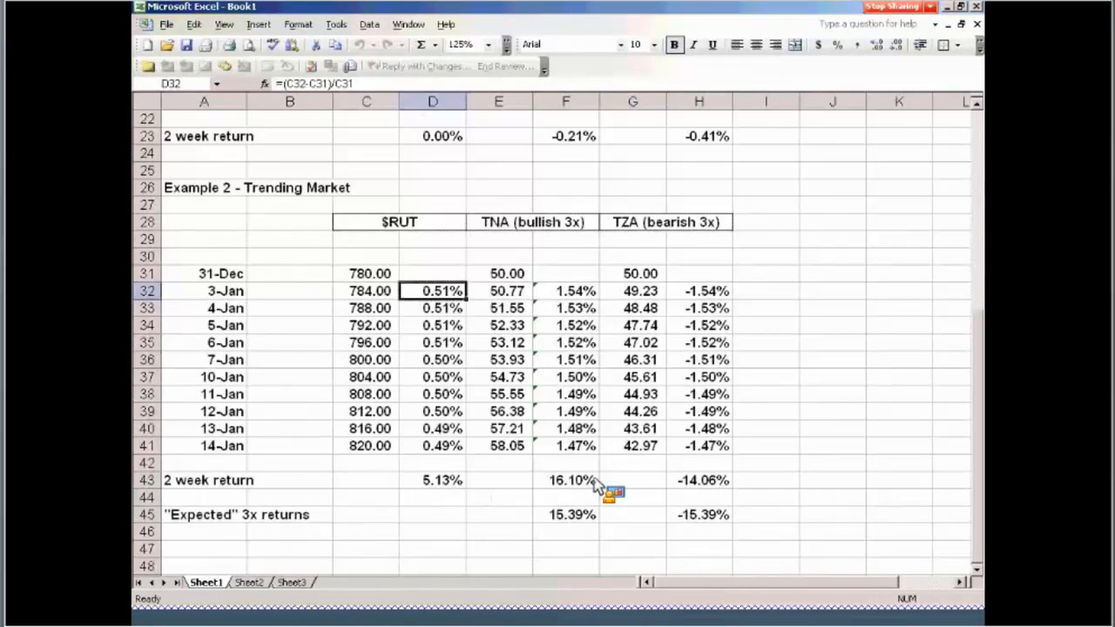
pyautogui.click(565, 481)
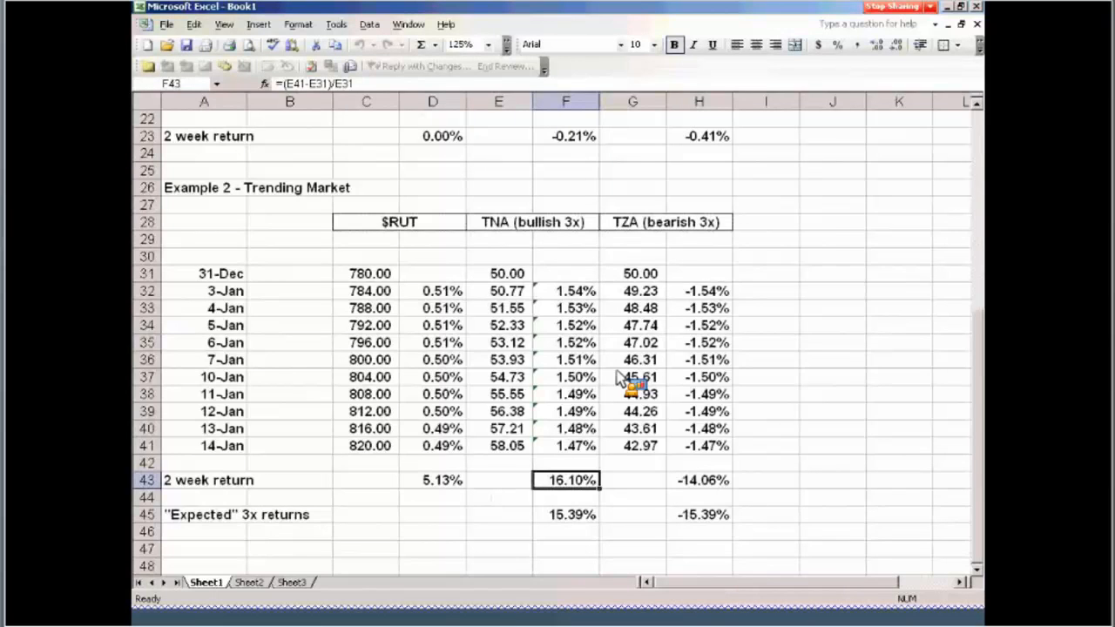
pyautogui.moveTo(979, 355)
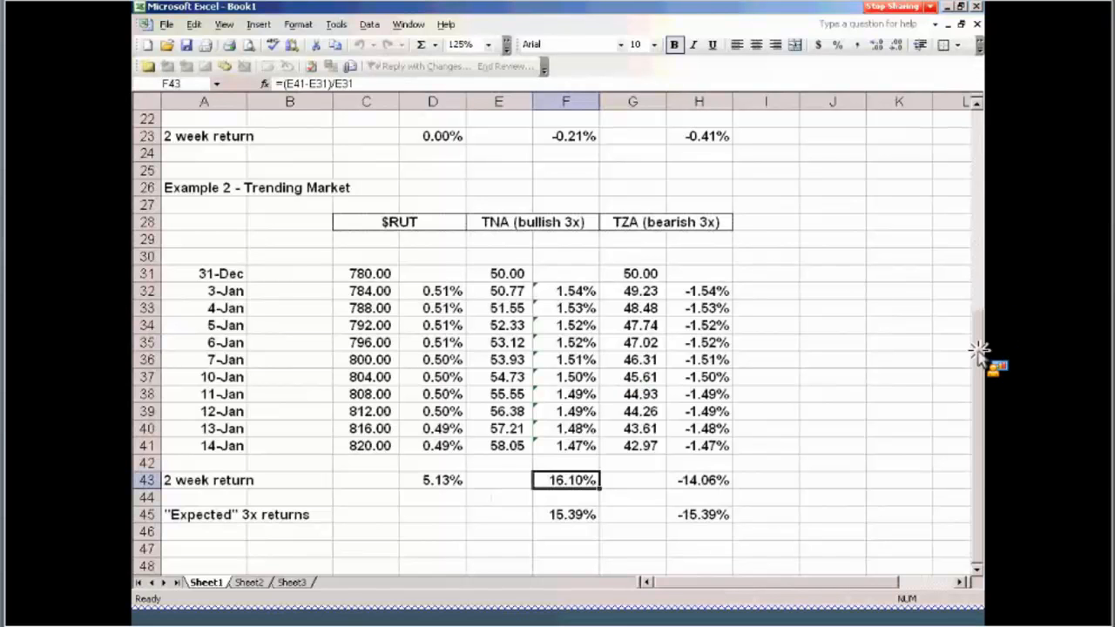
pyautogui.moveTo(463, 407)
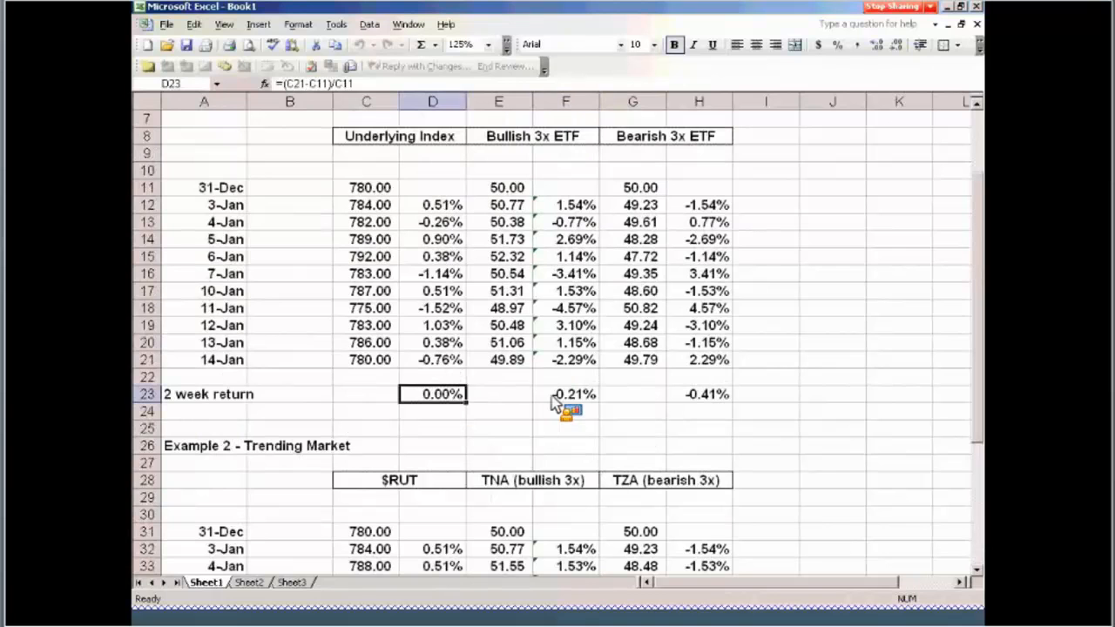
pyautogui.moveTo(593, 404)
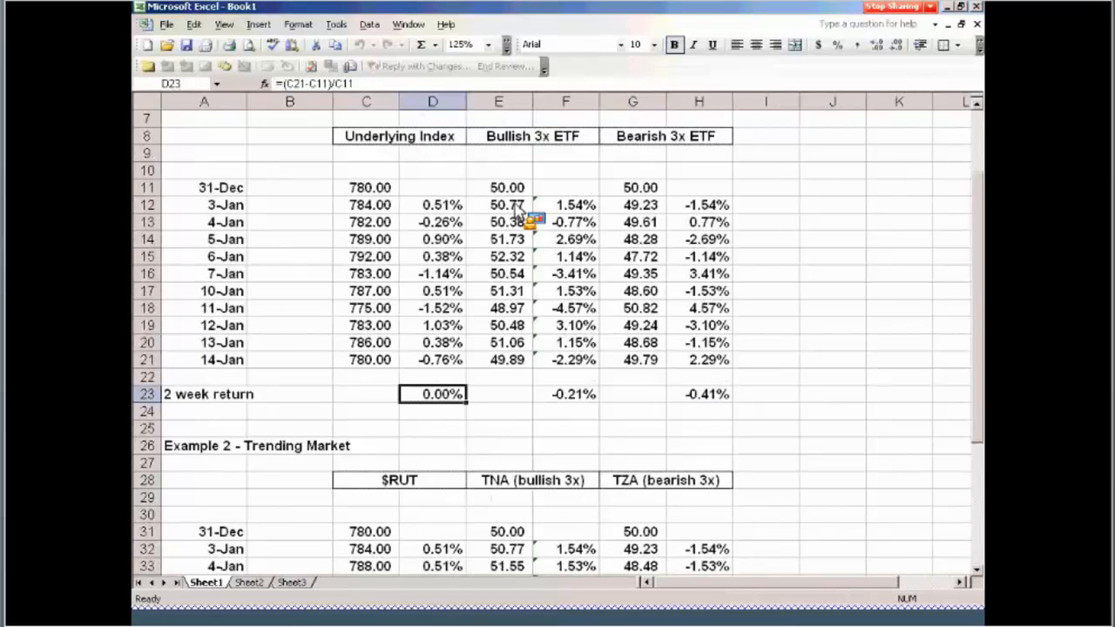
pyautogui.moveTo(537, 148)
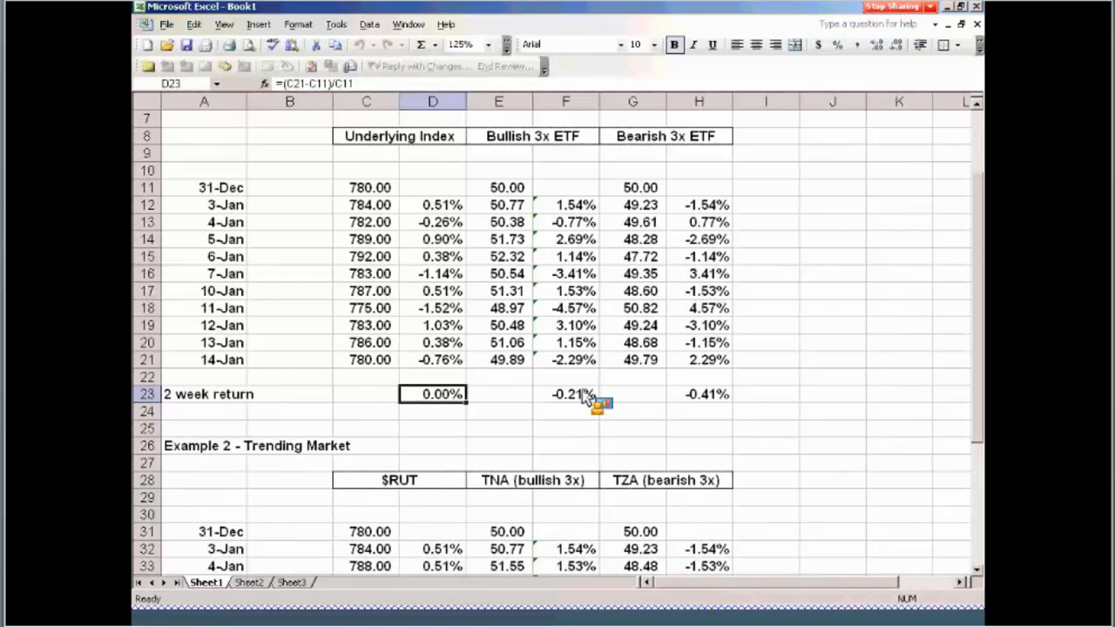
pyautogui.moveTo(678, 399)
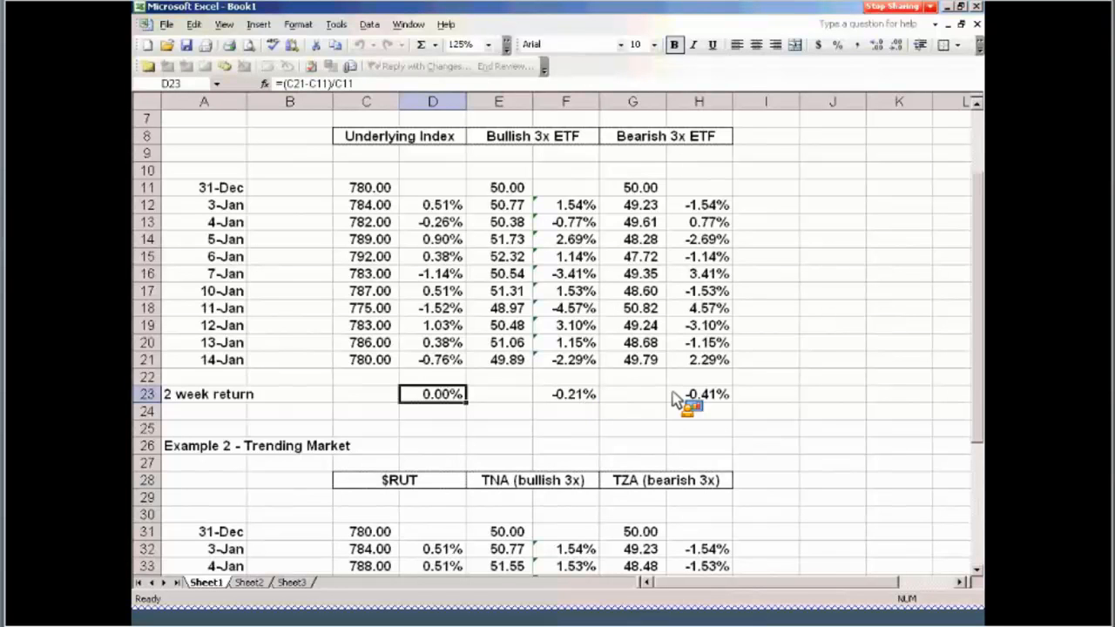
pyautogui.moveTo(982, 383)
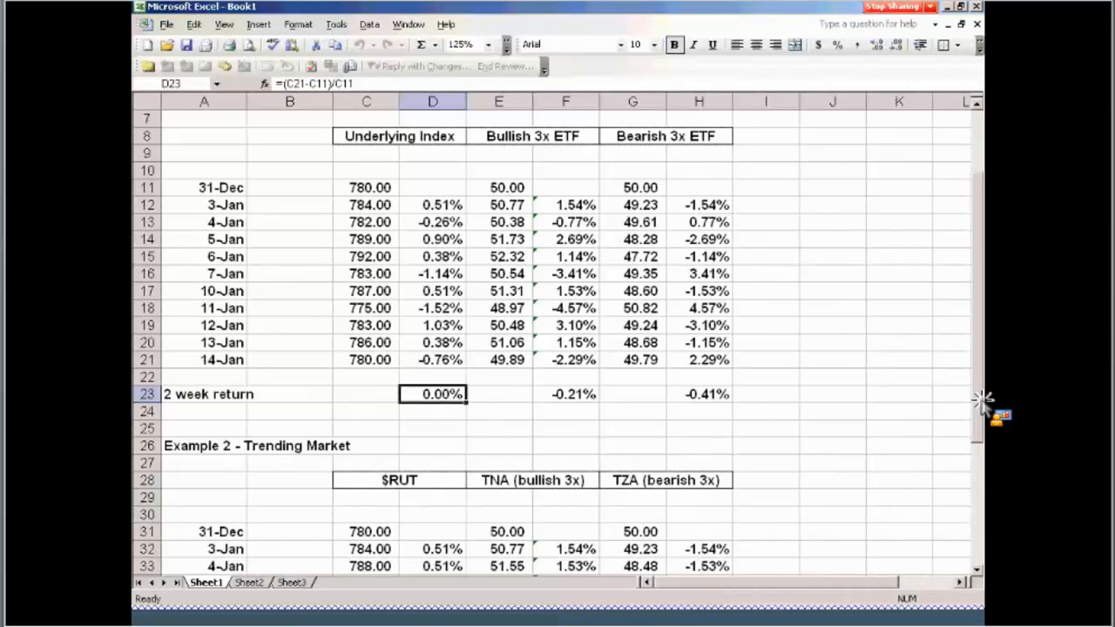
pyautogui.scroll(-3)
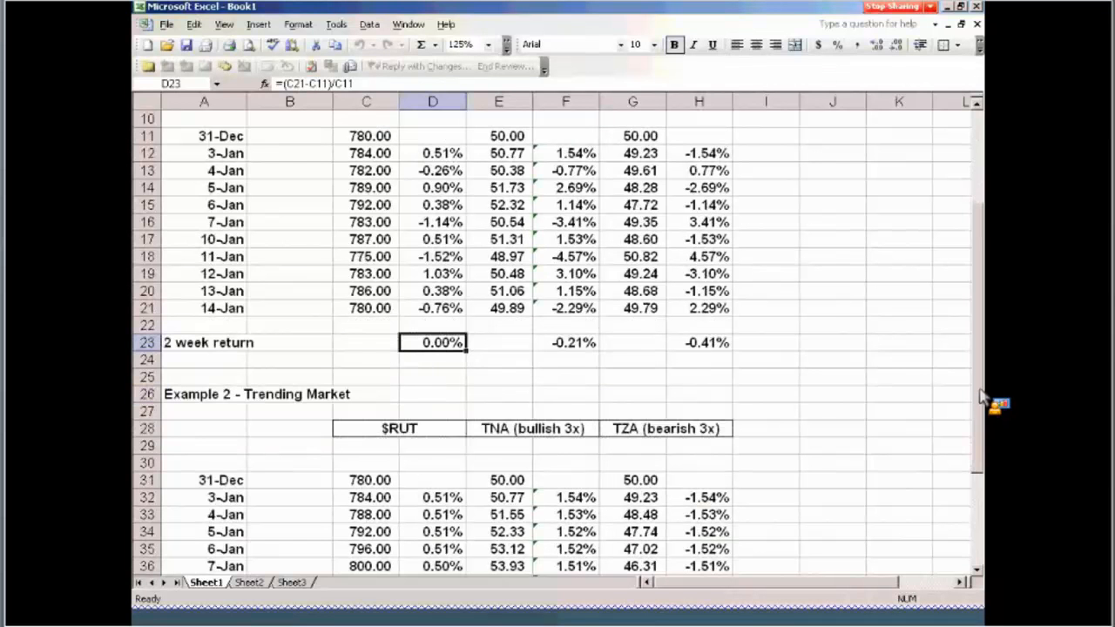
pyautogui.moveTo(979, 248)
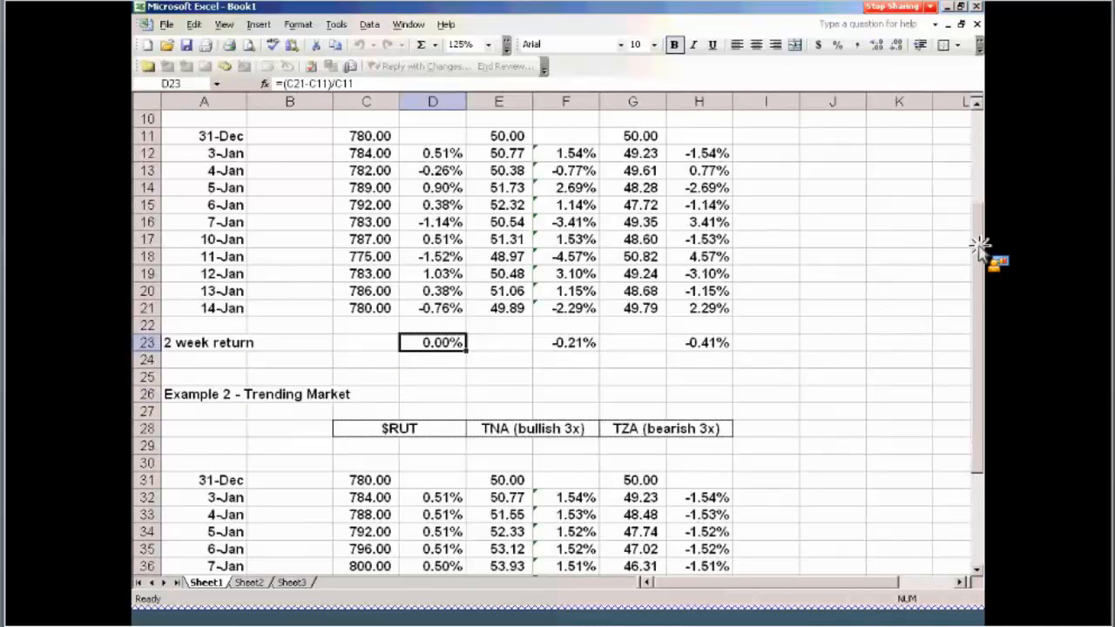
pyautogui.moveTo(282, 148)
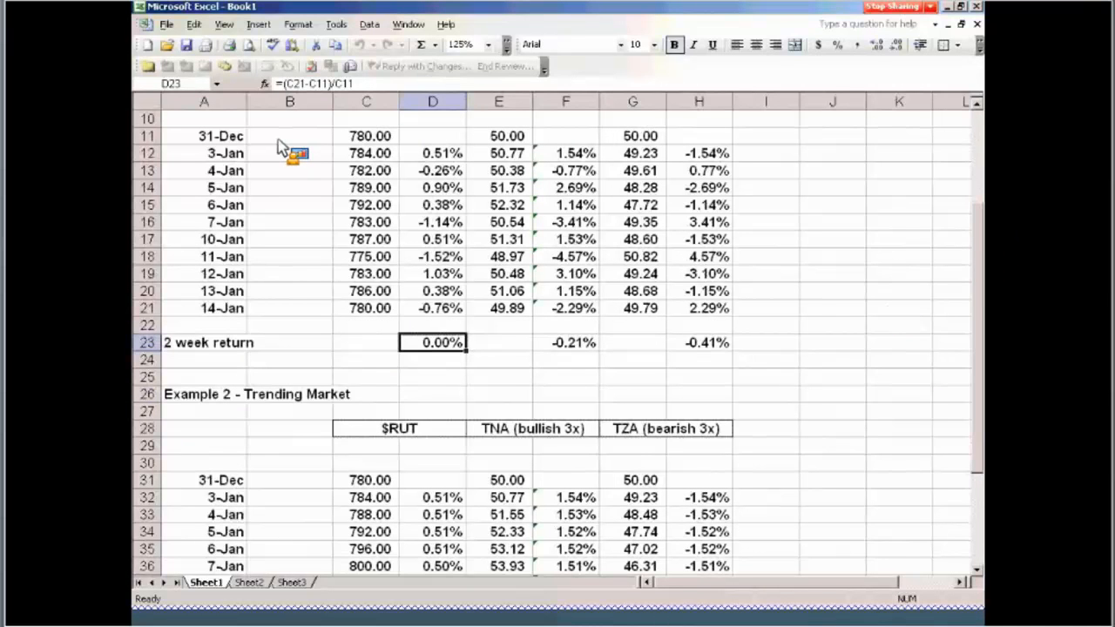
pyautogui.scroll(3)
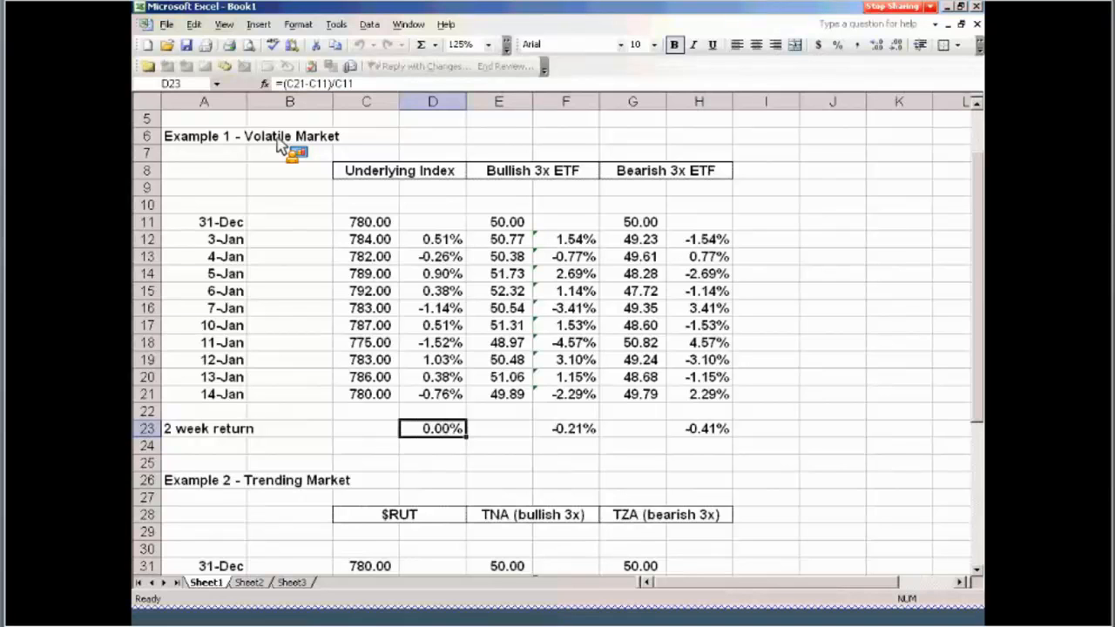
pyautogui.moveTo(365, 87)
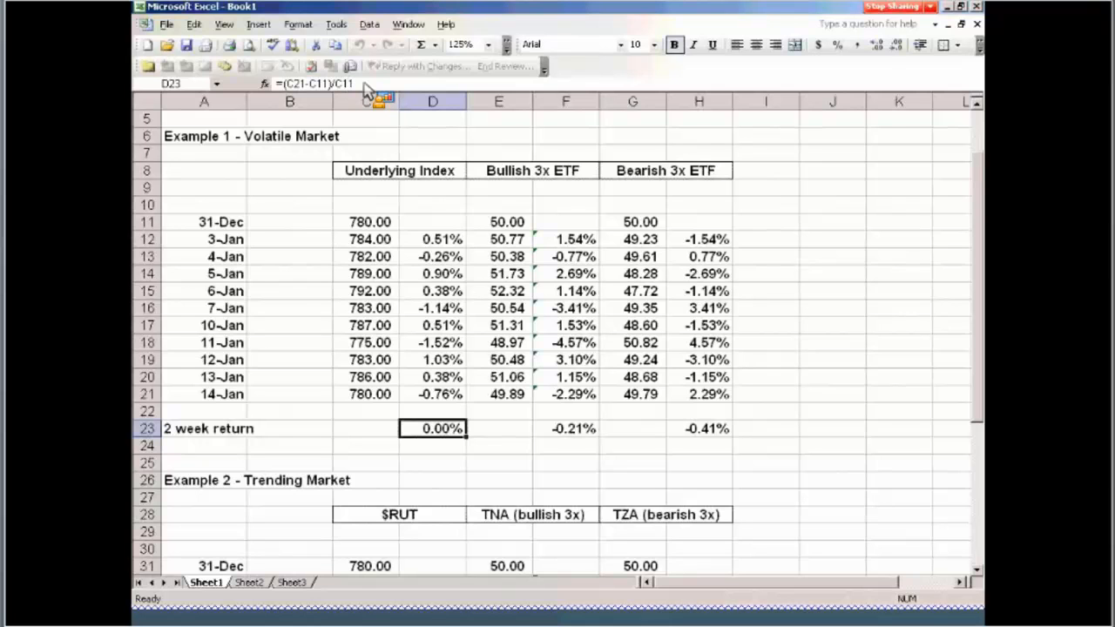
pyautogui.moveTo(380, 96)
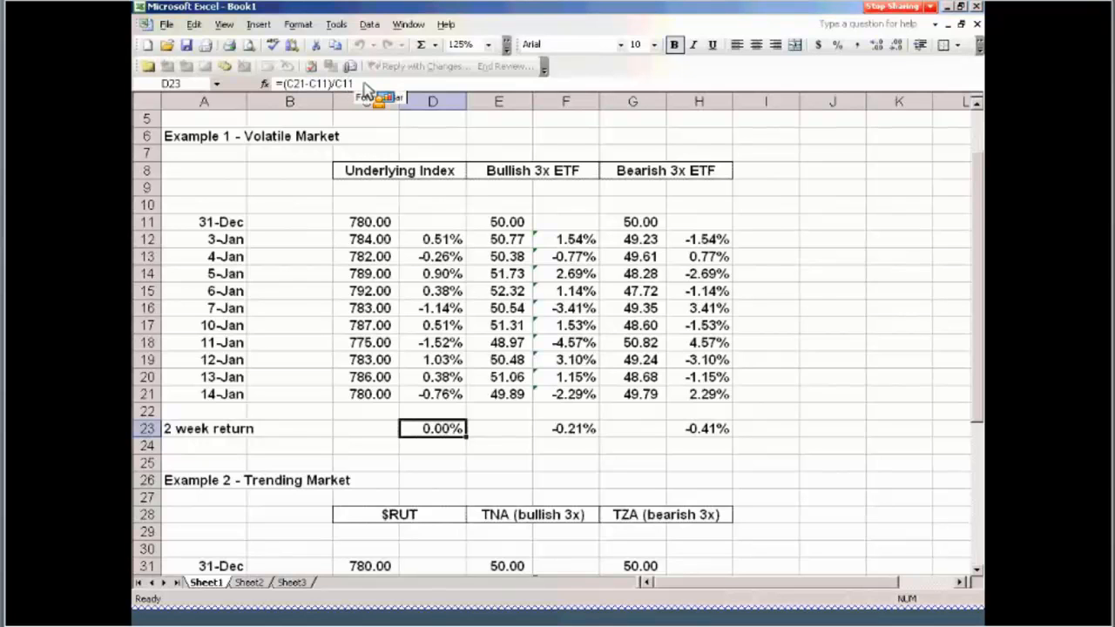